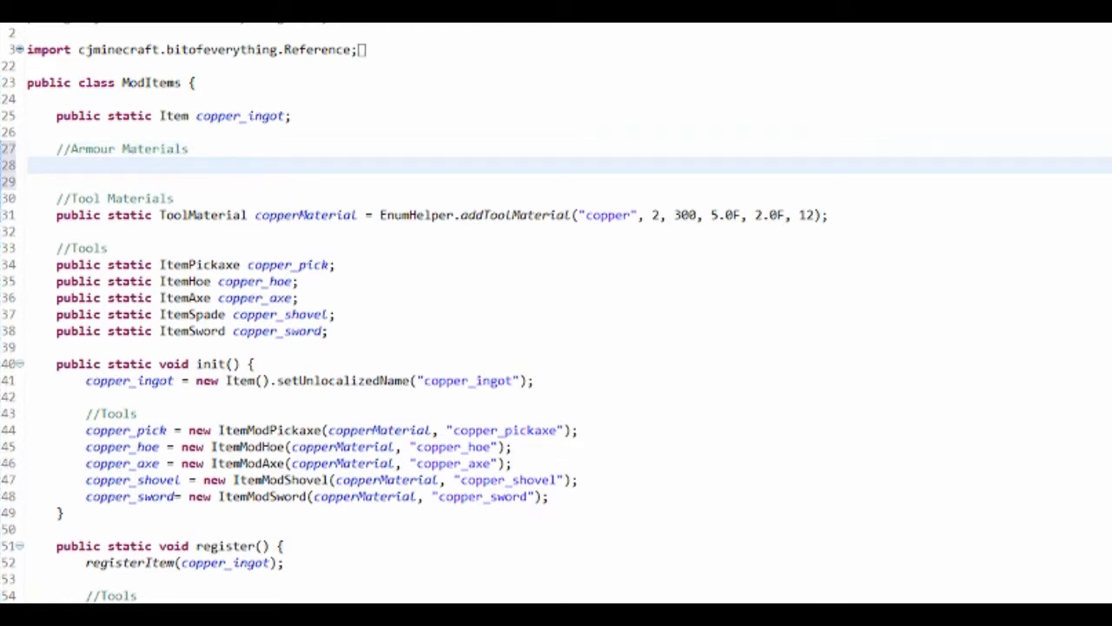
Step: Declare a public static ArmorMaterial copperArmourMaterial field calling EnumHelper.addArmorMaterial
text(public static ArmorMa)
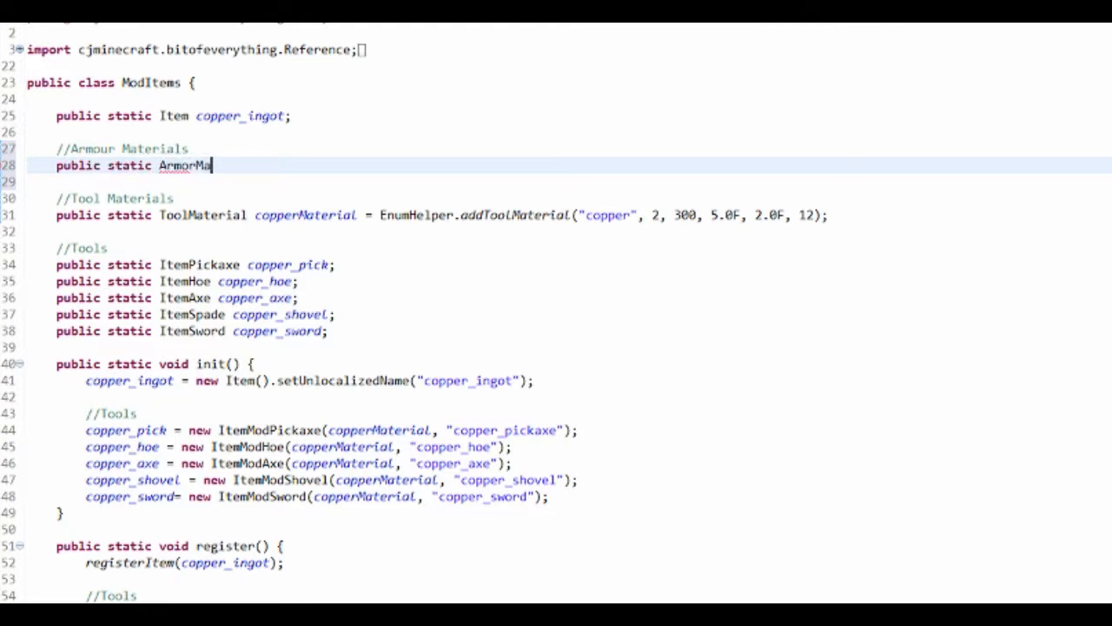
text(ter)
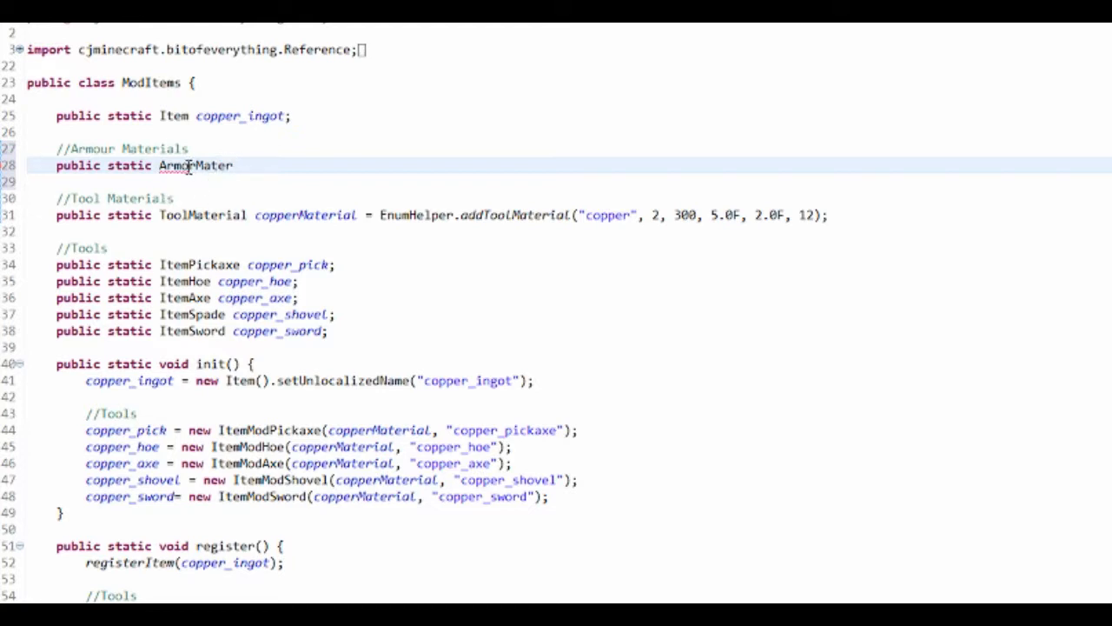
text(ial)
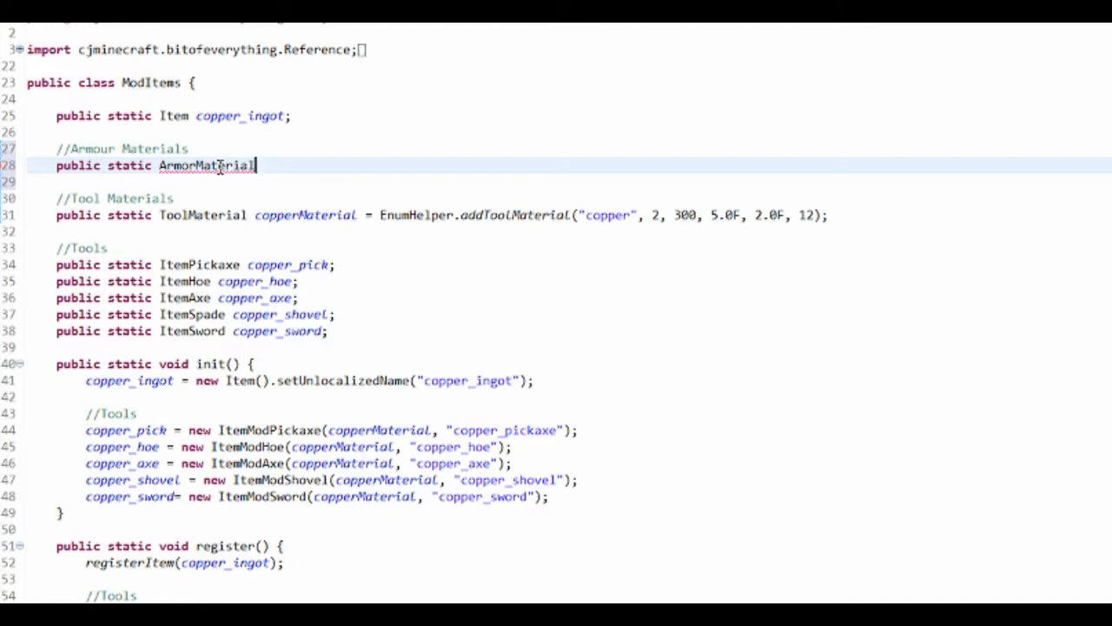
mouse_move(619, 245)
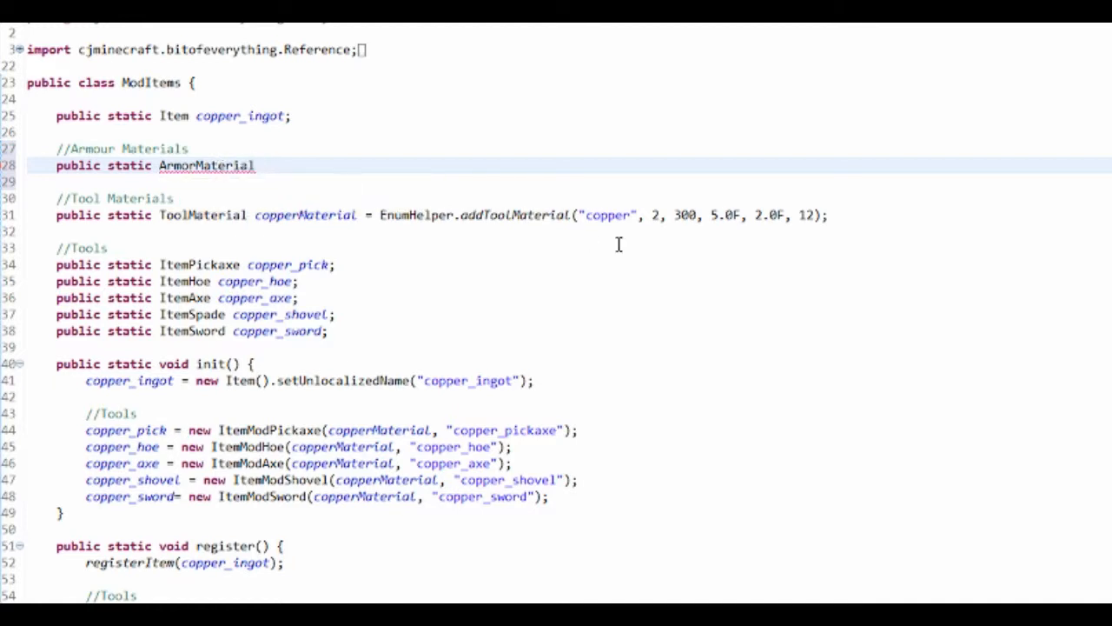
text(copperArm)
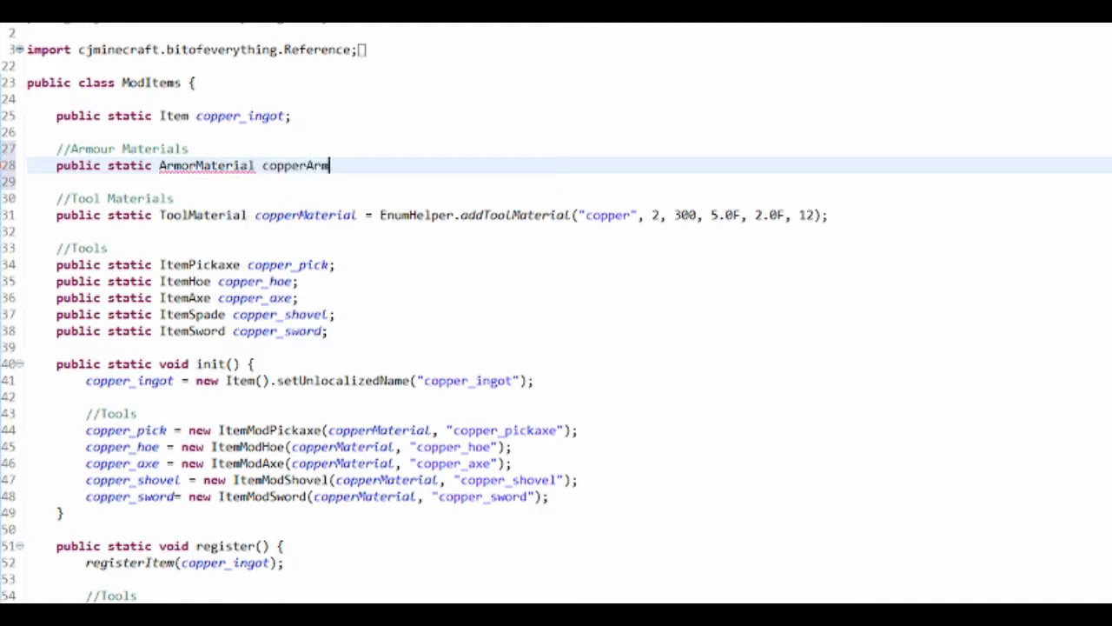
text(ourMaterial =)
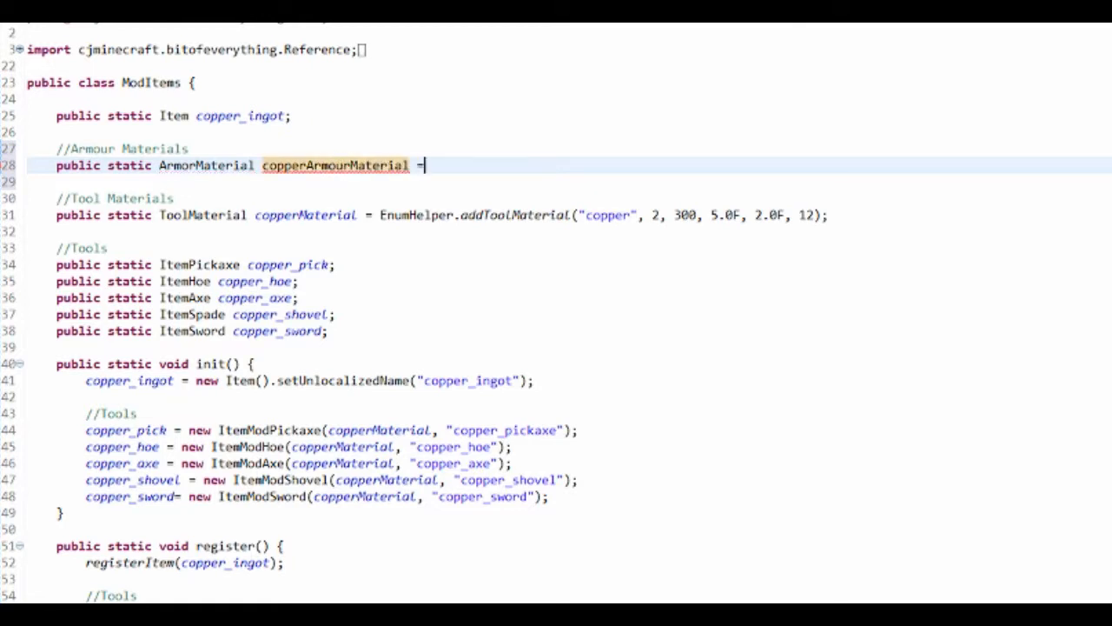
text(EnumHel)
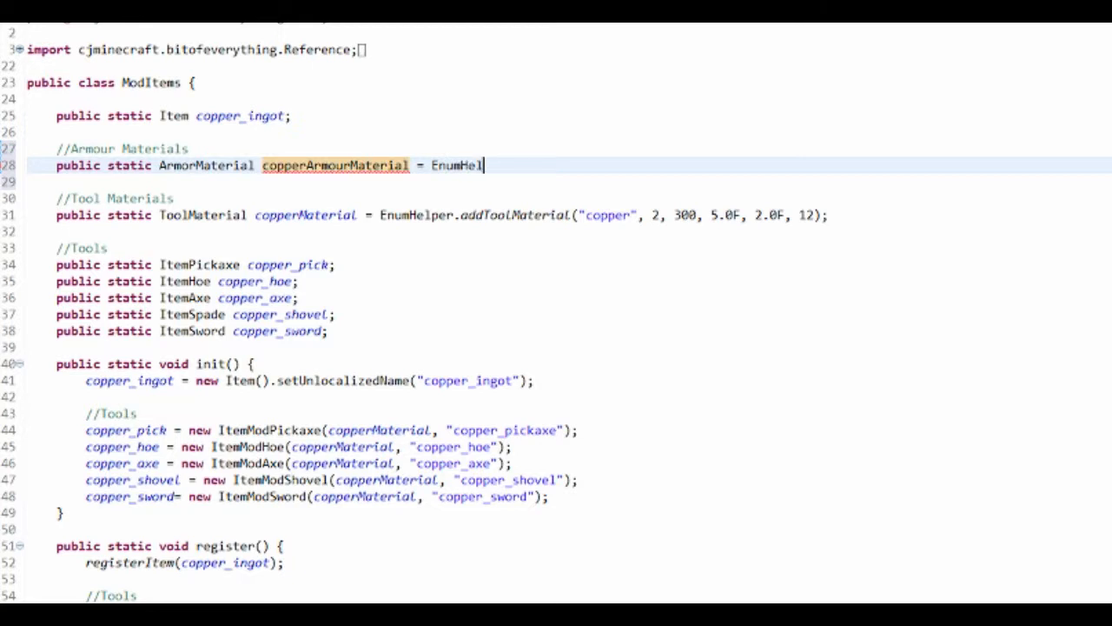
text(.)
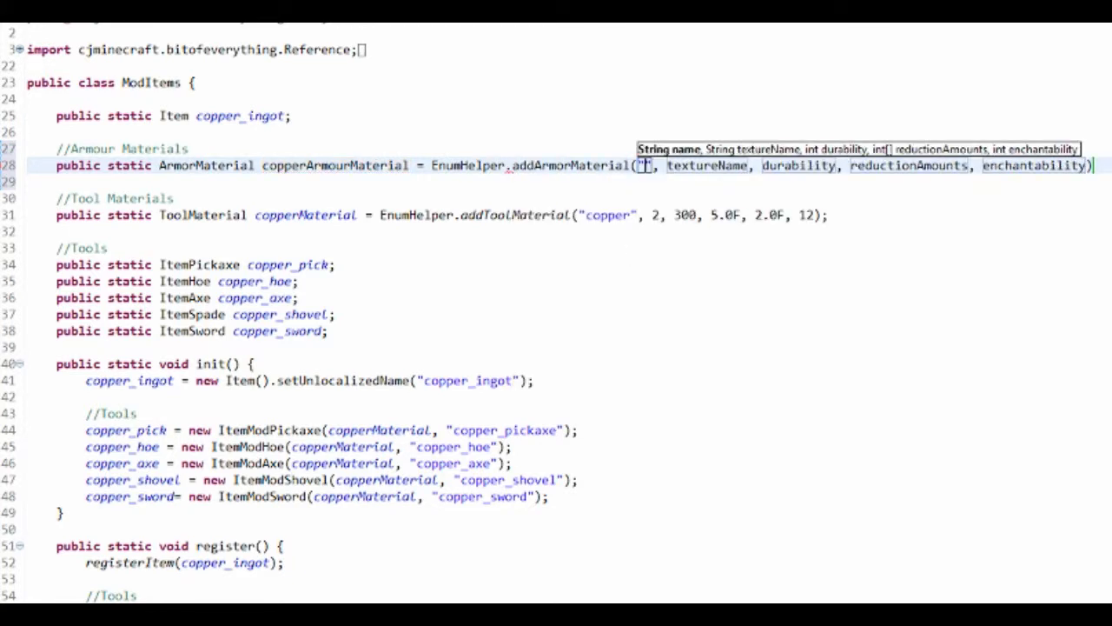
Step: Fill the name argument "copper" and texture name "boe:copper_armour"
text(coper)
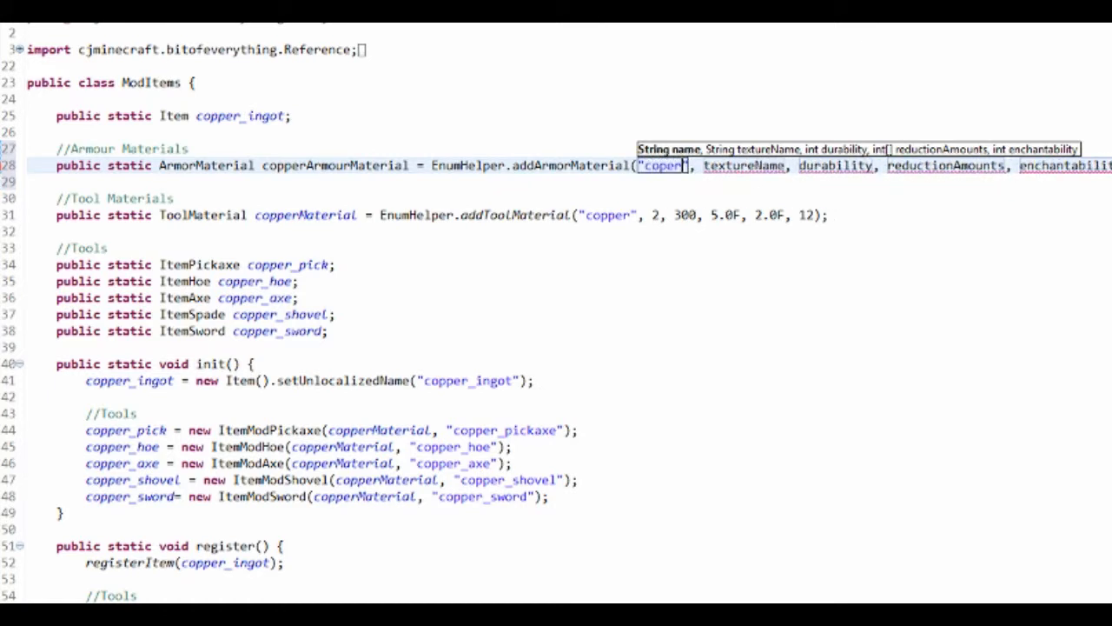
key(BackSpace)
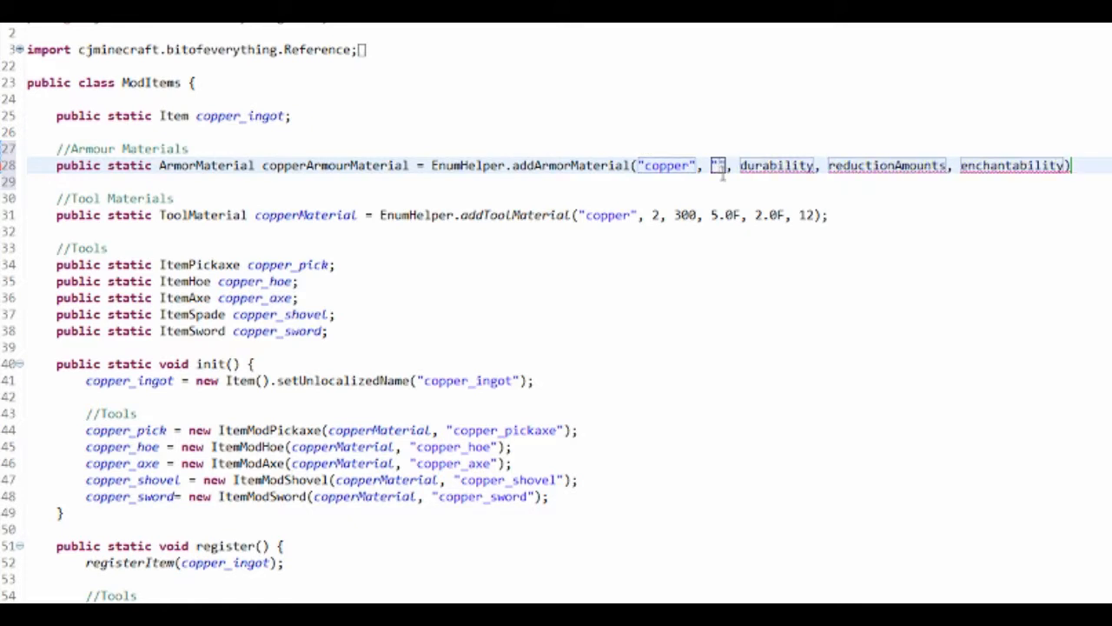
text(bc)
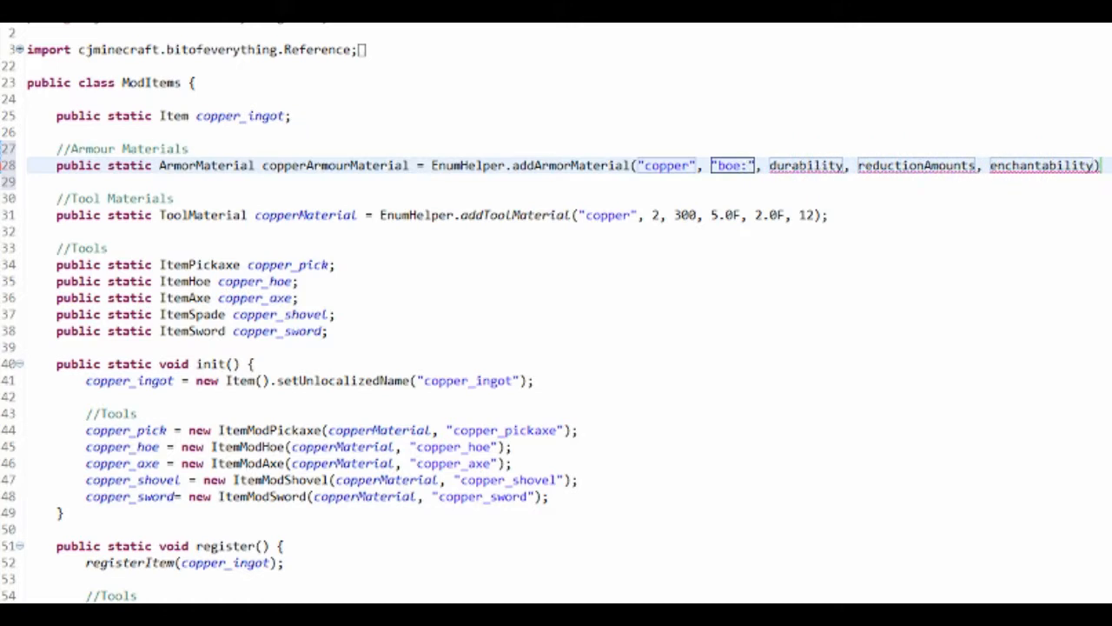
text(copper_armour)
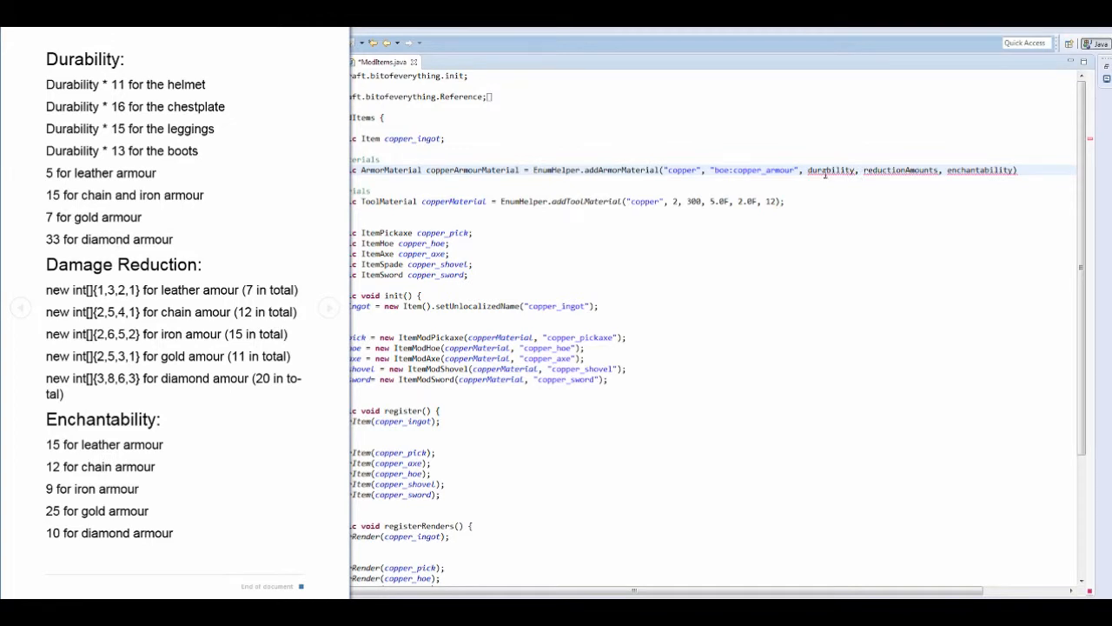
mouse_move(759, 192)
text(15)
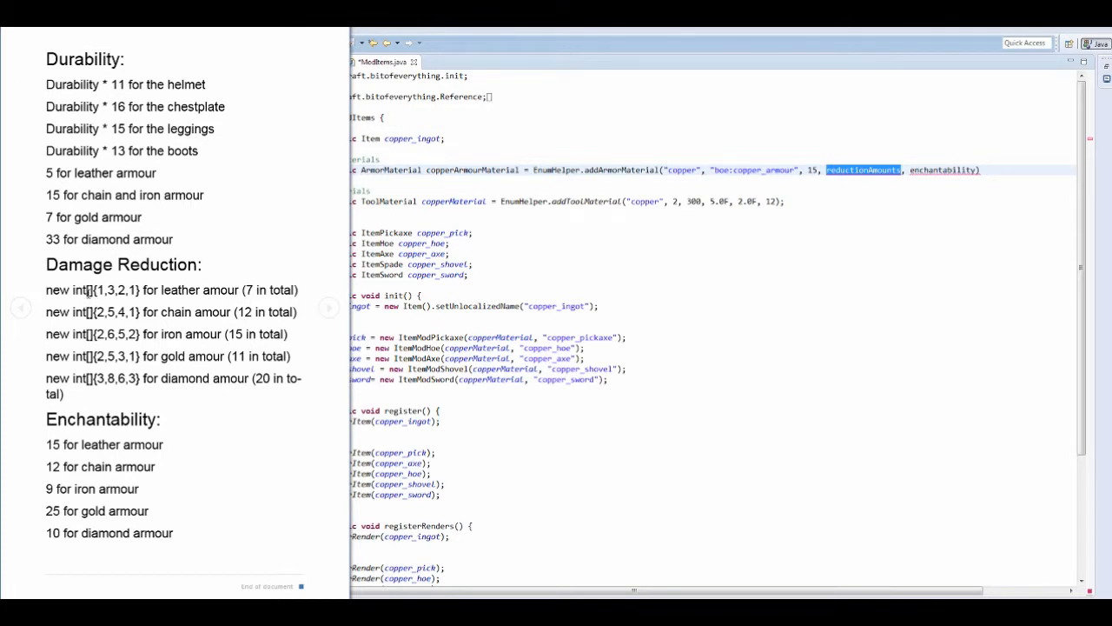
mouse_move(233, 297)
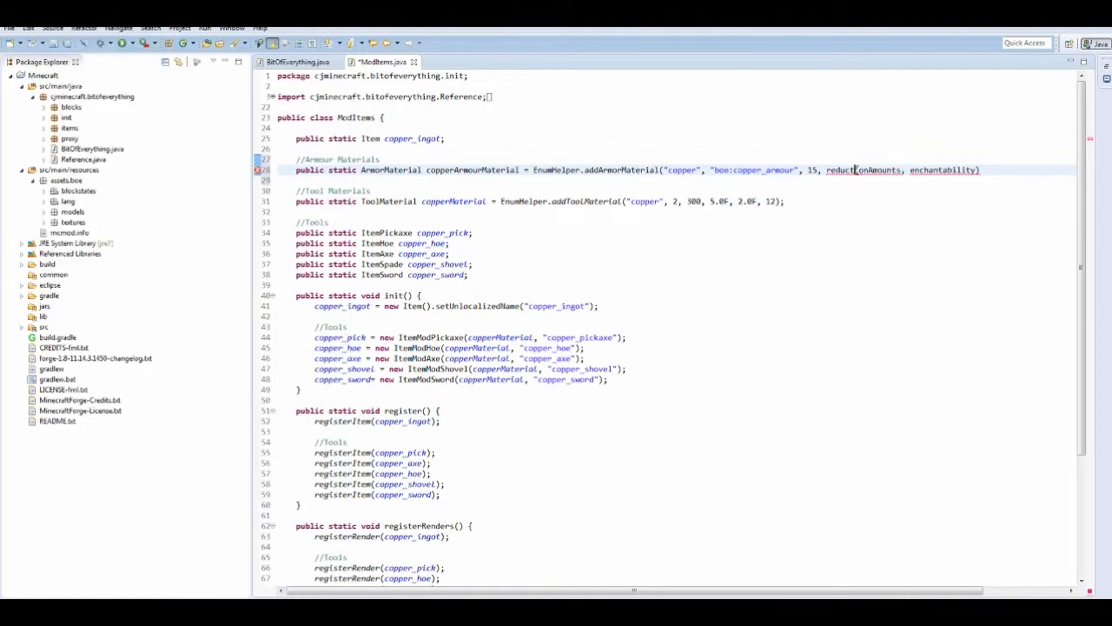
Step: Set the reductionAmounts argument to new int[]{2,6,5,2} alongside durability 15
text(new int[]{2,6,5,2})
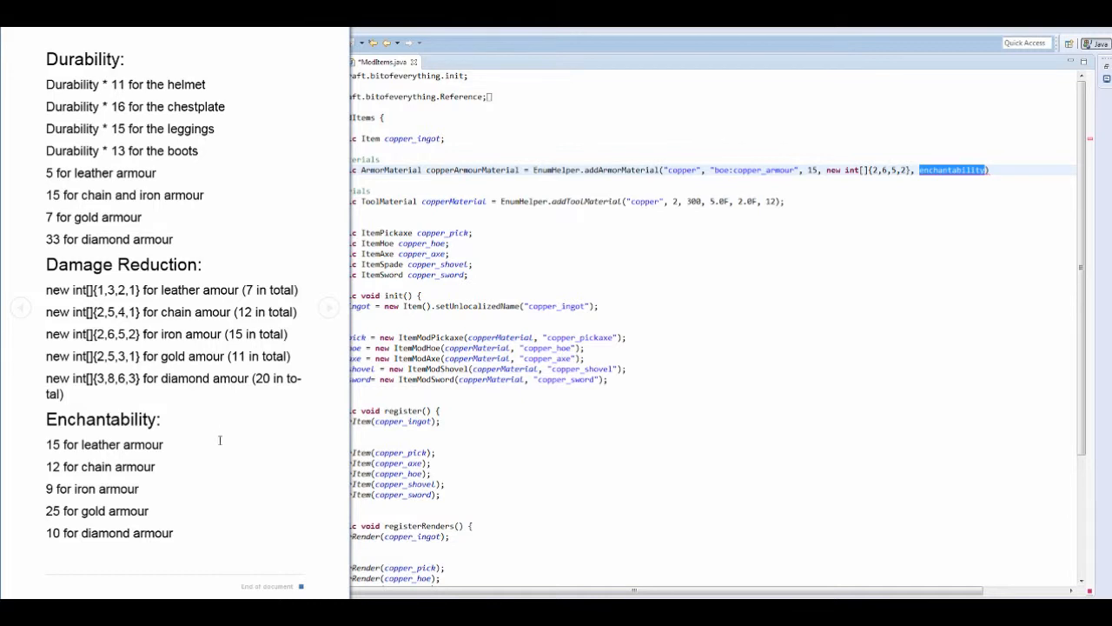
mouse_move(140, 490)
text(//Armour)
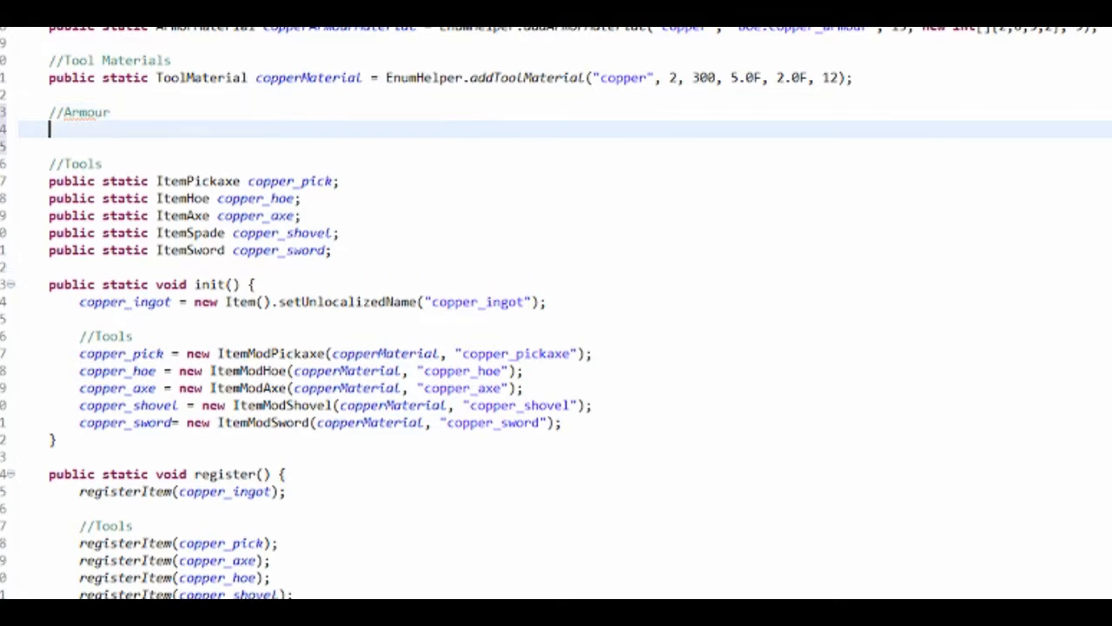
Step: Declare public static ItemArmor copper_helmet, accepting the ItemArmor quick fix
text(publ)
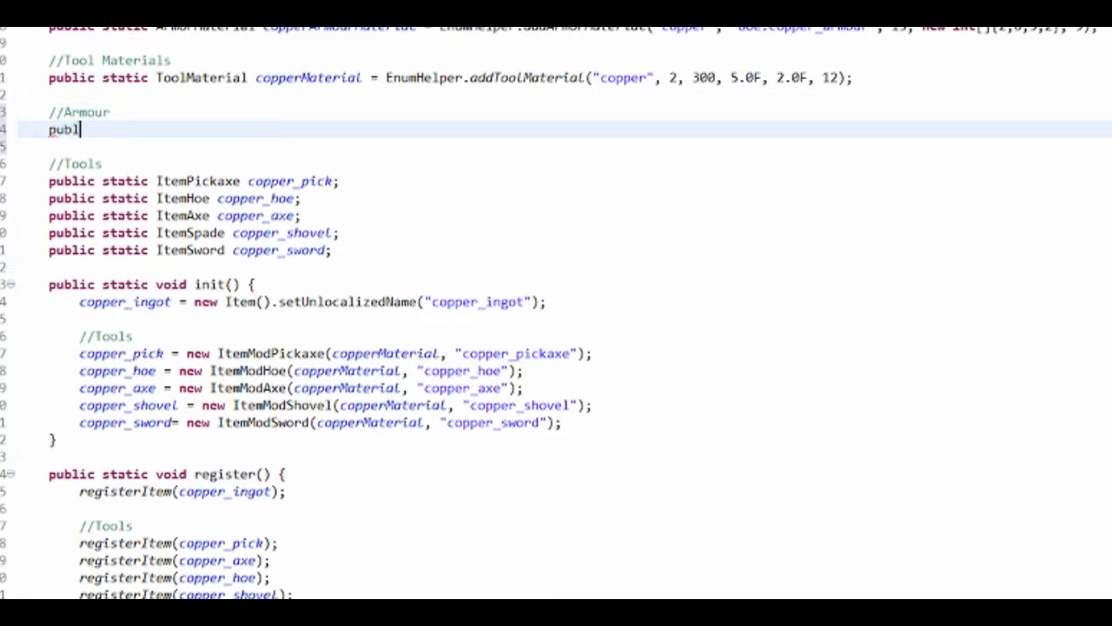
text(ic static)
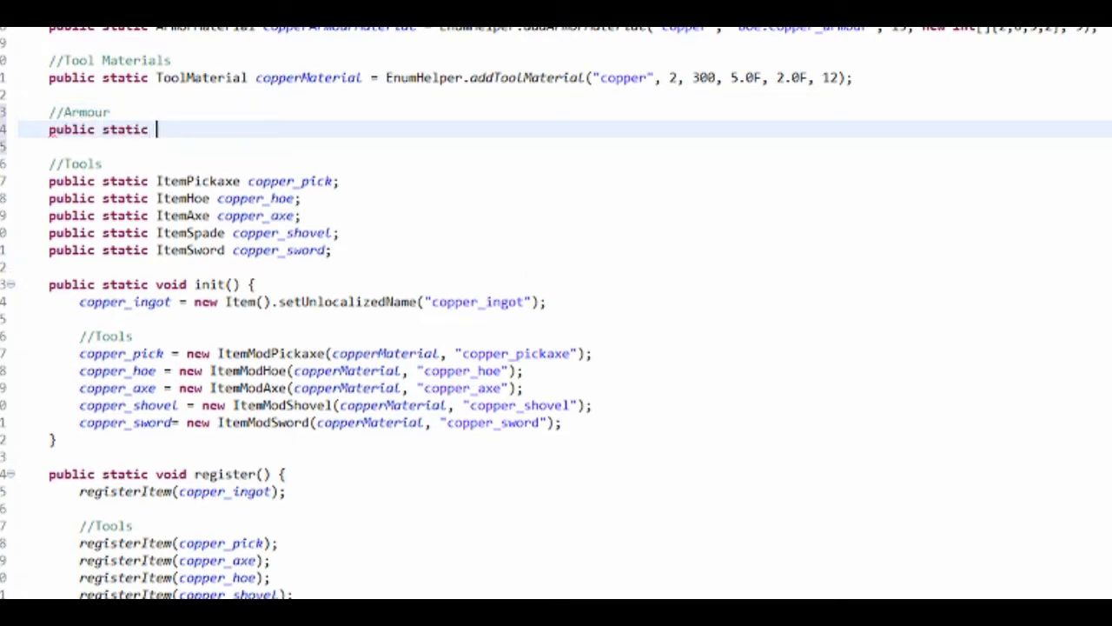
text(ItemArmour copper_helmet;)
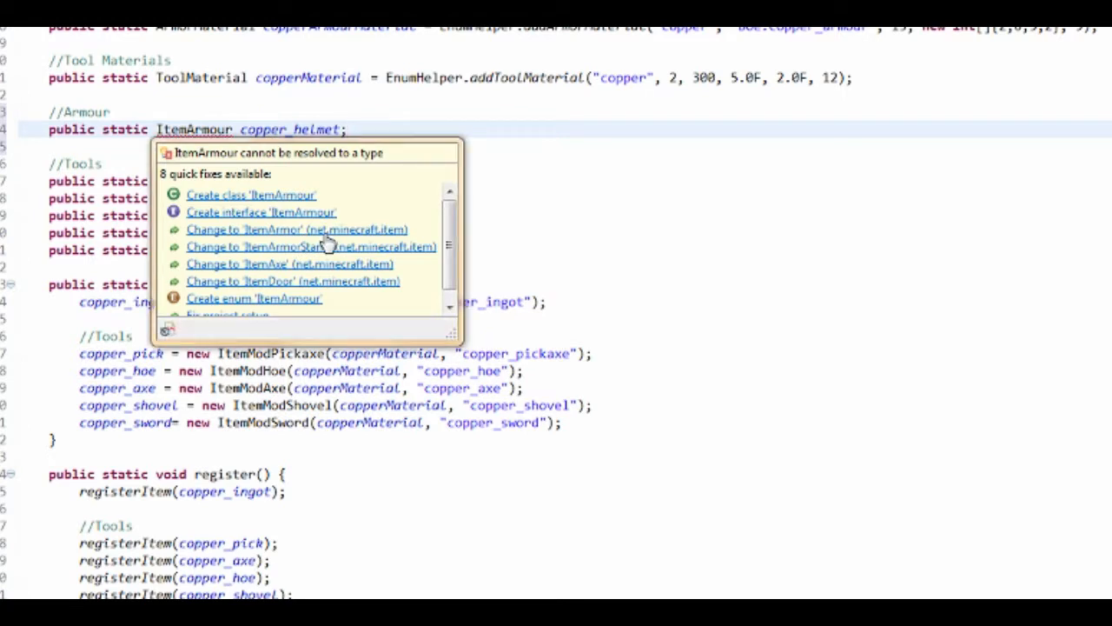
click(297, 229)
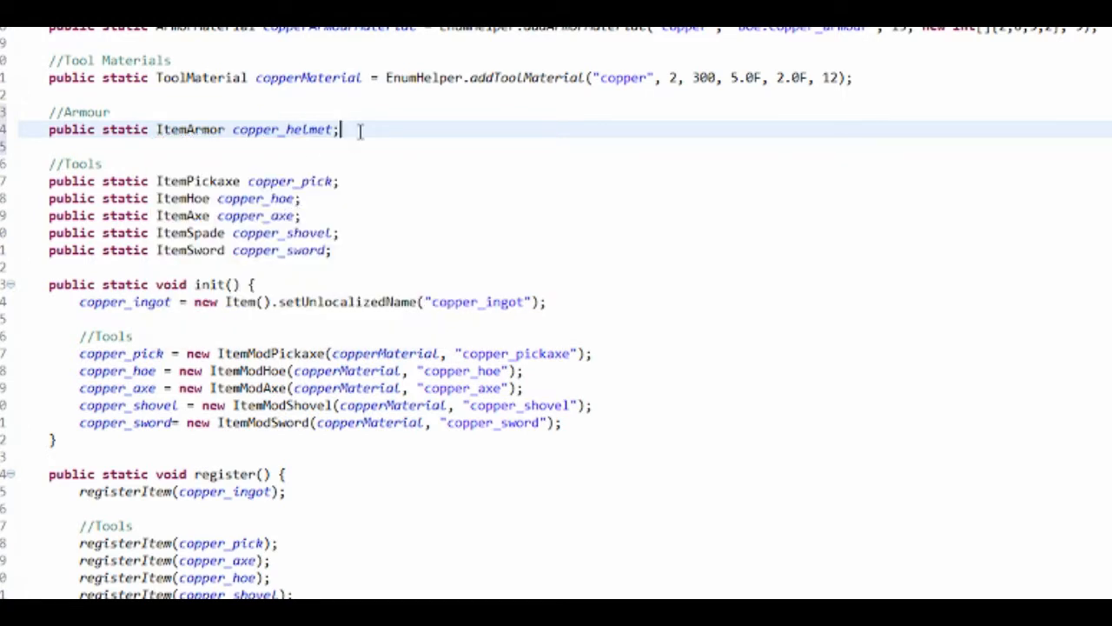
Step: Duplicate the helmet line into copper_chestplate, copper_leggings and copper_boots fields
scroll(down, 3)
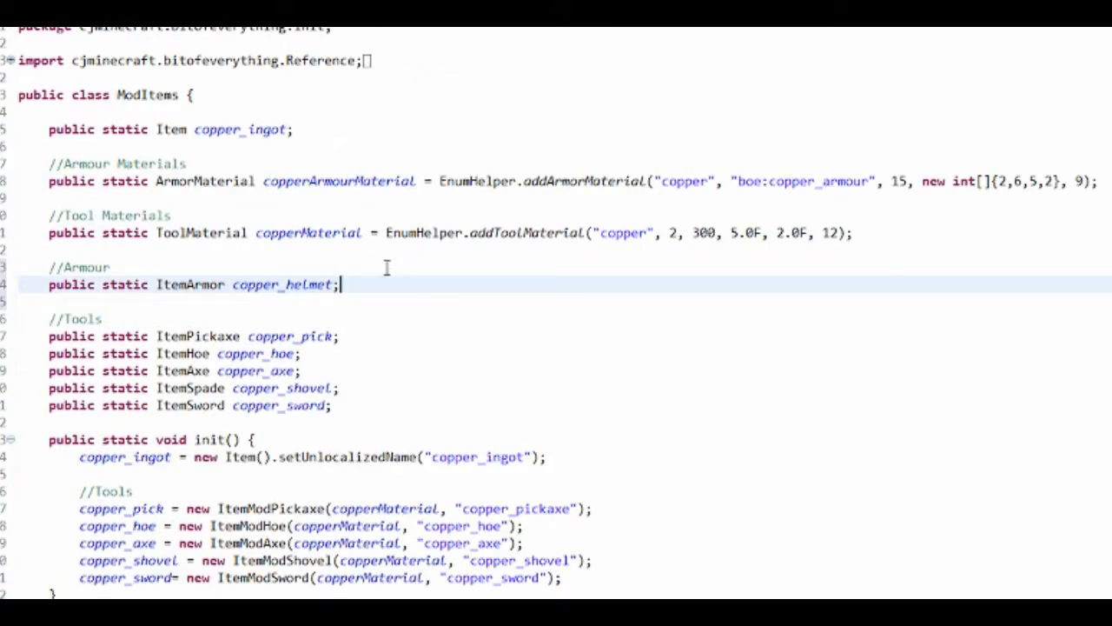
triple_click(191, 284)
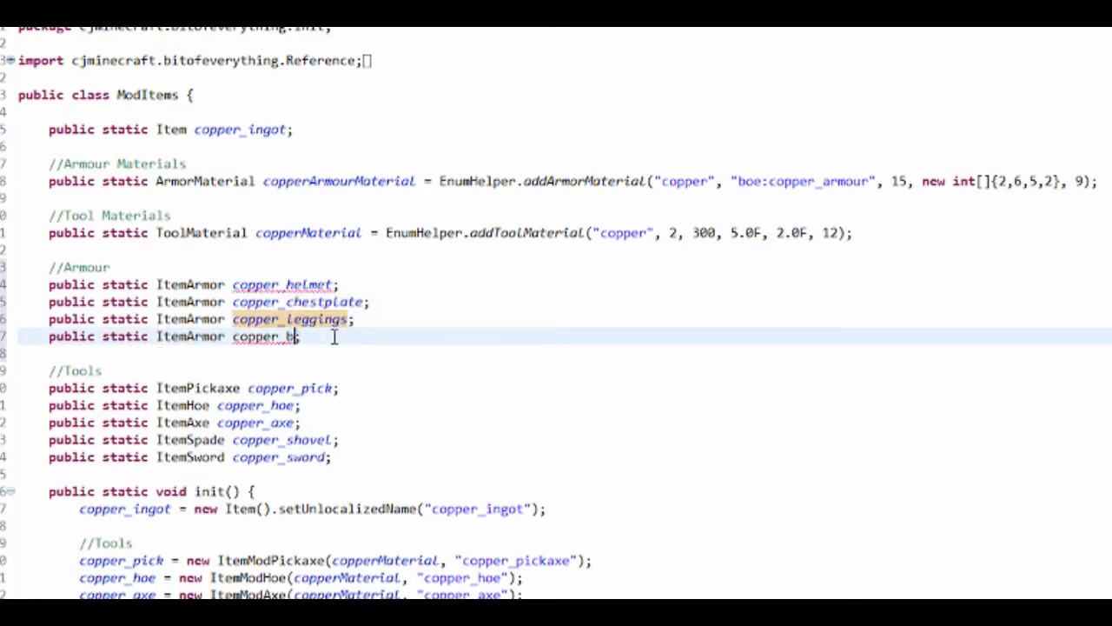
text(oots)
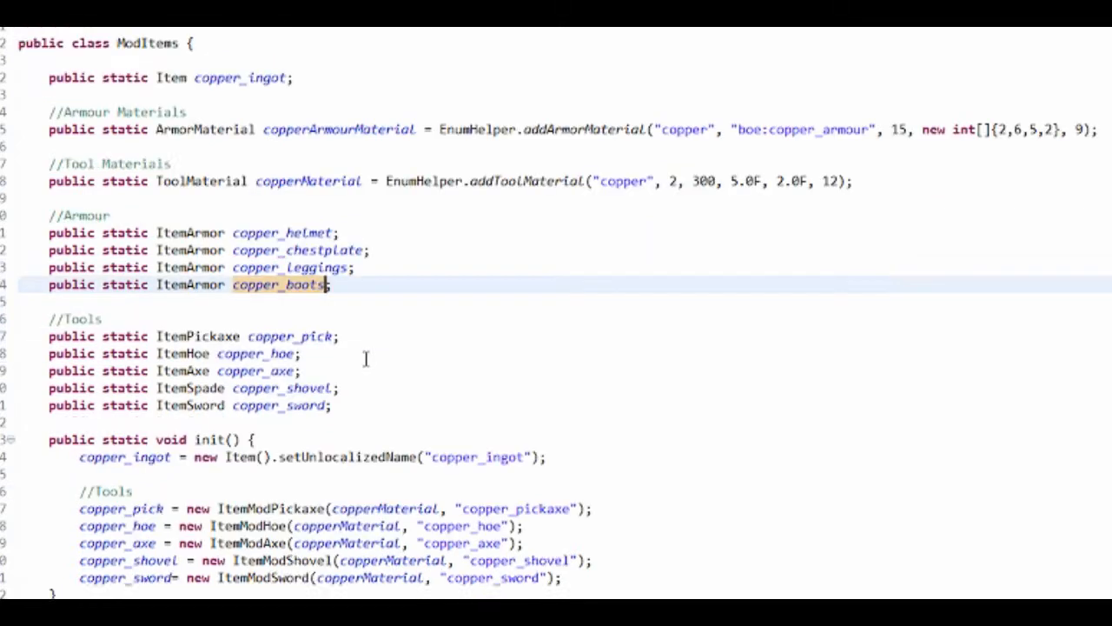
scroll(down, 3)
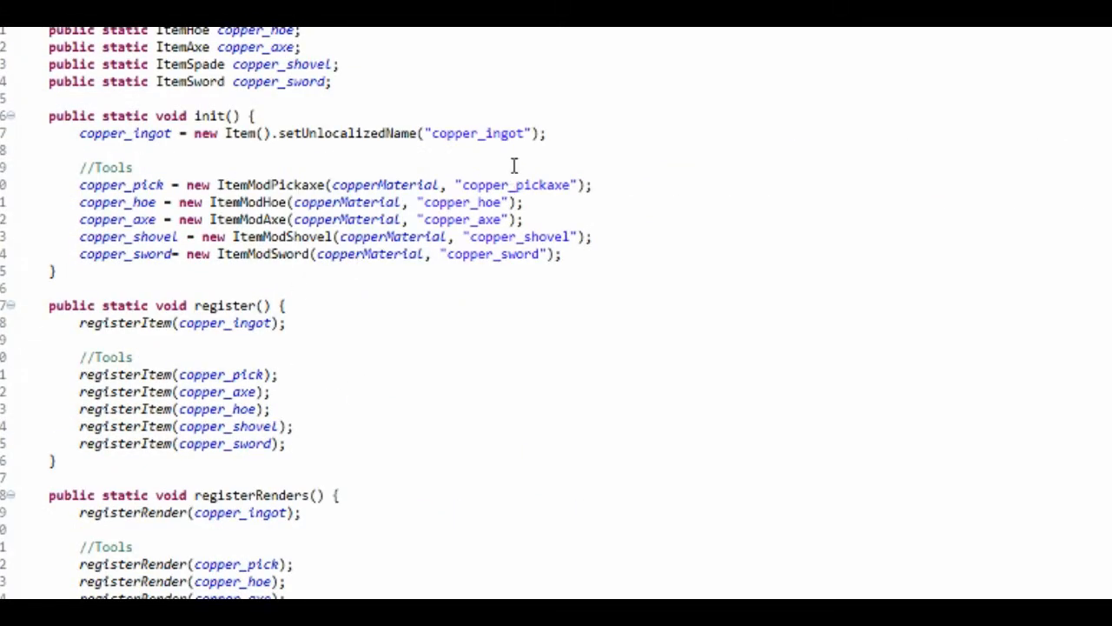
Step: Create the ItemModArmour class in the cjminecraft.bitofeverything.items package via the New Java Class wizard
key(Enter)
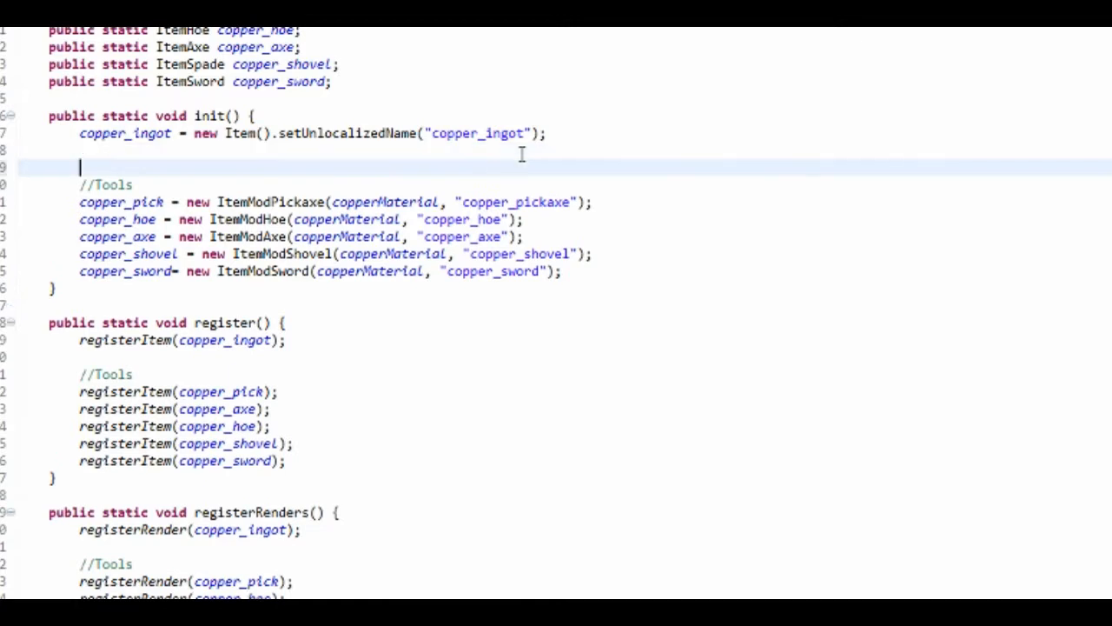
key(Backspace)
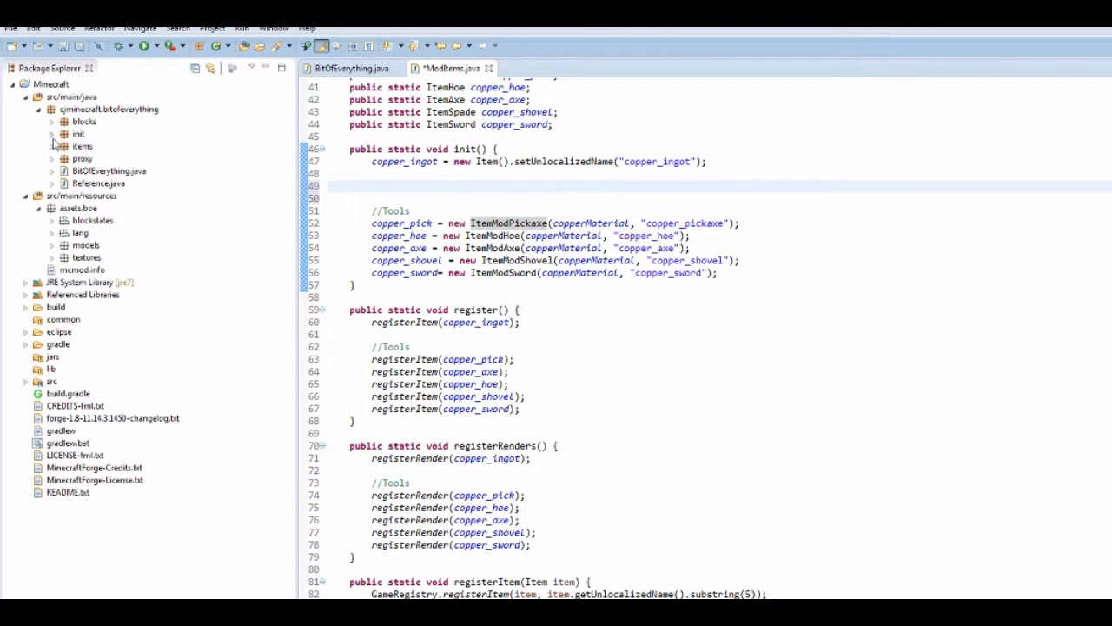
click(66, 146)
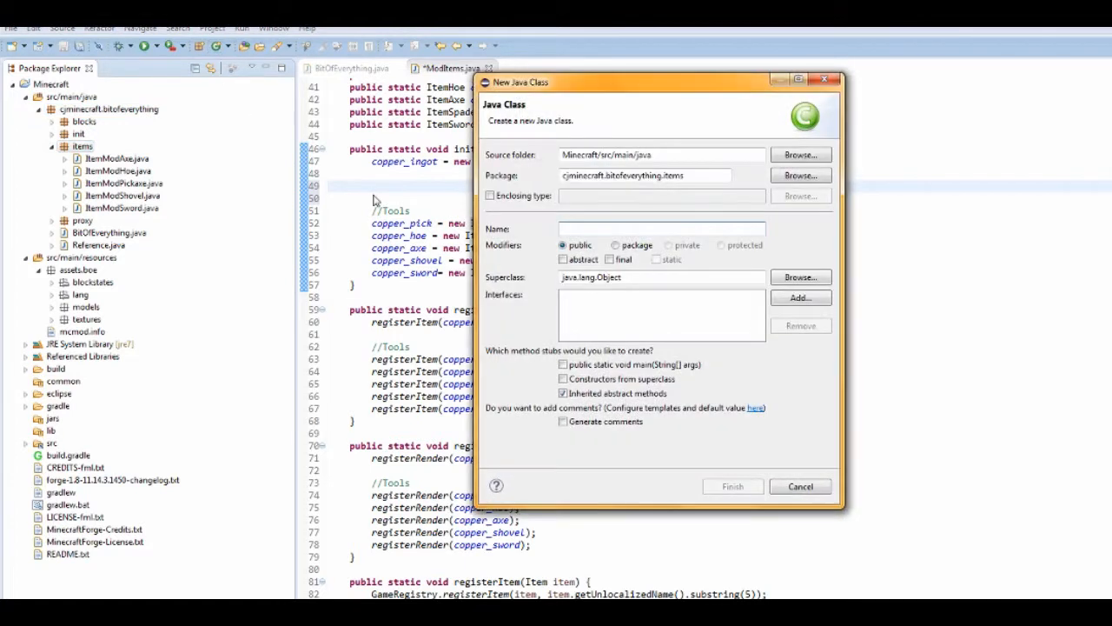
text(ItemModArmour)
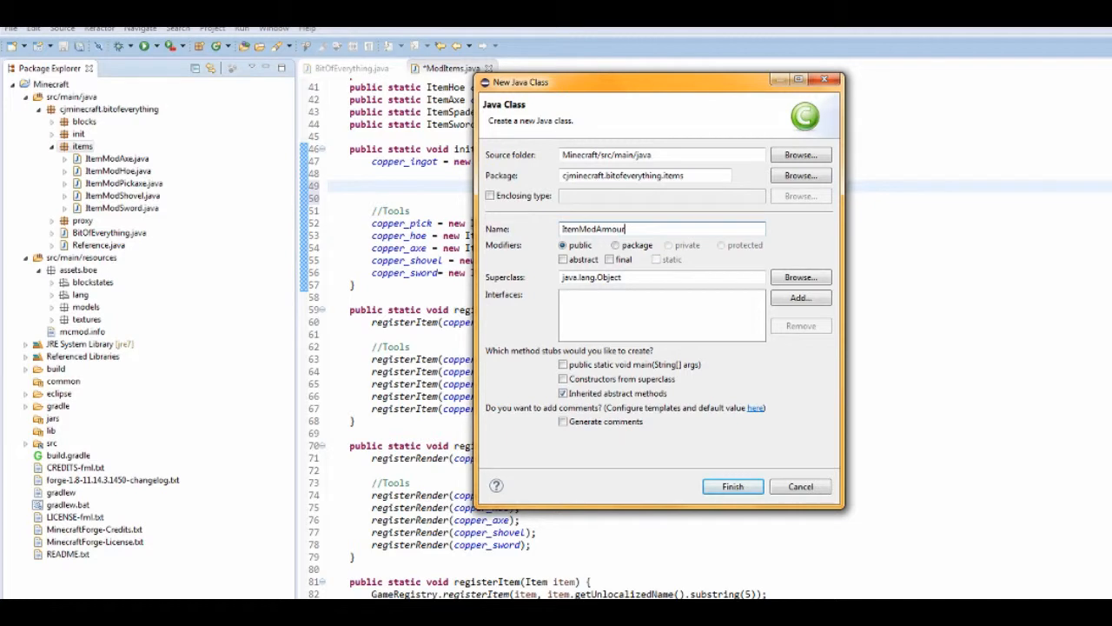
click(732, 486)
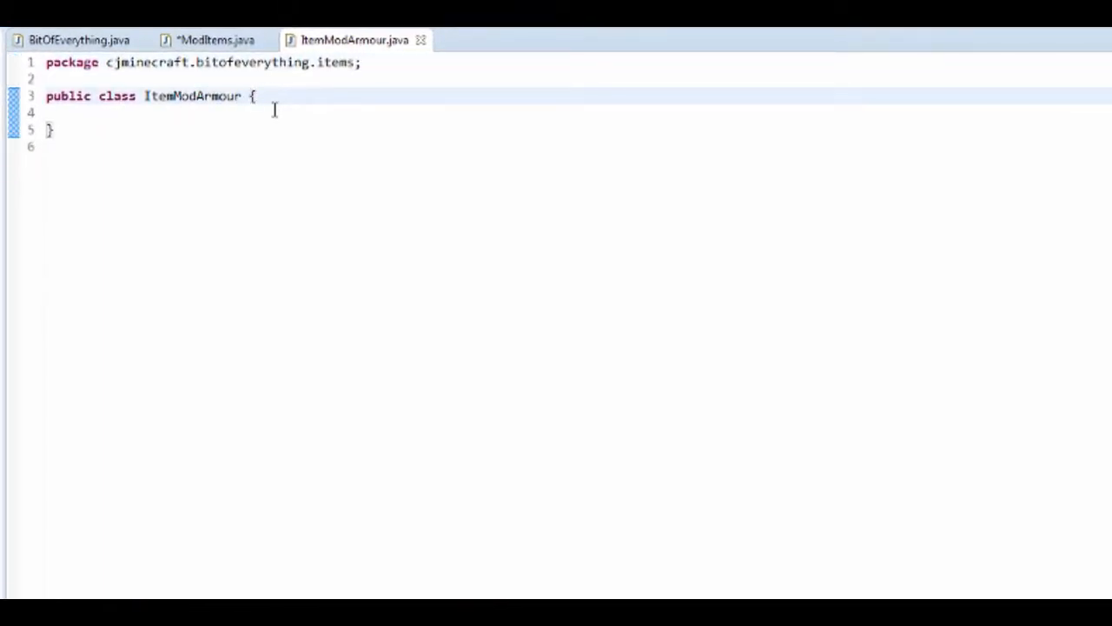
Step: Make ItemModArmour extend ItemArmor and add the generated constructor without its TODO comment
text(extends)
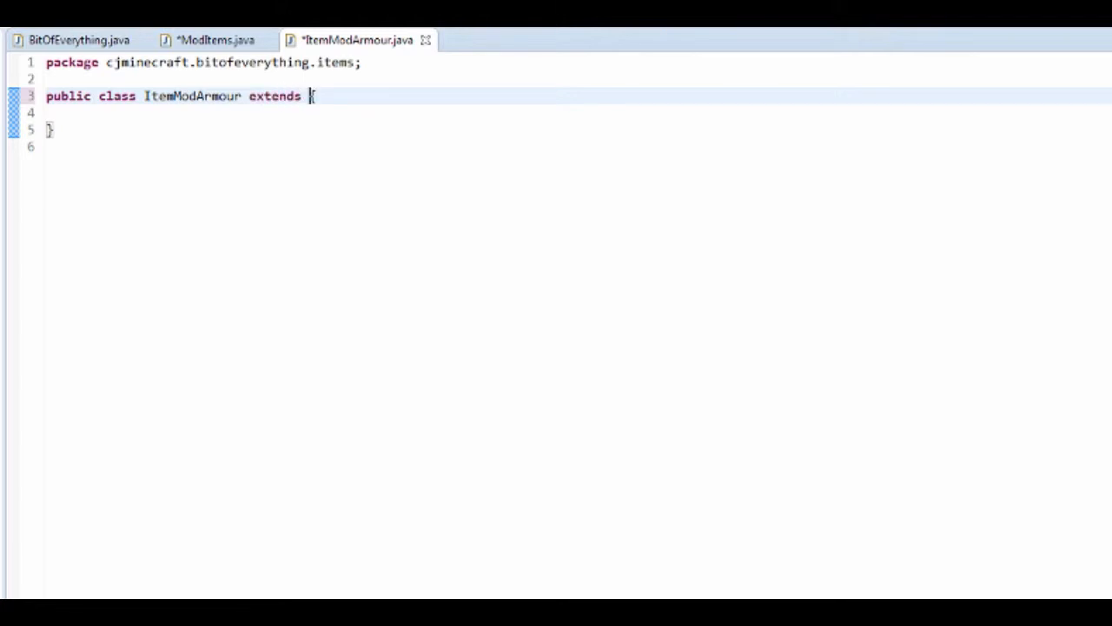
text(ItemArm)
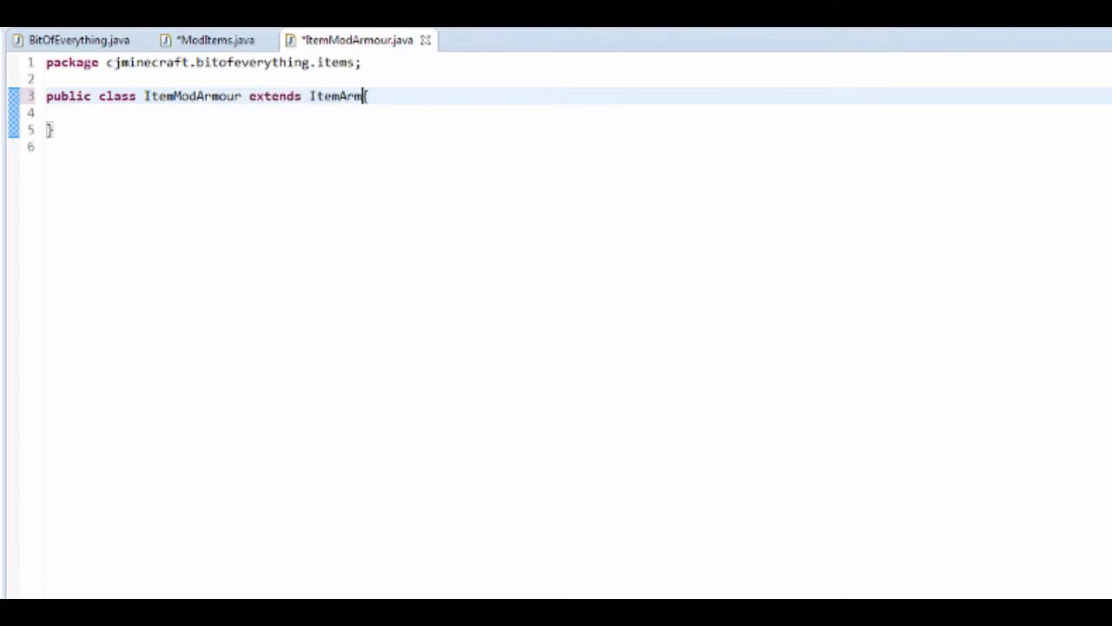
text(or {)
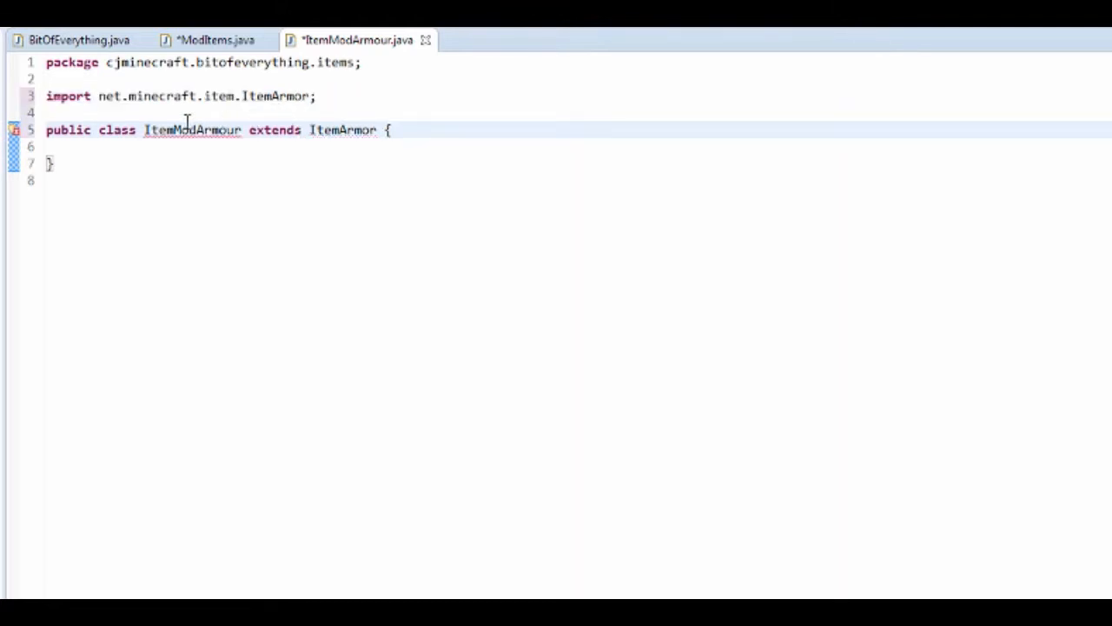
mouse_move(182, 129)
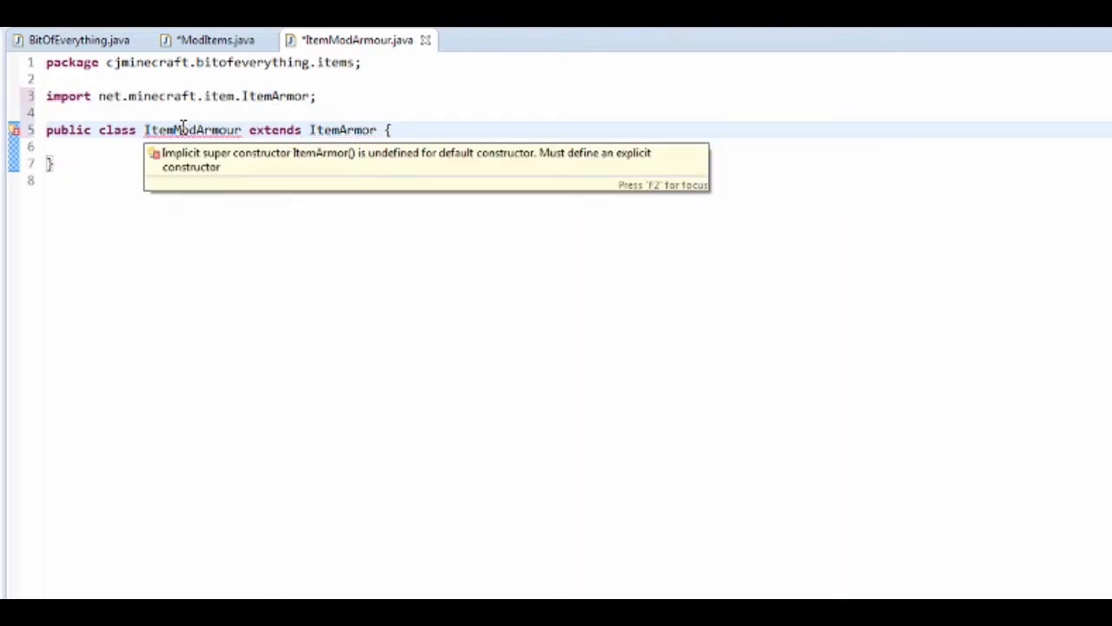
click(391, 129)
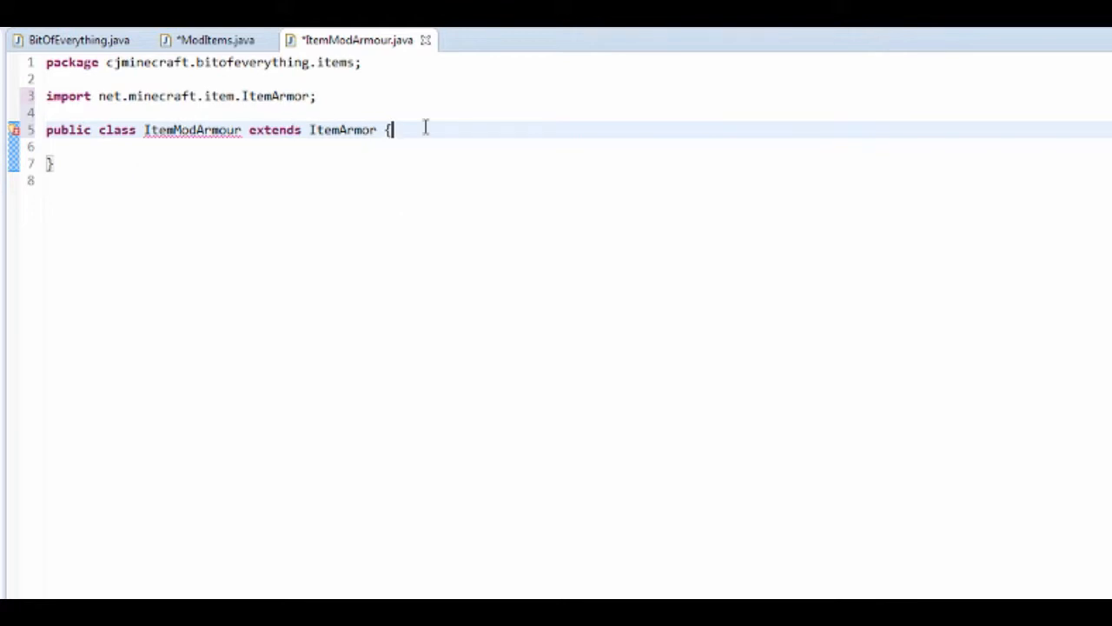
key(enter)
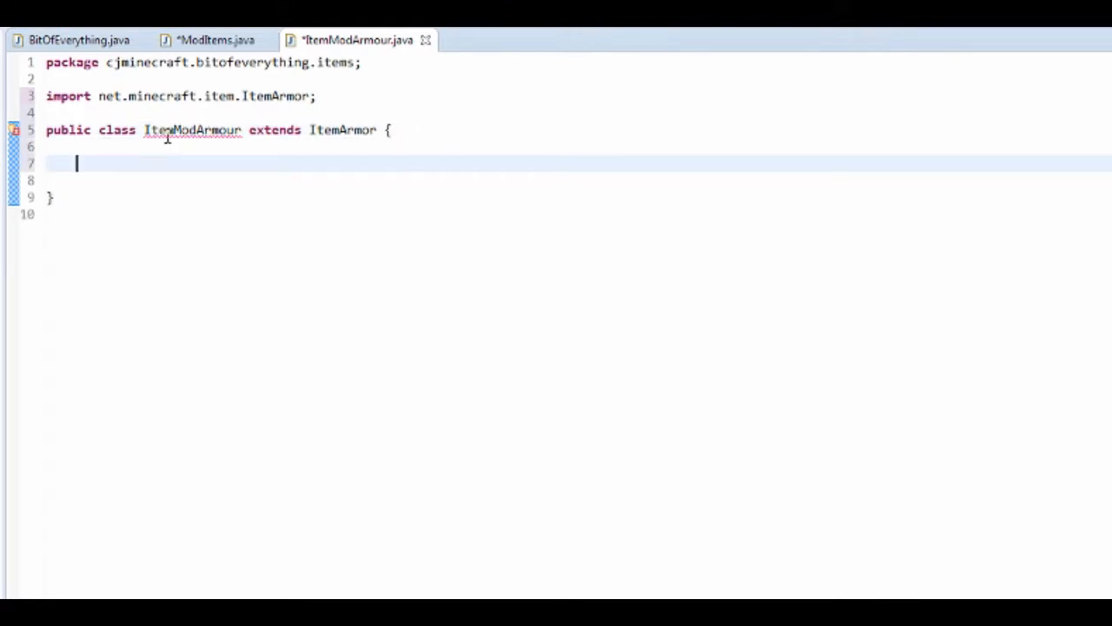
mouse_move(217, 220)
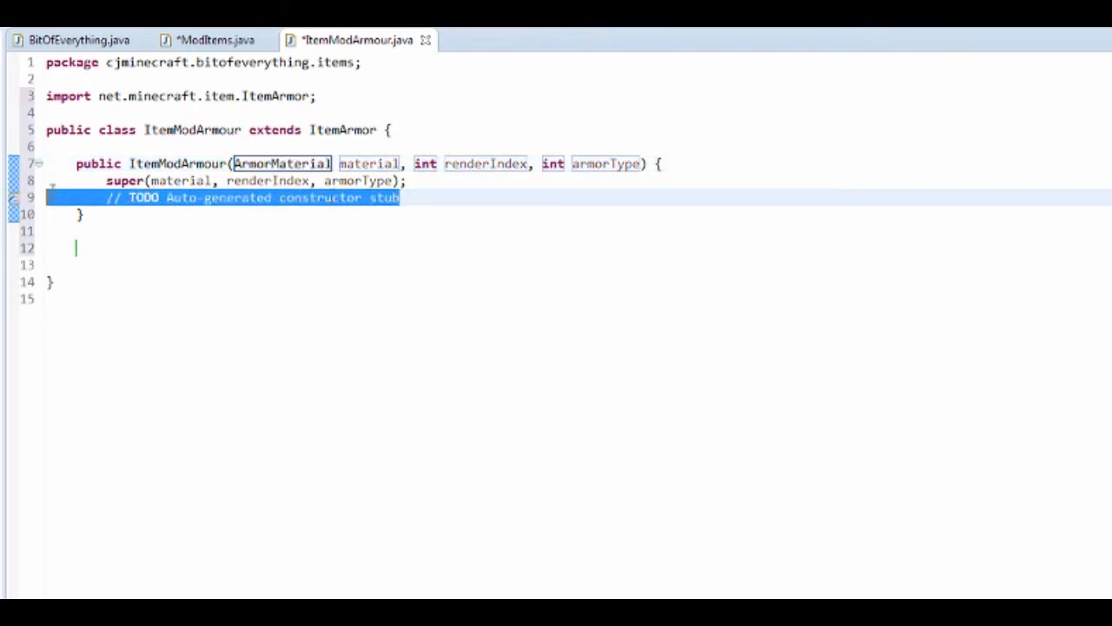
key(Delete)
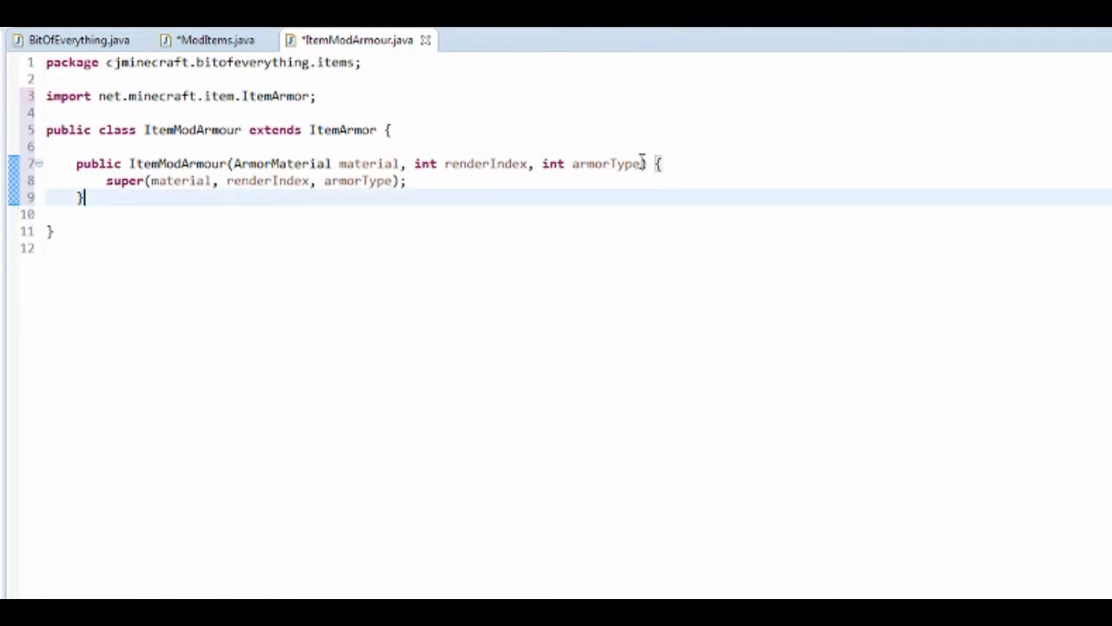
Step: Add a String unlocalizedName parameter calling this.setUnlocalizedName, then save
text(,)
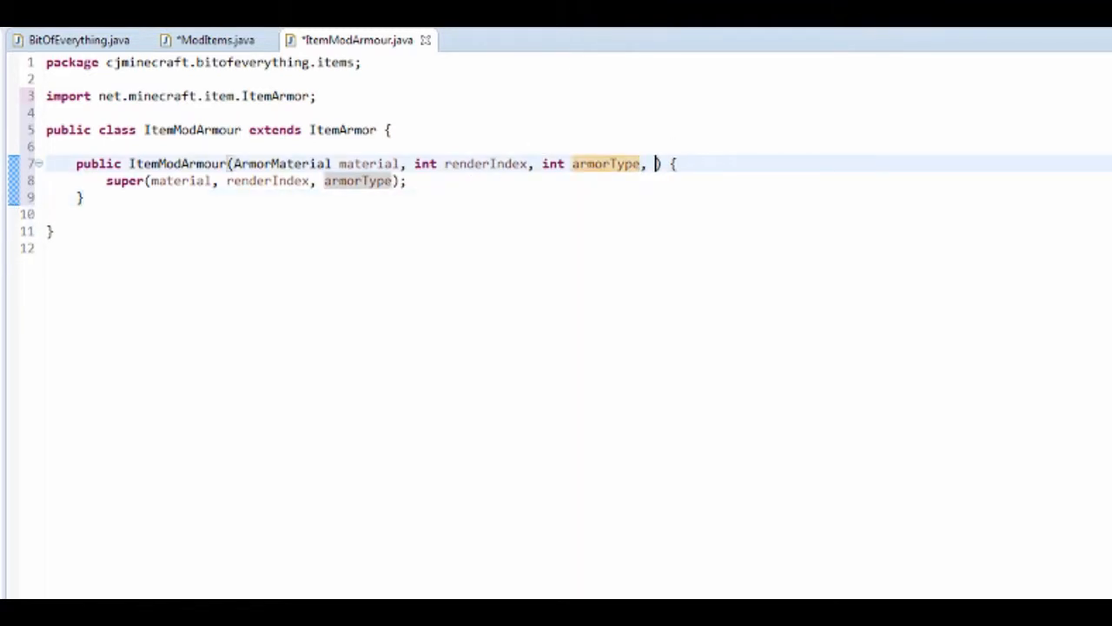
text(String unl)
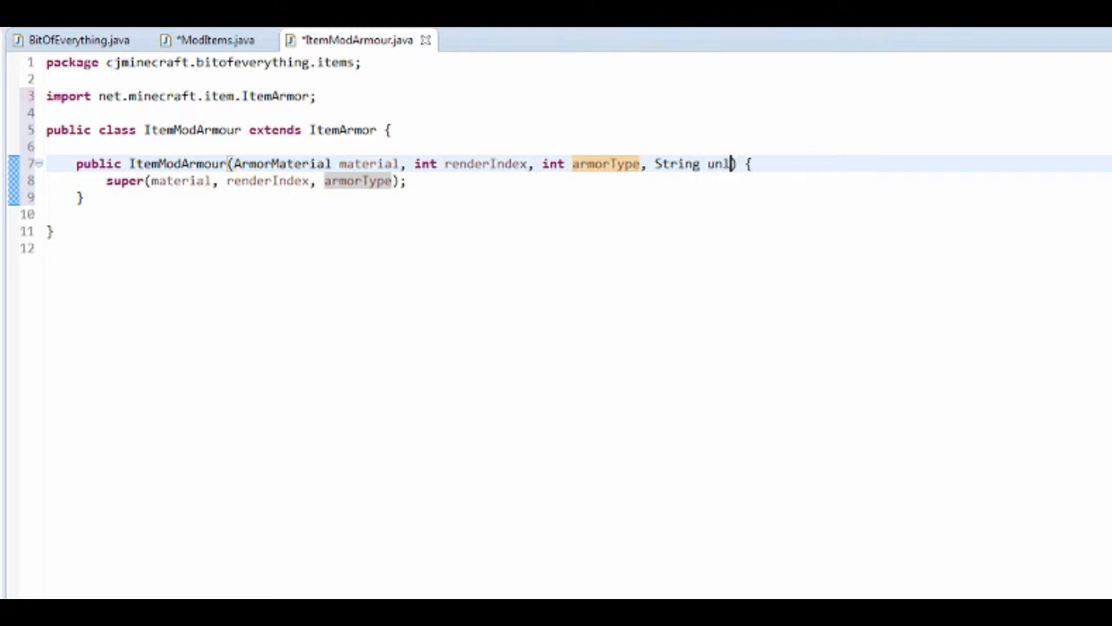
text(ocalized)
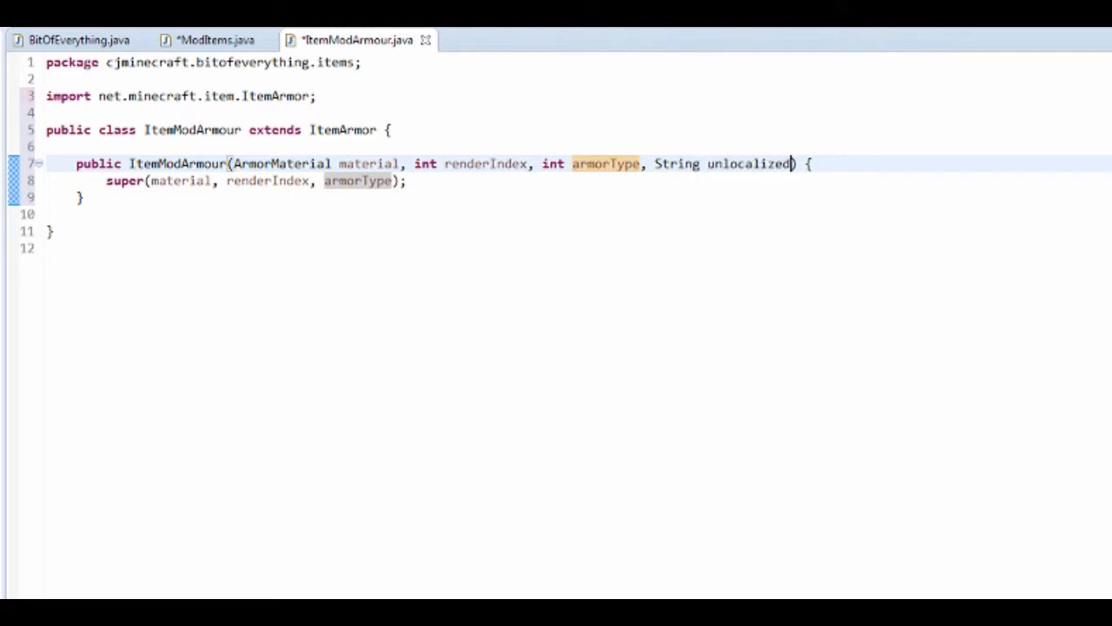
text(Name)
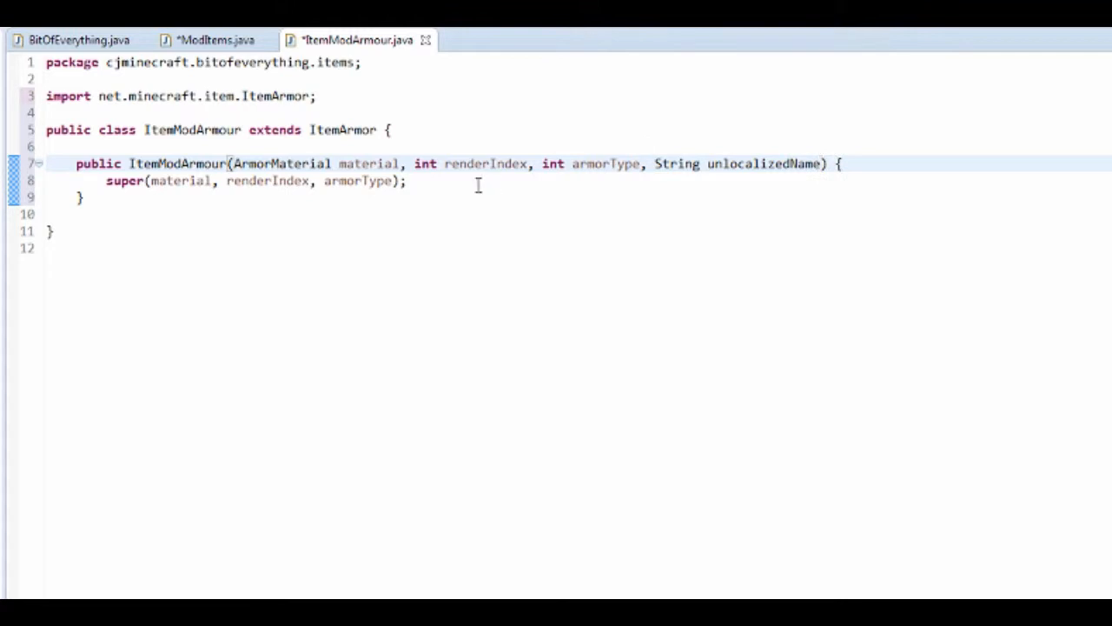
text(this)
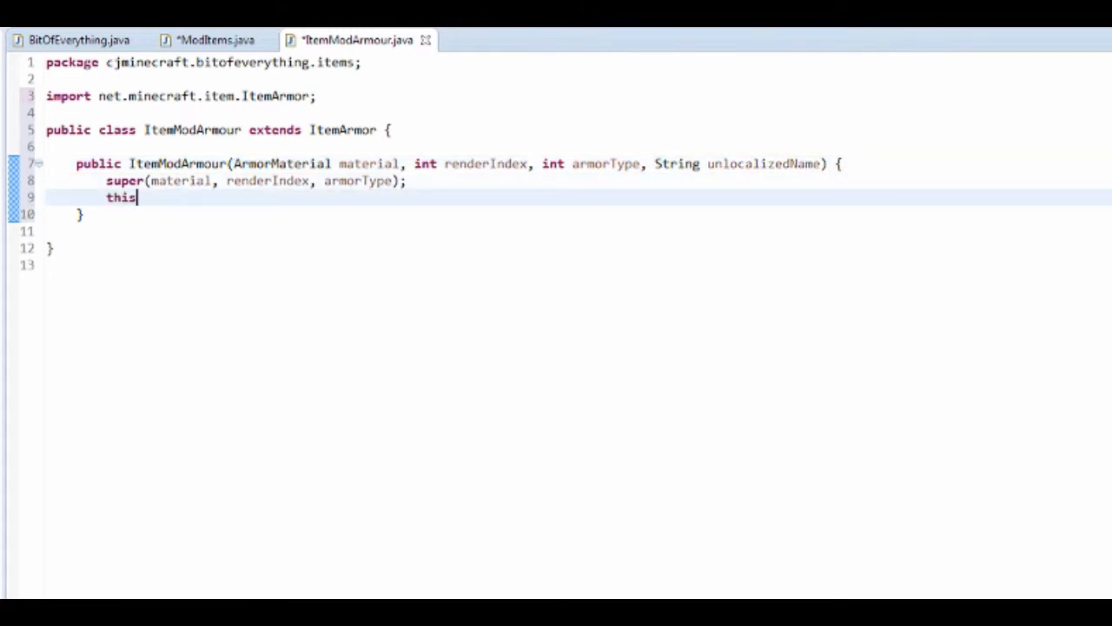
text(.setu)
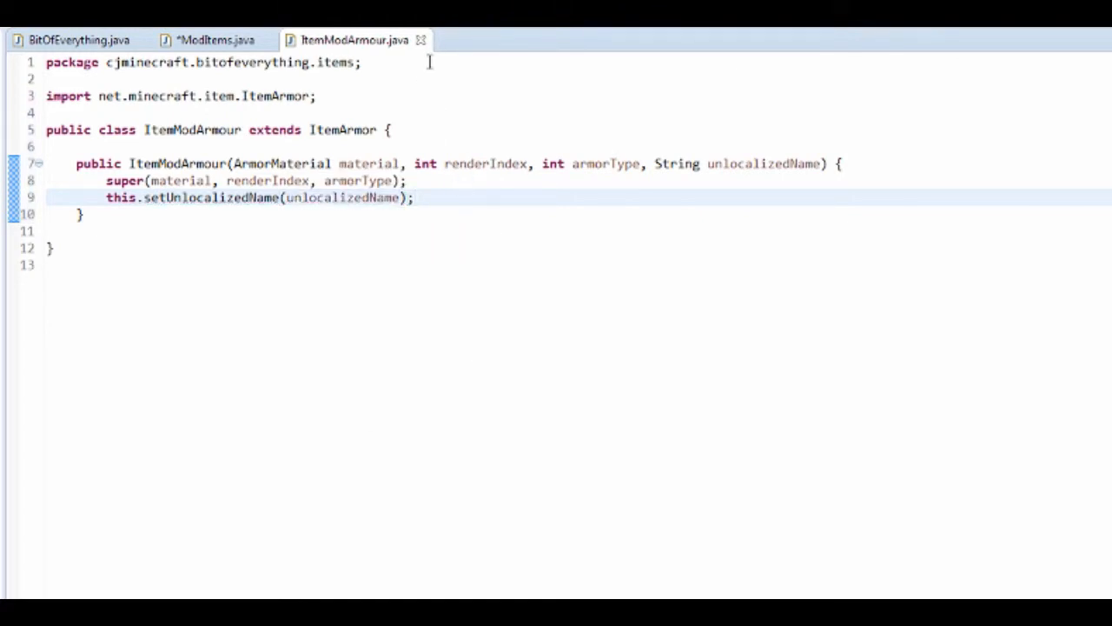
click(209, 40)
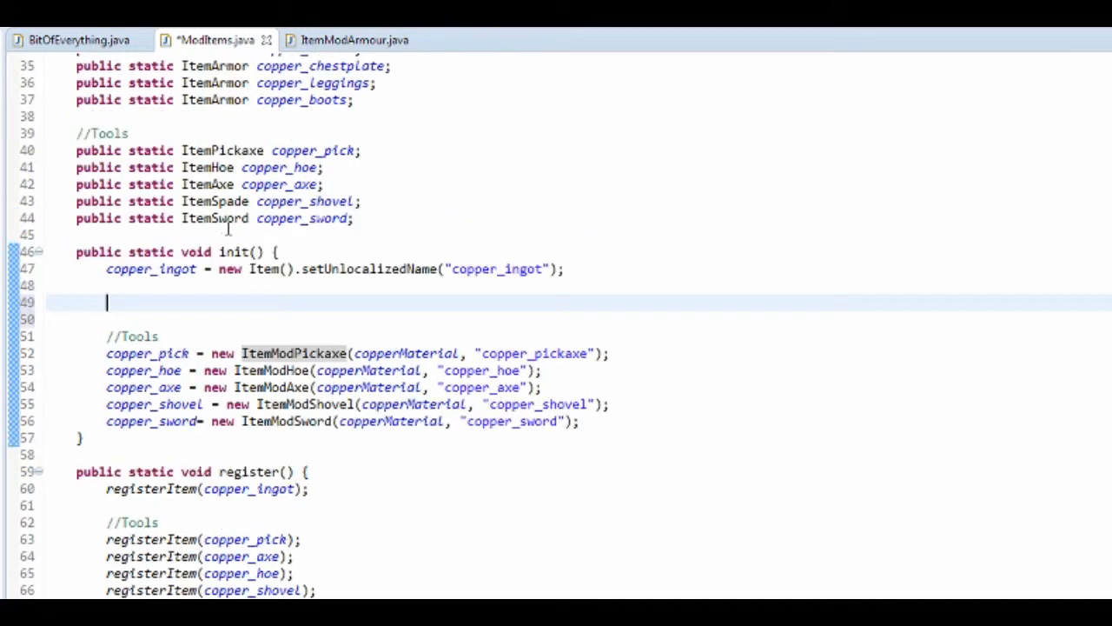
Step: Assign copper_helmet = new ItemModArmour using copperArmourMaterial via the quick fix
text(copper)
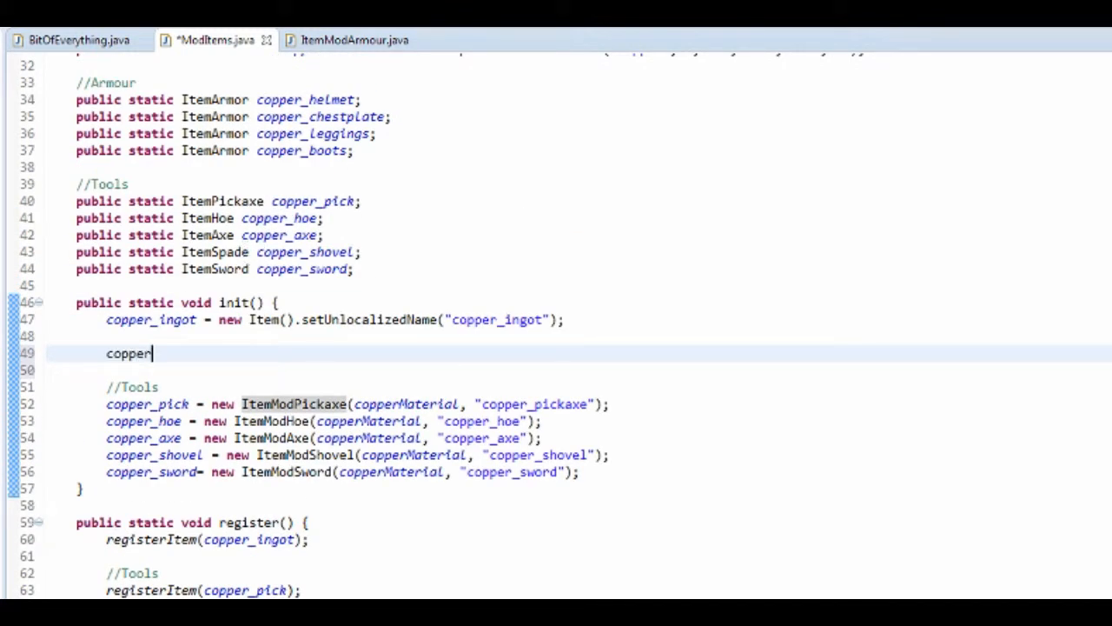
text(_helmet)
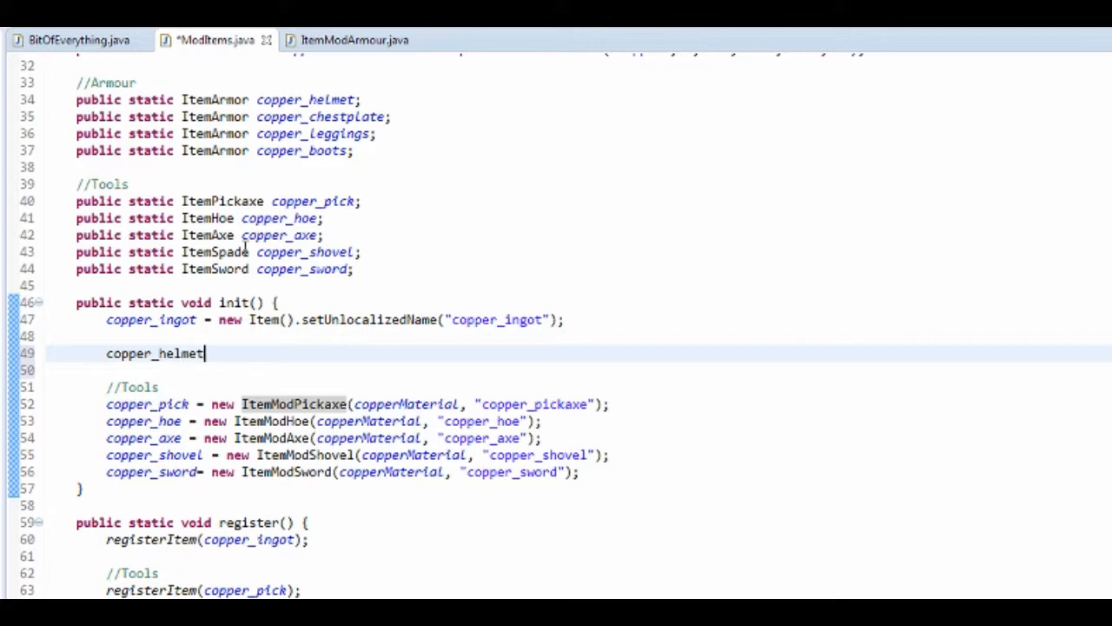
text(=)
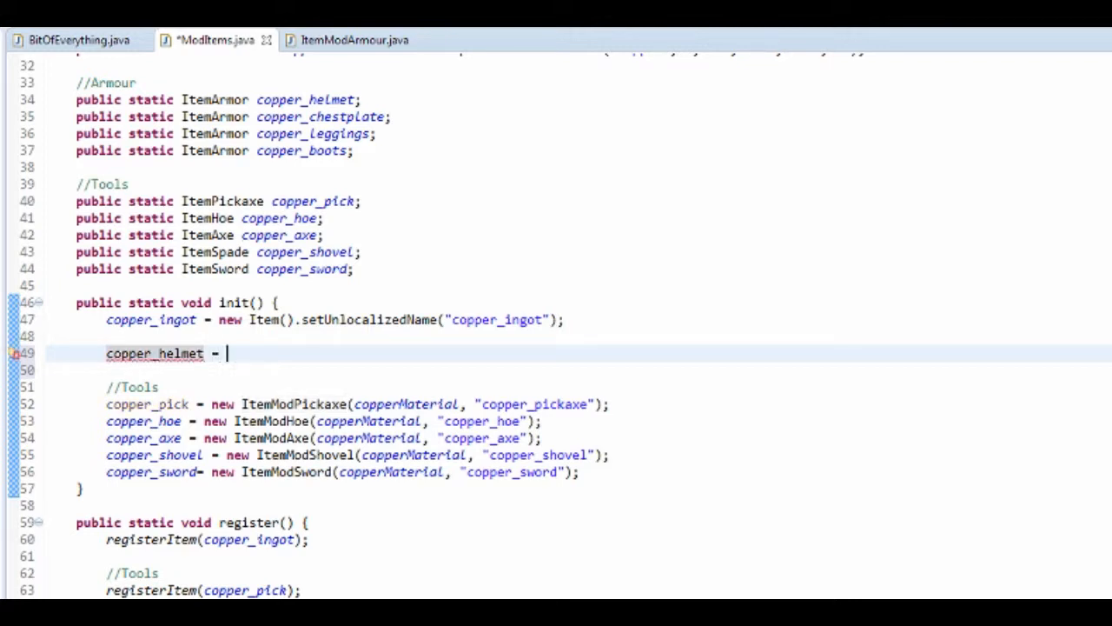
text(new Item)
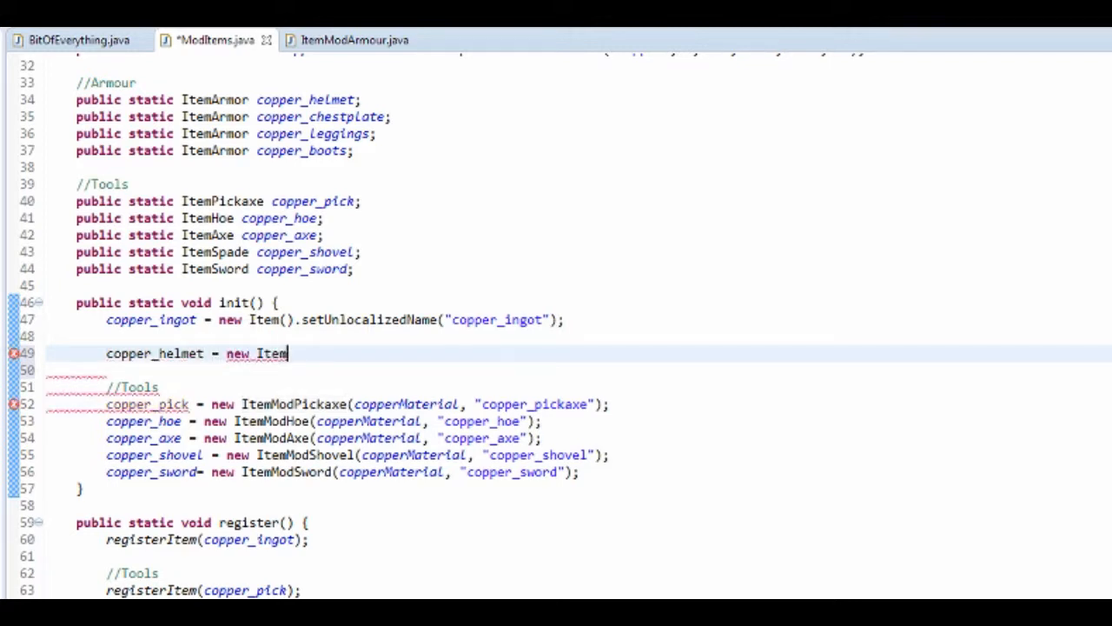
text(ModArmour(material, renderIndex, armorType, unlocalizedName)
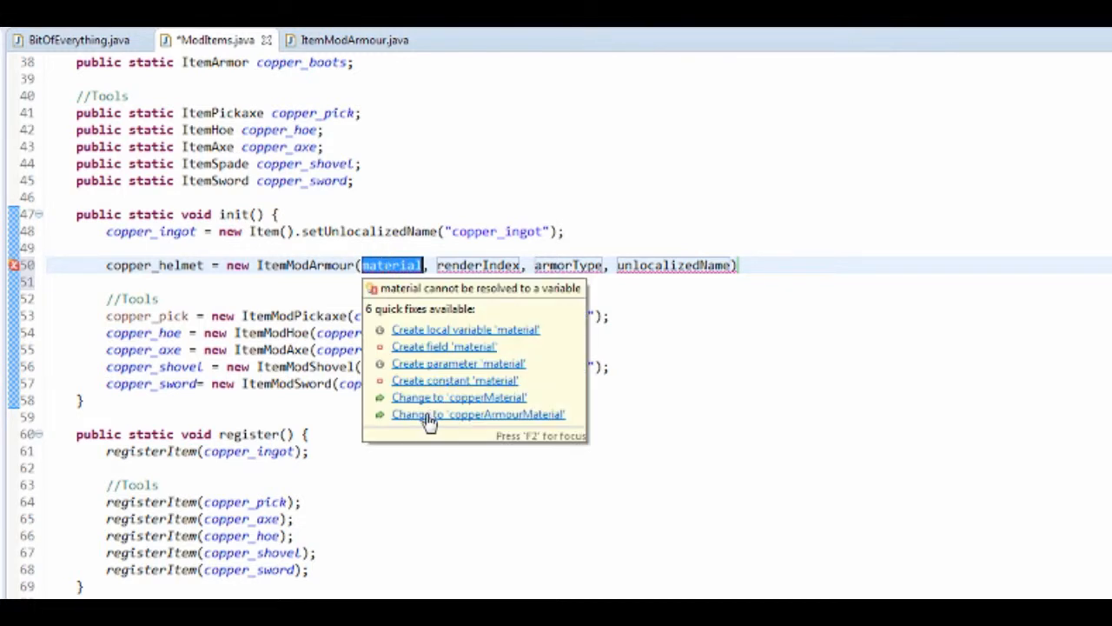
click(478, 413)
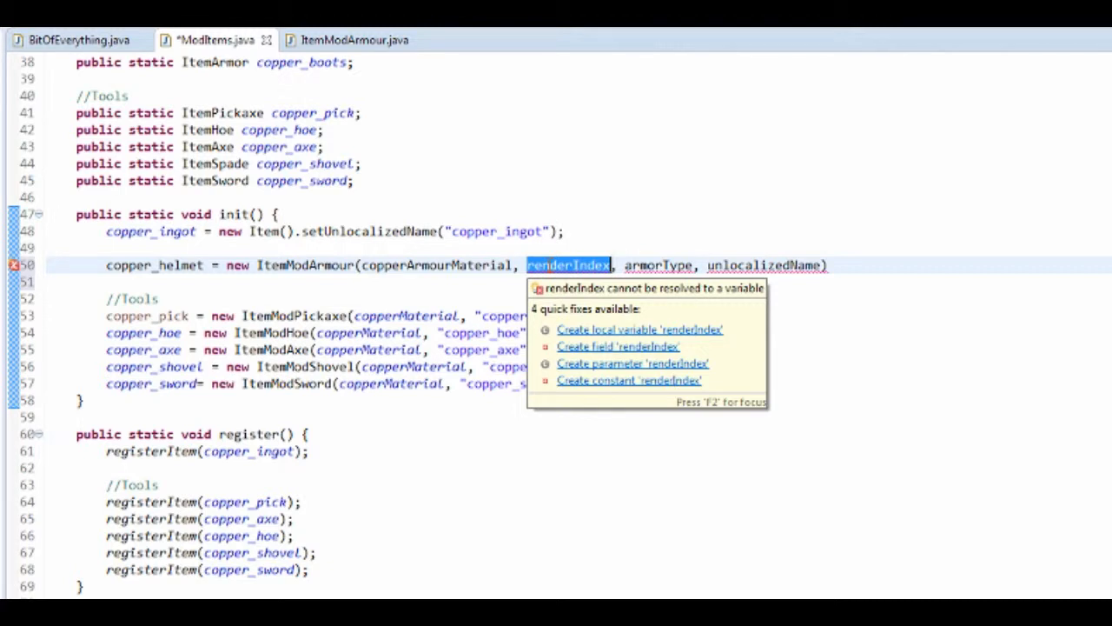
Step: Fill the remaining arguments with renderIndex 0, armorType 0 and name "copper_helmet"
text(0)
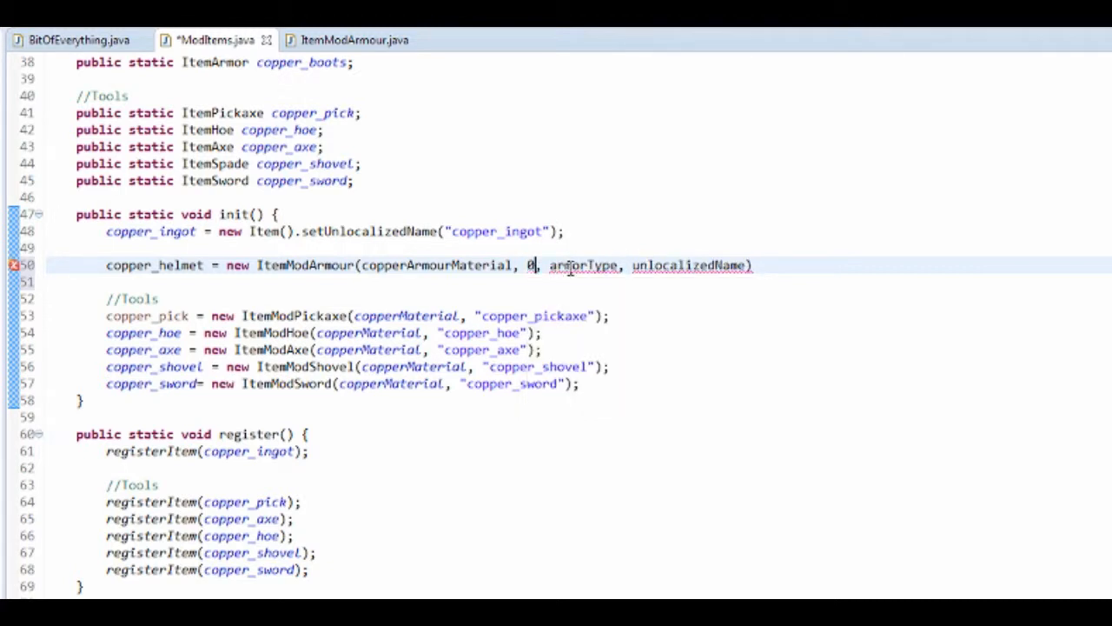
double_click(582, 265)
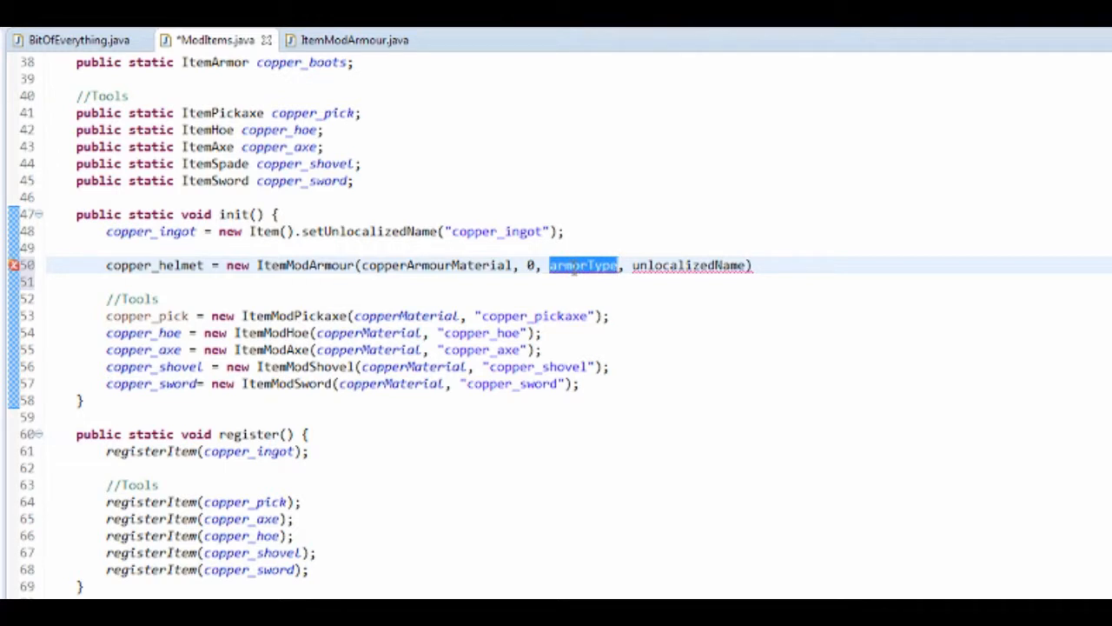
text(0)
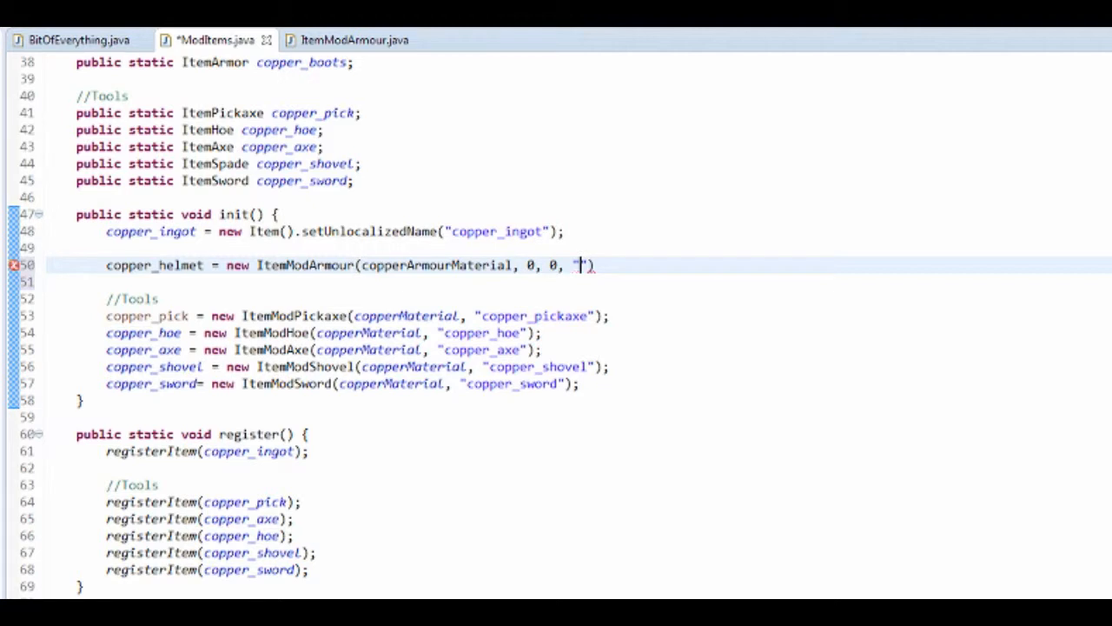
text(copper_)
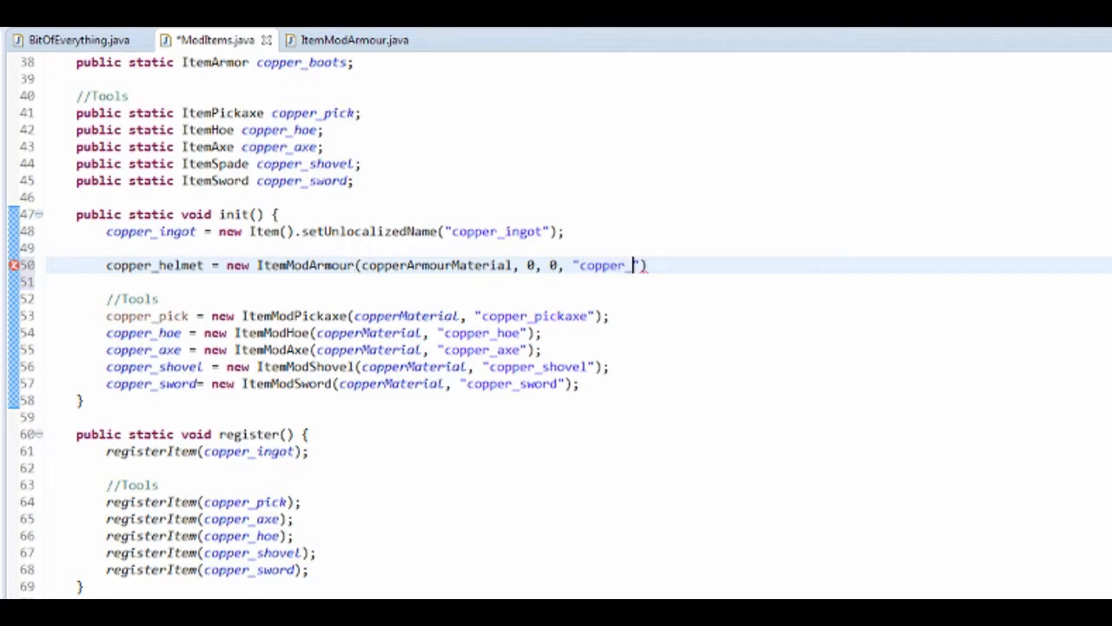
text(helmet)
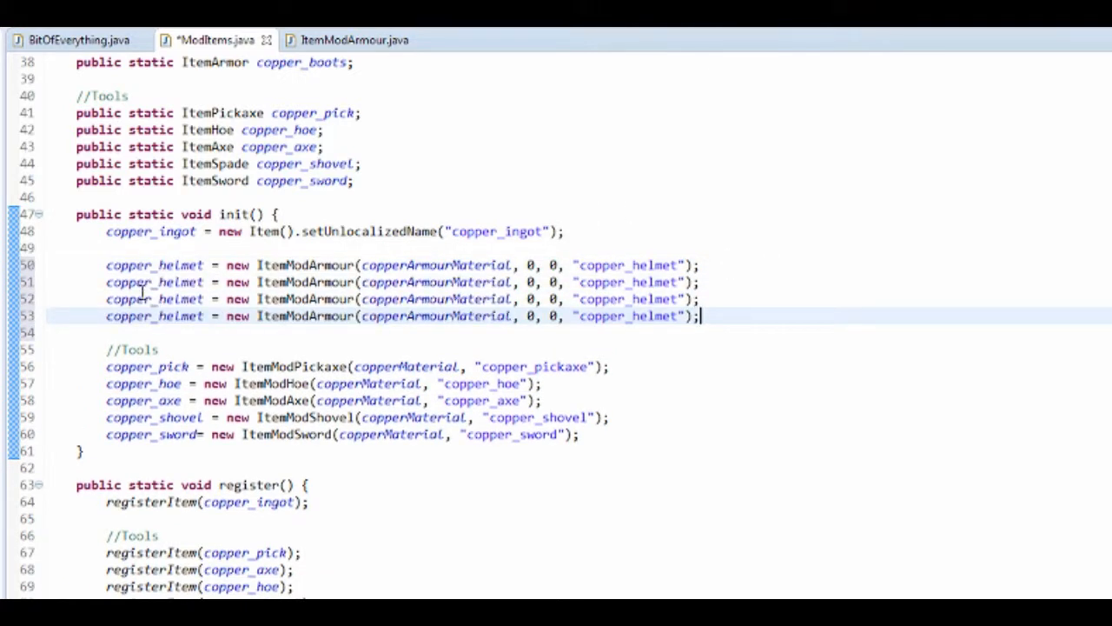
Step: Rename the second line to copper_chestplate with armour type 1
double_click(183, 281)
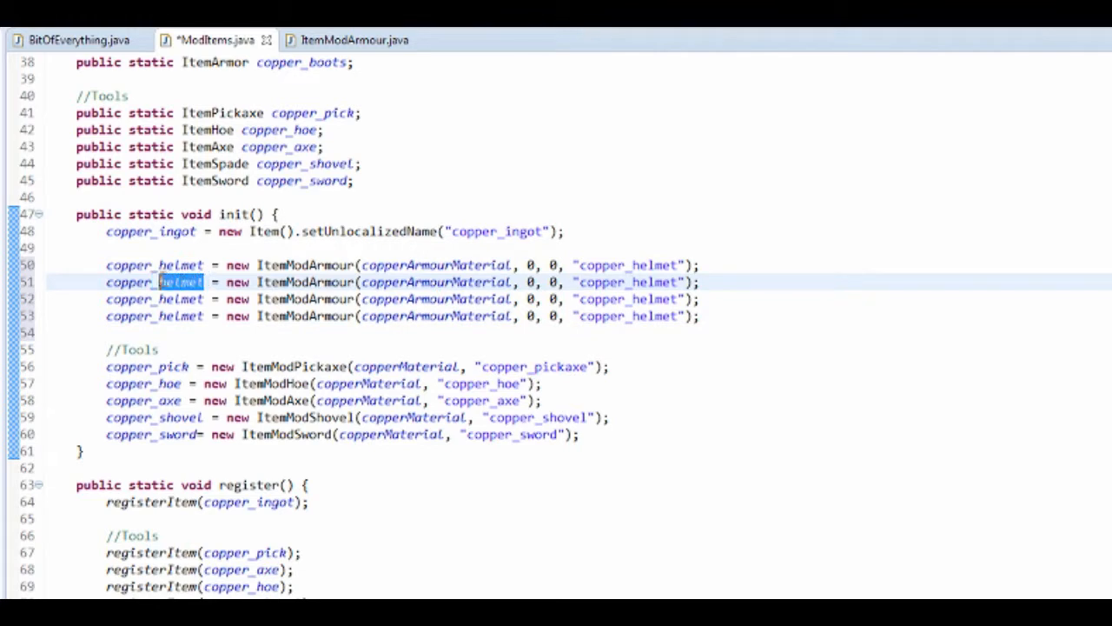
text(chest)
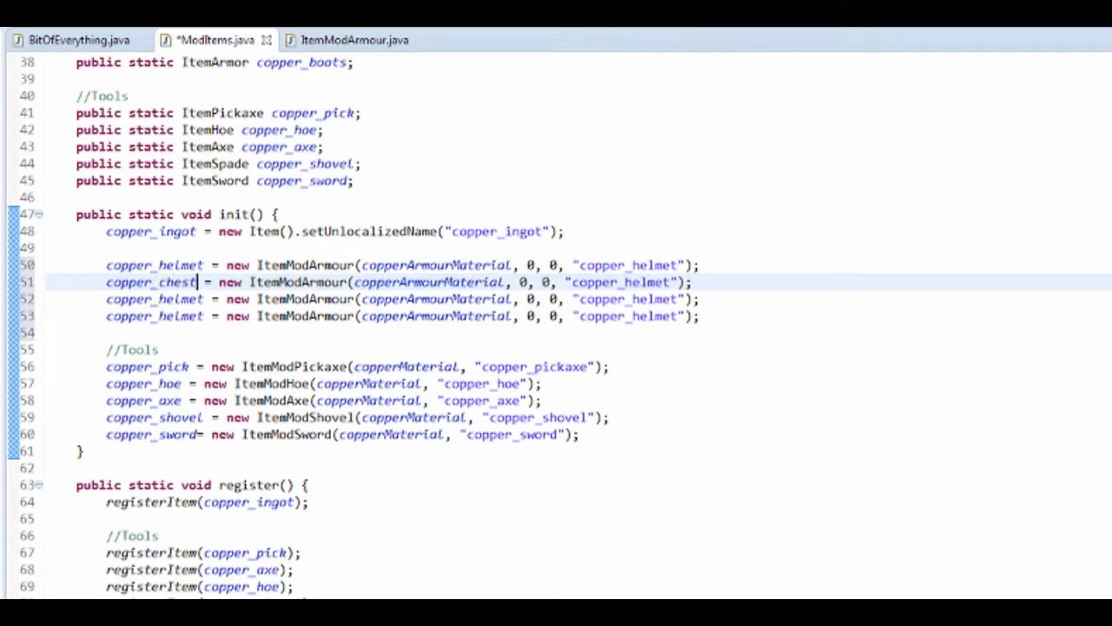
text(plate)
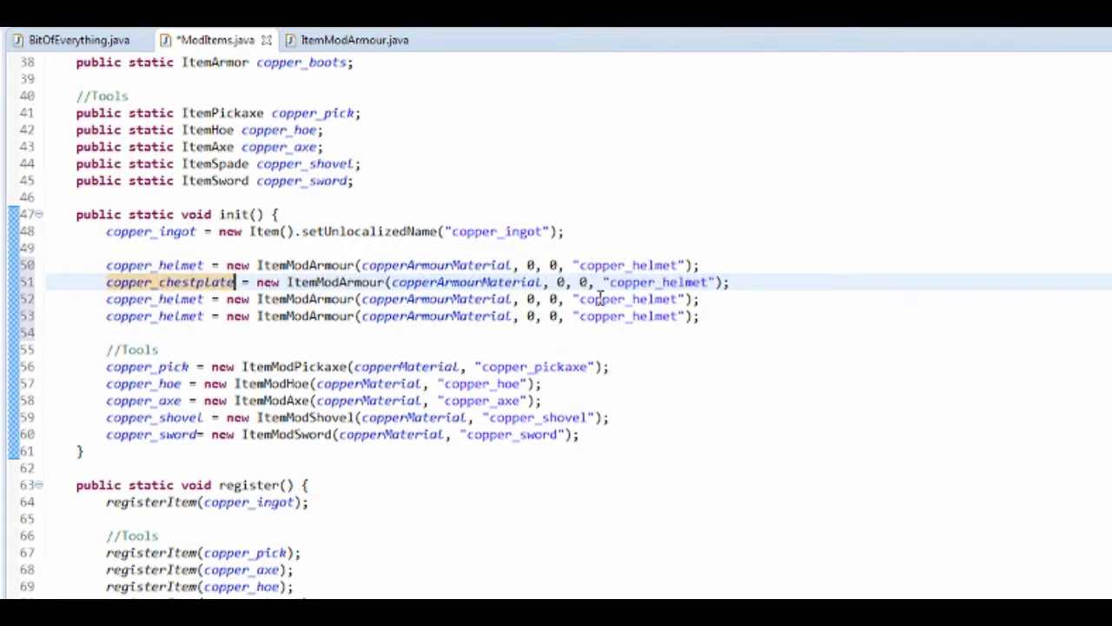
text(1)
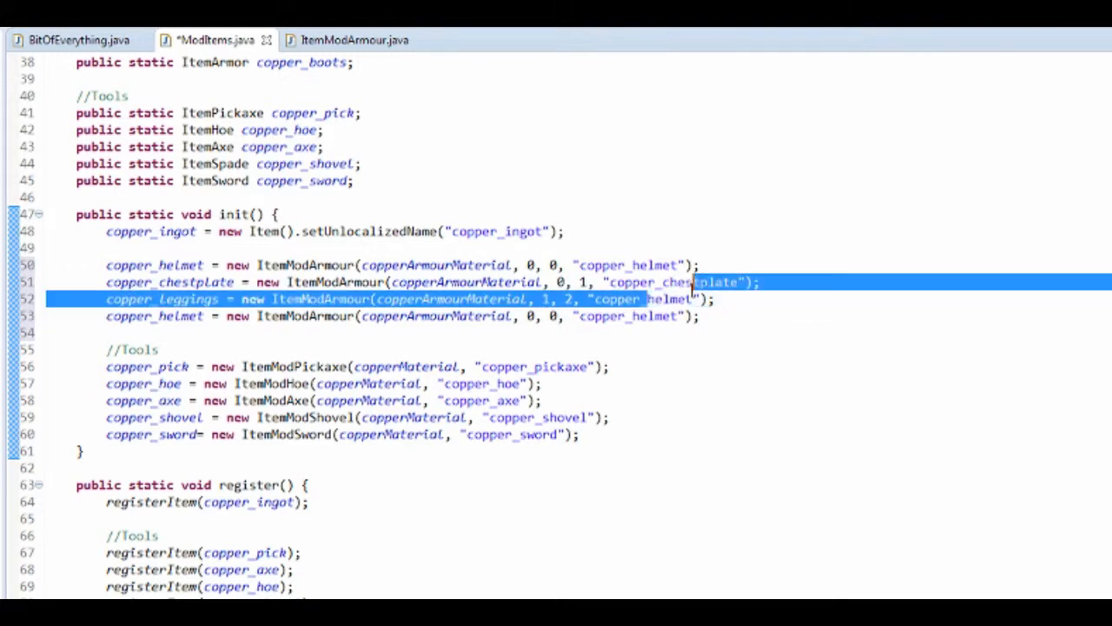
Step: Rename the remaining lines to copper_leggings and copper_boots with their own name strings
double_click(668, 298)
text(leggings)
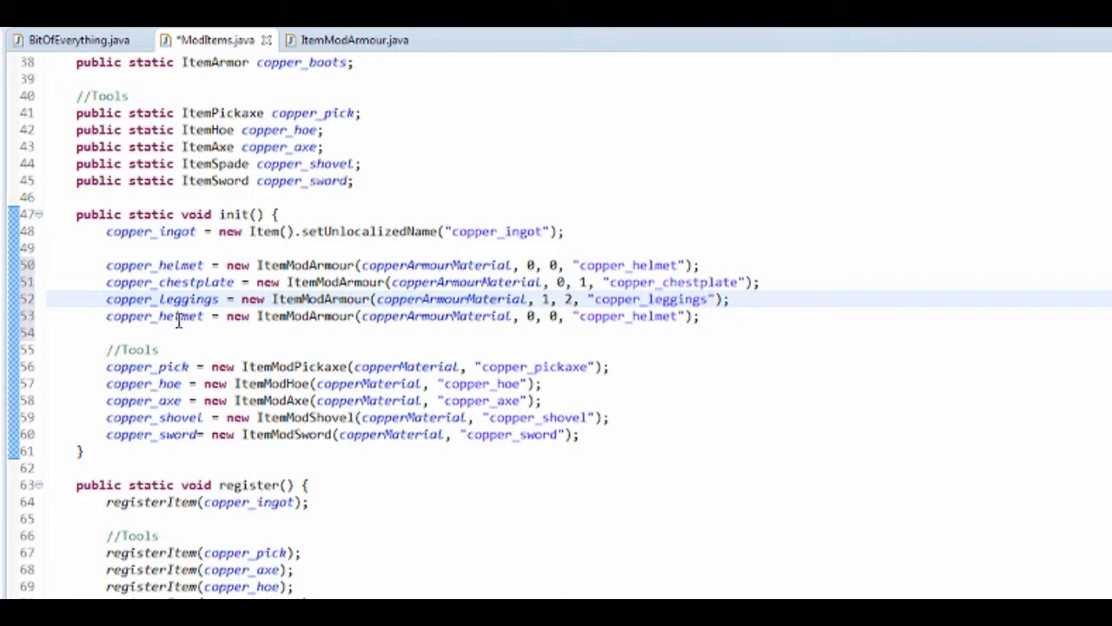
double_click(182, 316)
text(boots)
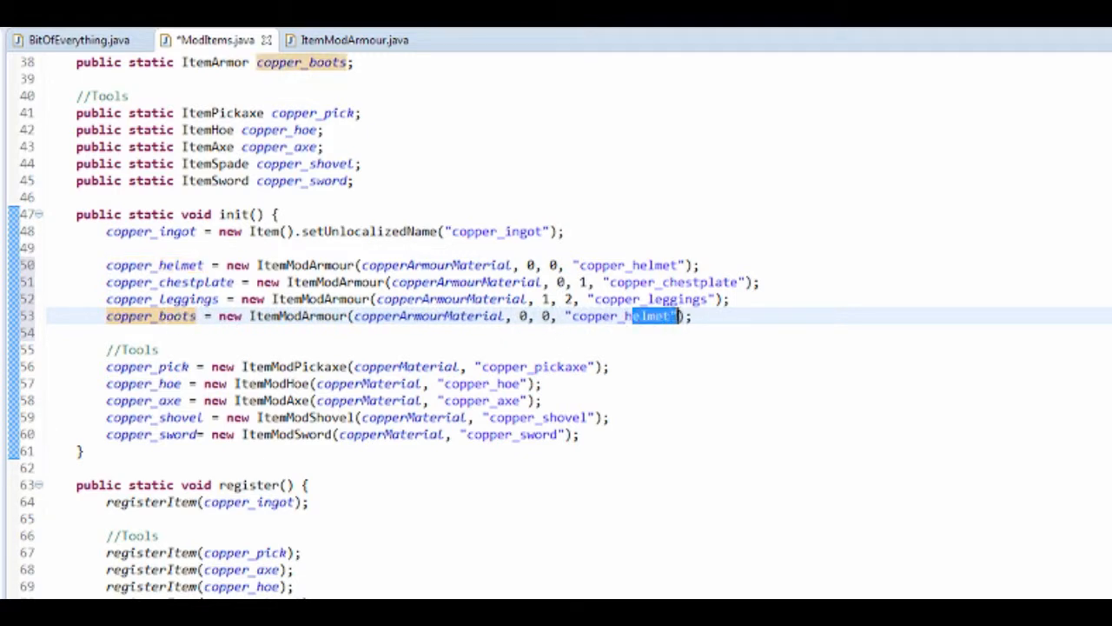
text(copper_boots)
text(//)
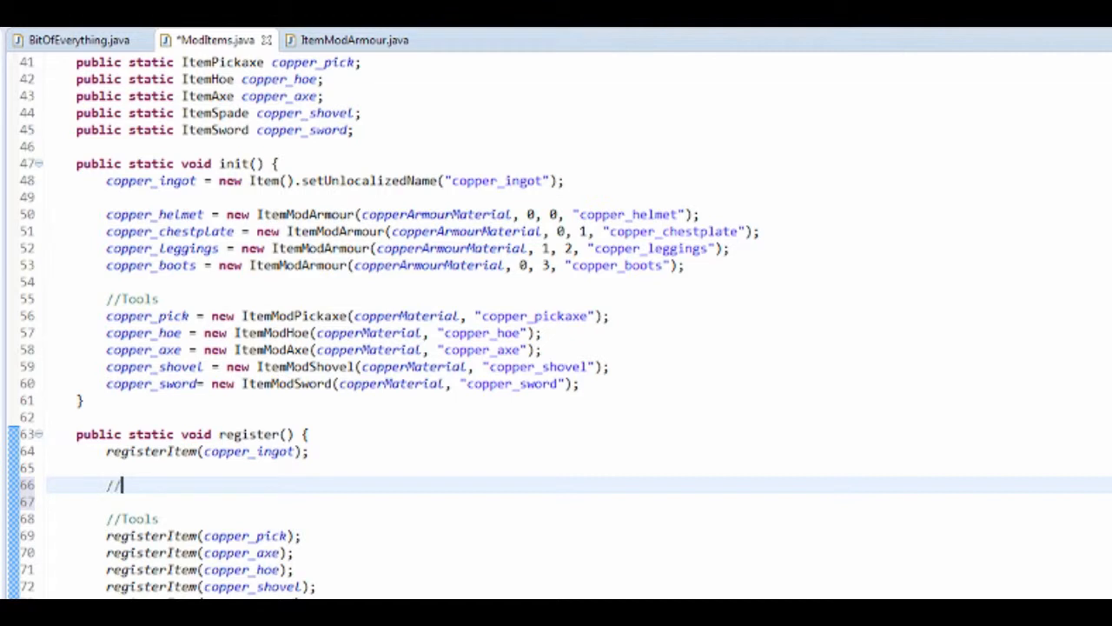
Step: Add //Armour comments and registerItem/registerRender calls for copper helmet, chestplate, leggings and boots
text(Armour)
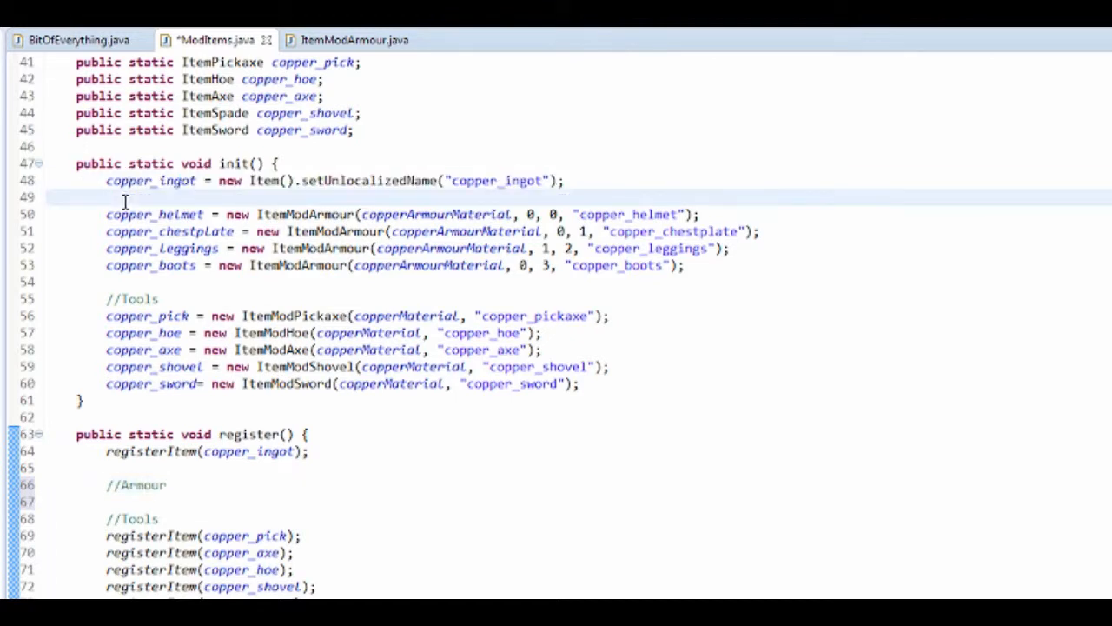
text(//Armou)
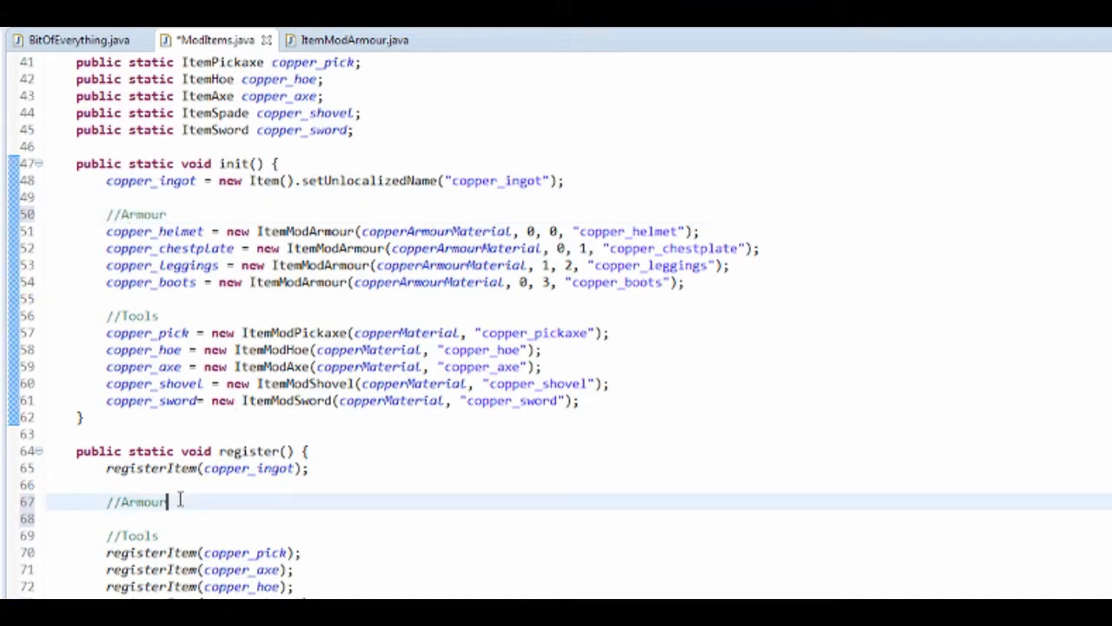
text(registerItem(copper_helmet);)
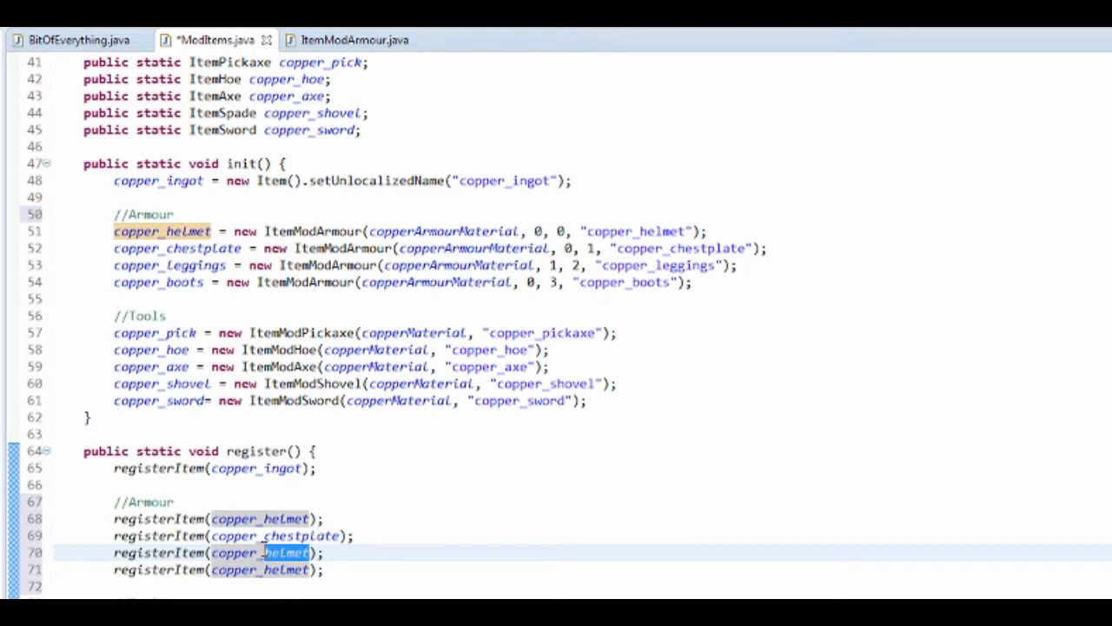
text(copper_leggings)
click(219, 569)
text(boots)
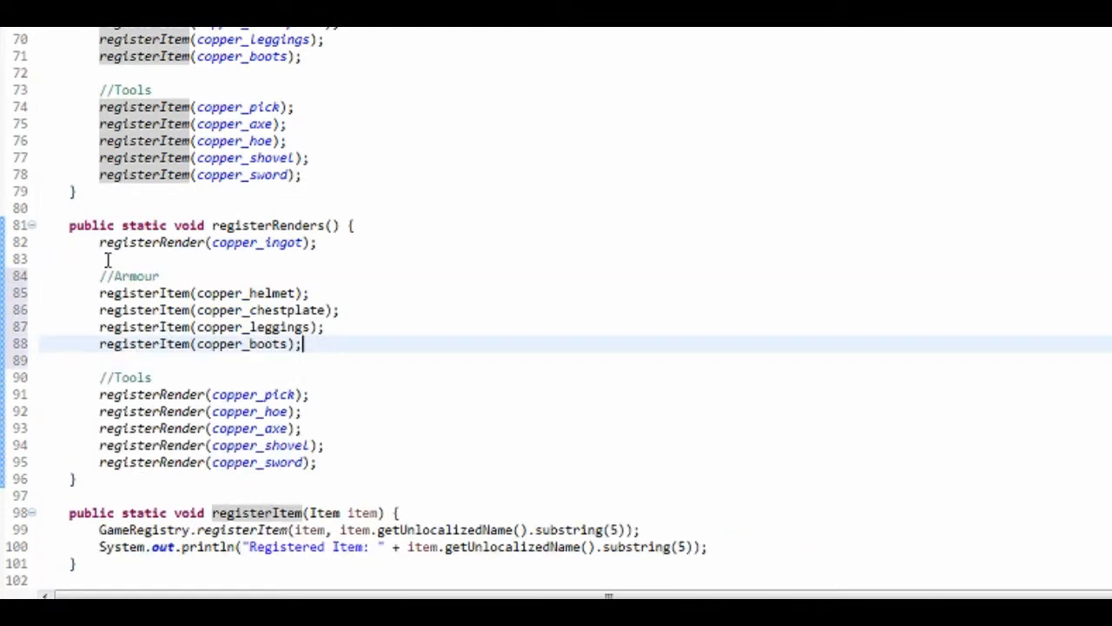
double_click(174, 293)
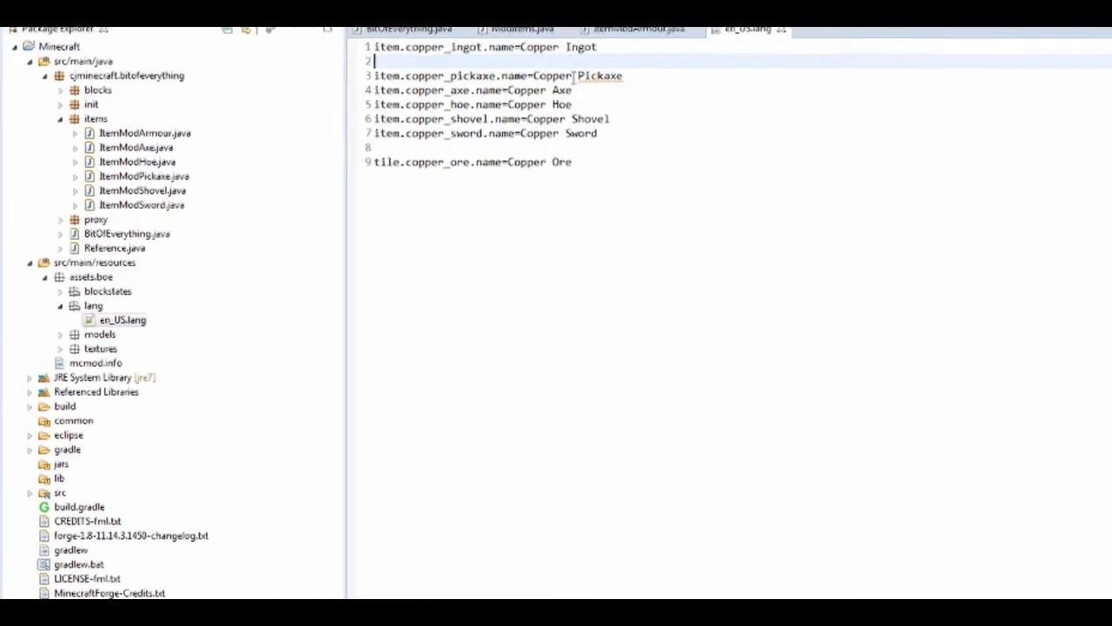
Step: Add item.copper_helmet.name=Copper Helmet and matching entries for Chestplate, Leggings and Boots
text(item.)
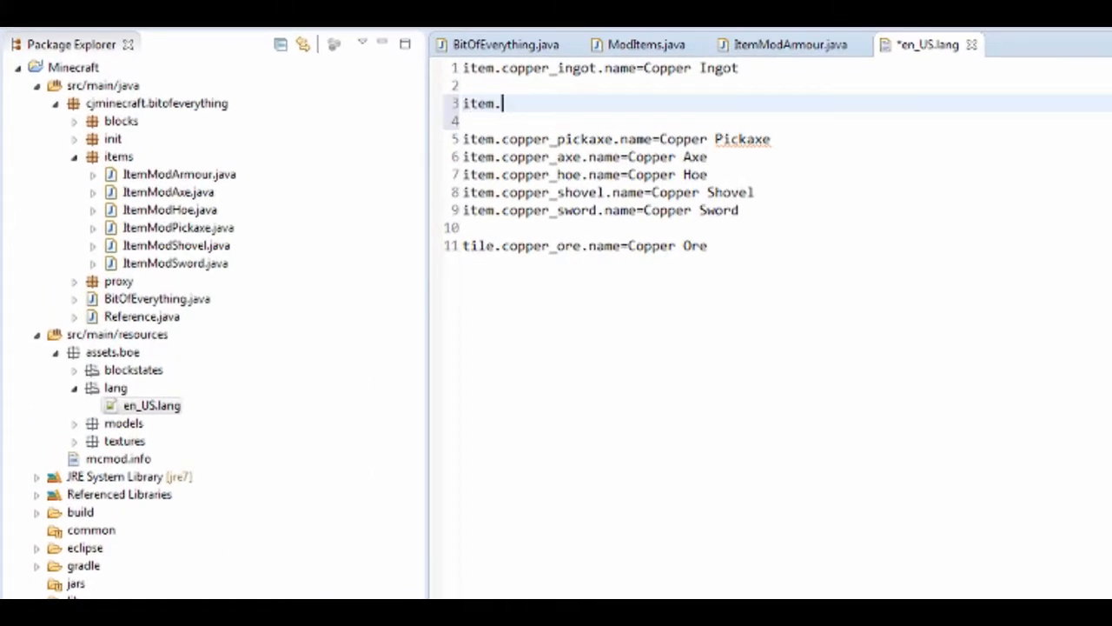
text(copper_)
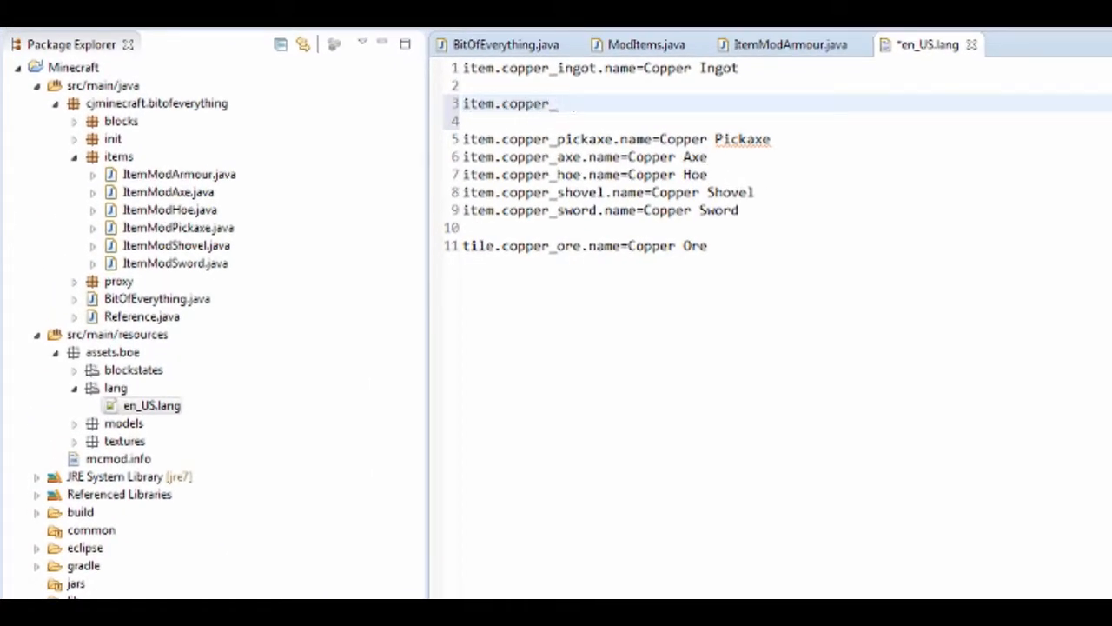
text(helmet.)
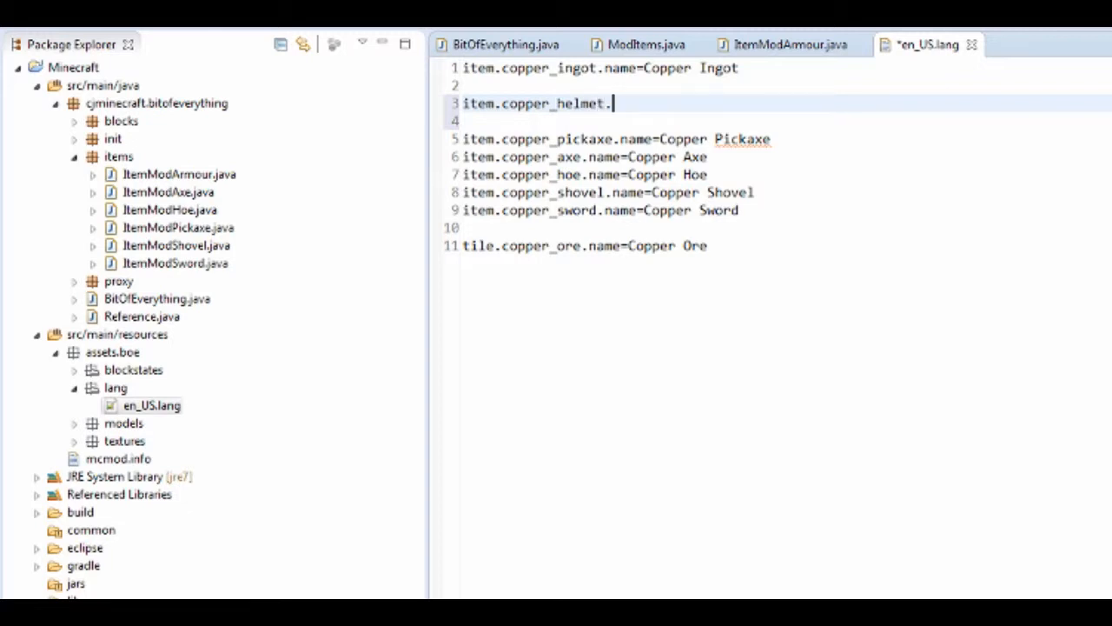
text(name=Copp)
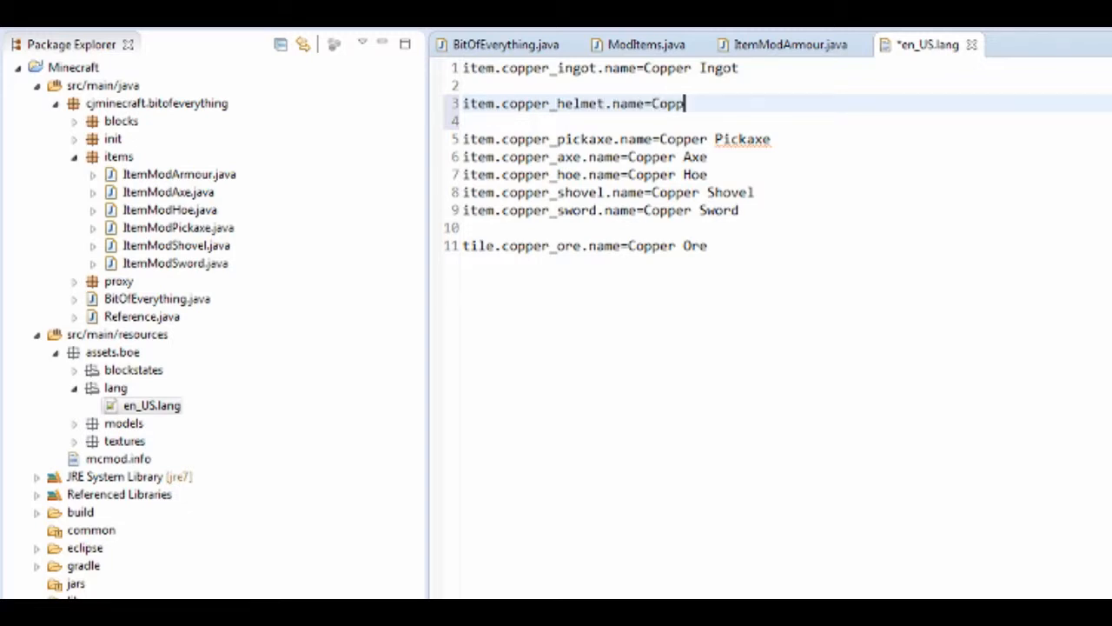
text(er Helmet)
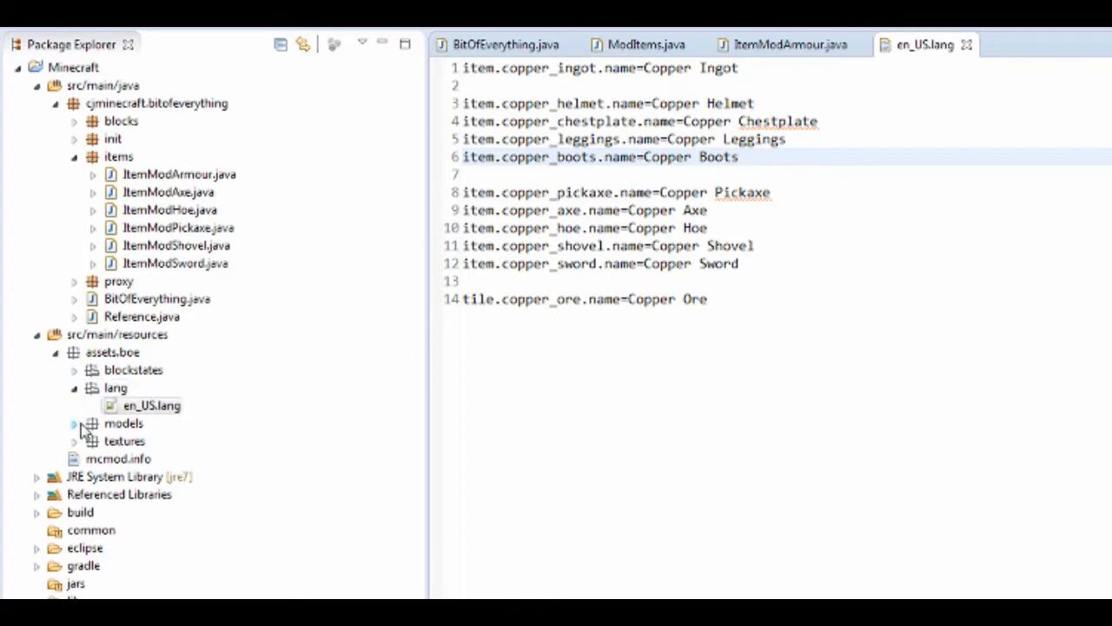
Step: Expand the models and item resources folders in Package Explorer
click(75, 423)
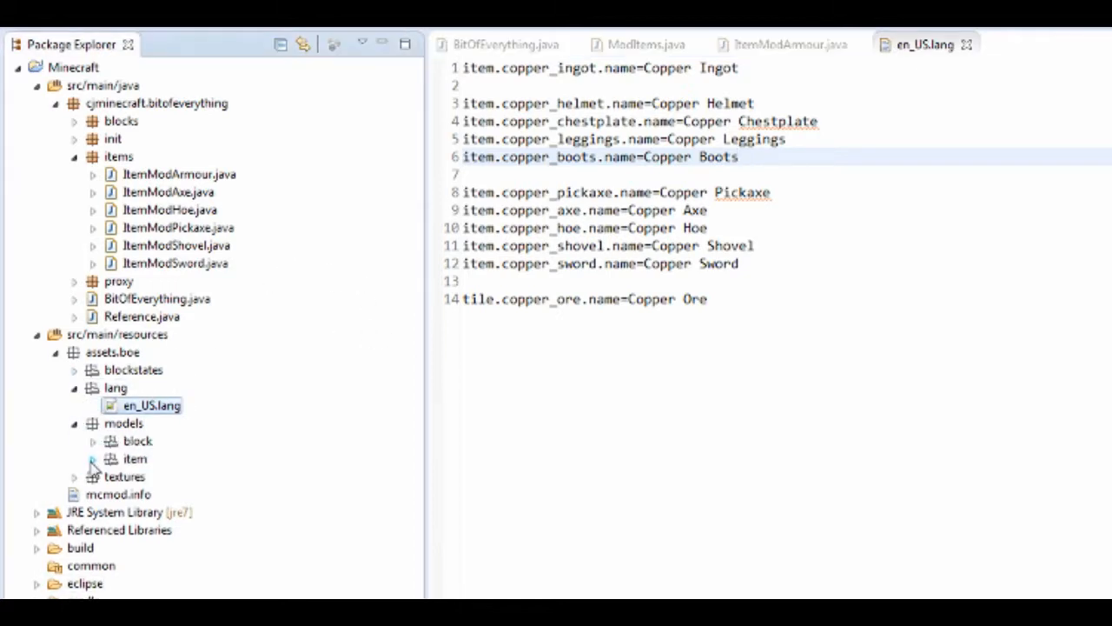
click(93, 459)
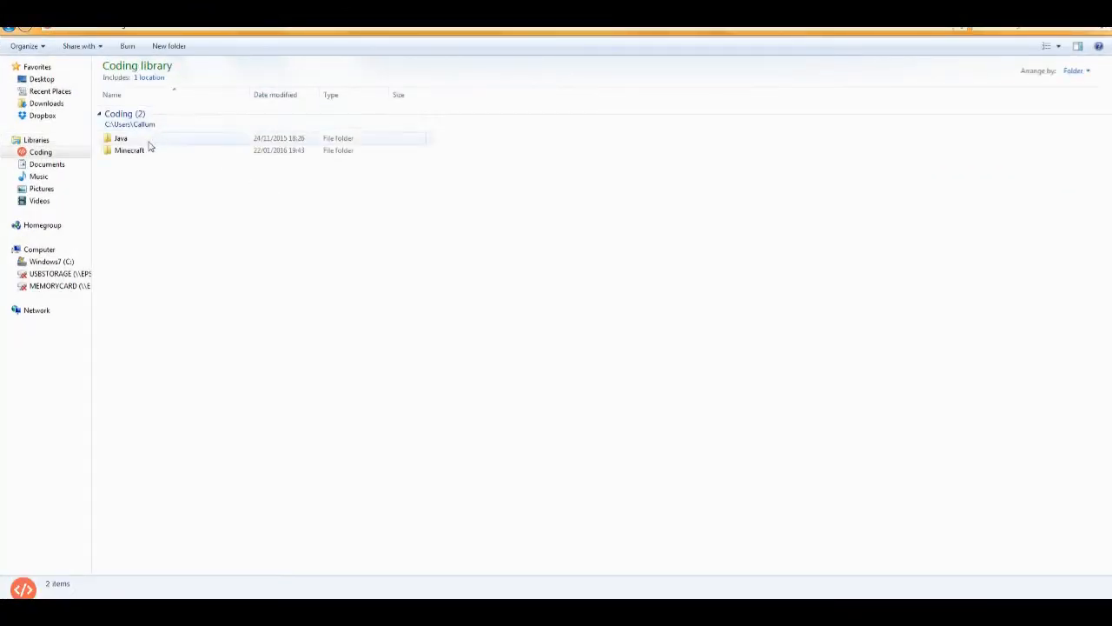
Step: Navigate to the Default Resource Pack 1.8 assets item models folder in Windows Explorer
double_click(128, 149)
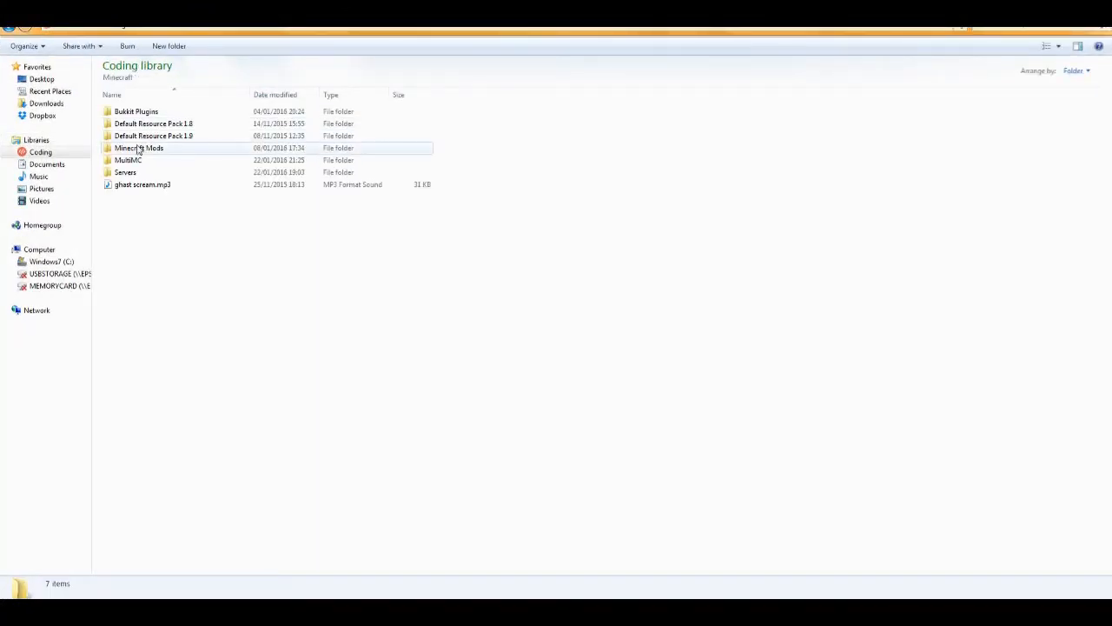
click(153, 136)
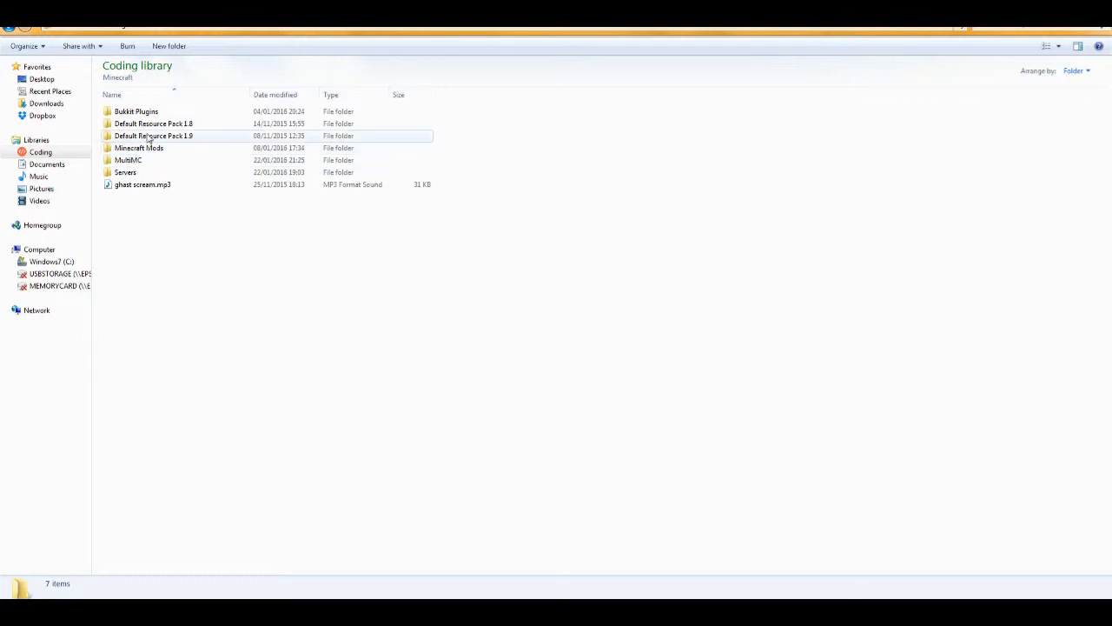
double_click(154, 124)
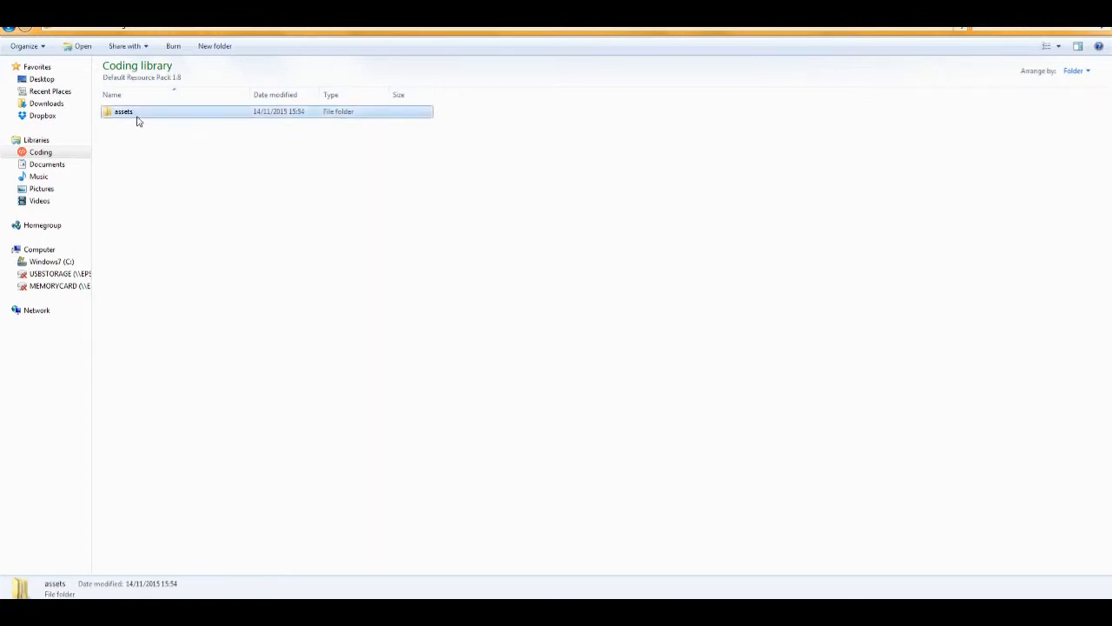
double_click(123, 111)
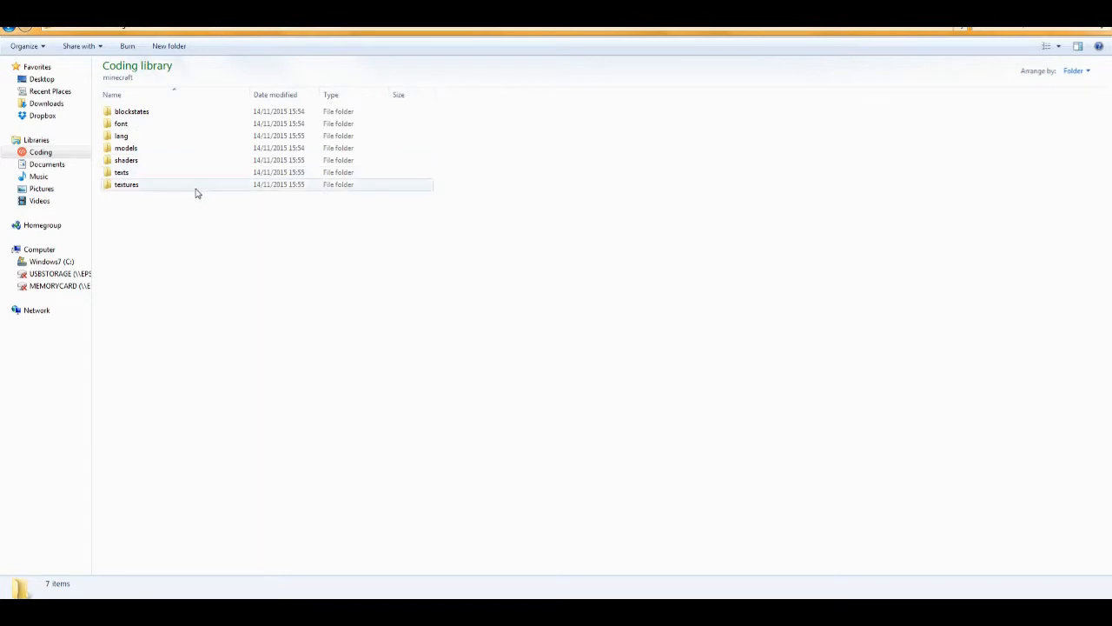
click(189, 218)
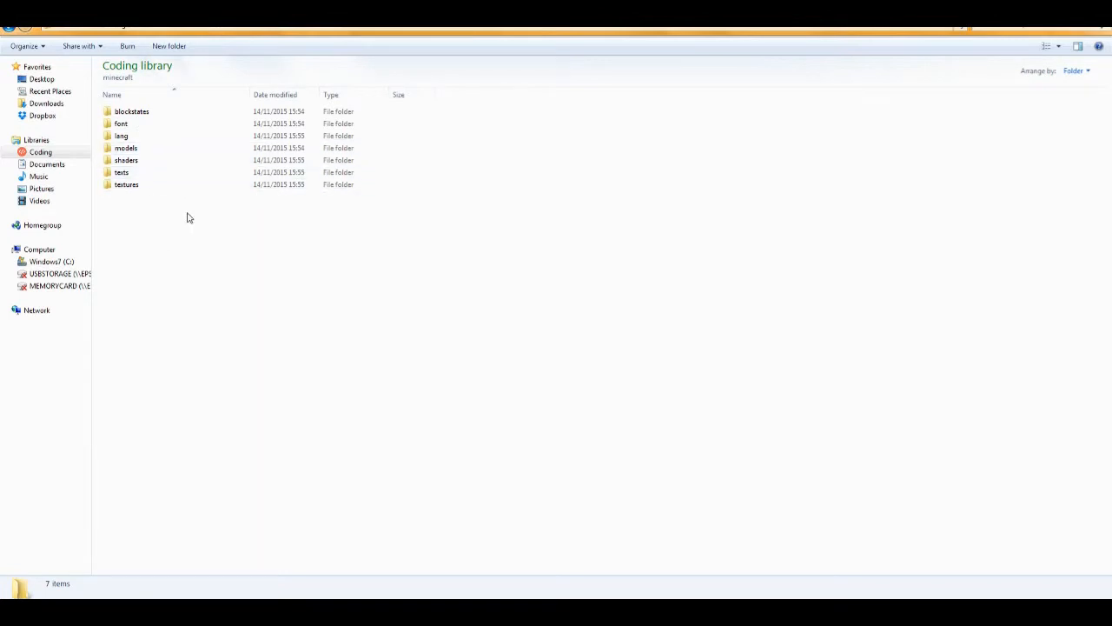
double_click(126, 147)
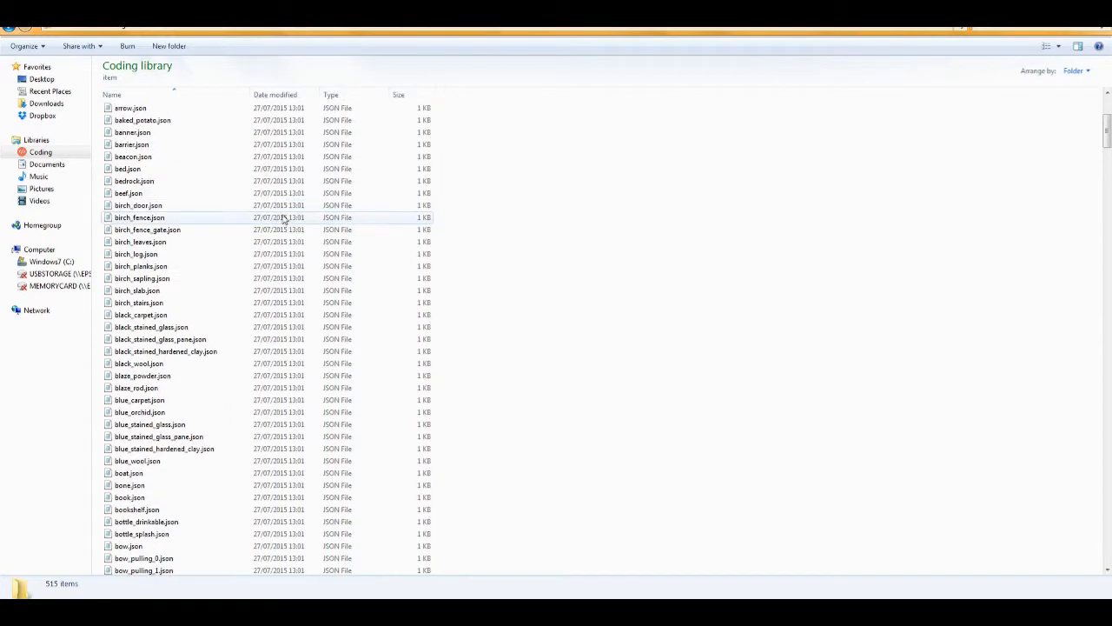
Step: Ctrl-select the iron_boots, iron_chestplate, iron_helmet and iron_leggings JSON files for copying
scroll(down, 3)
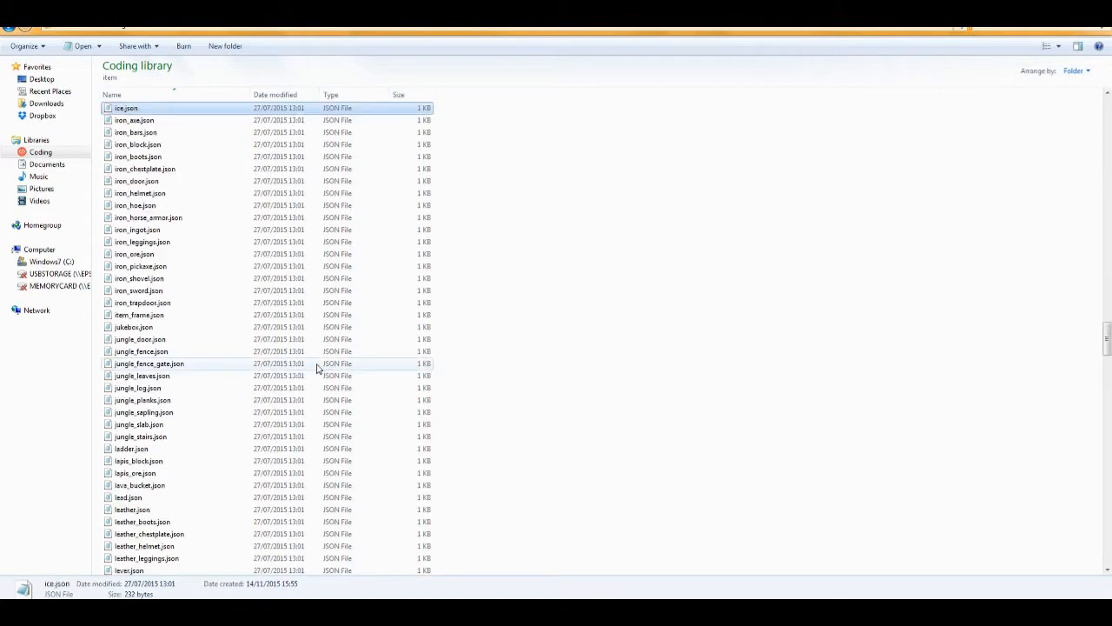
click(134, 120)
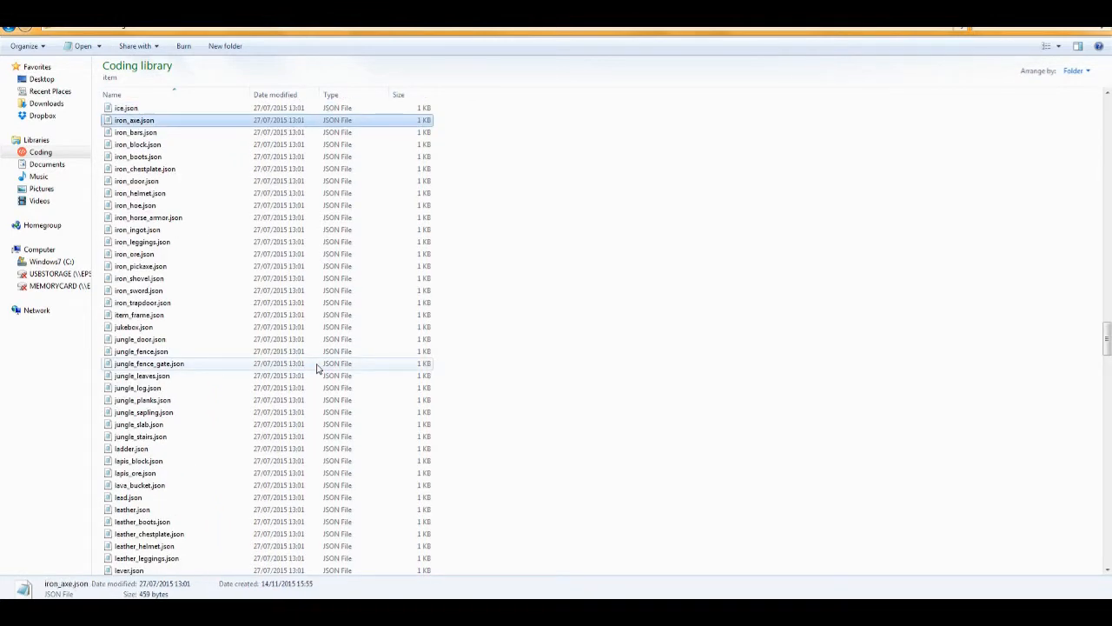
mouse_move(183, 193)
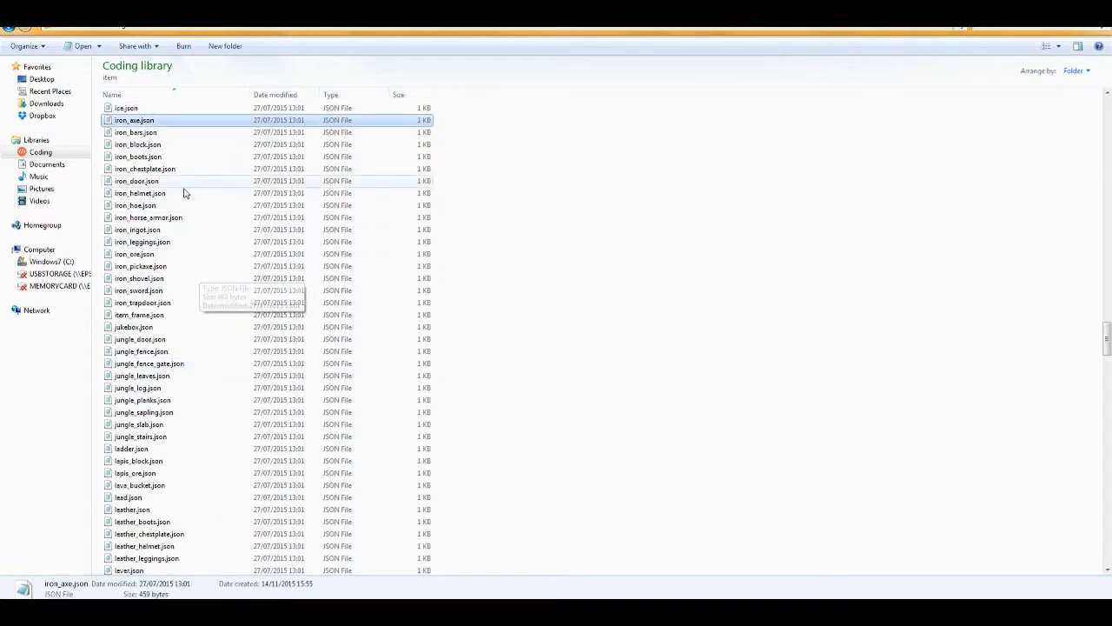
click(145, 168)
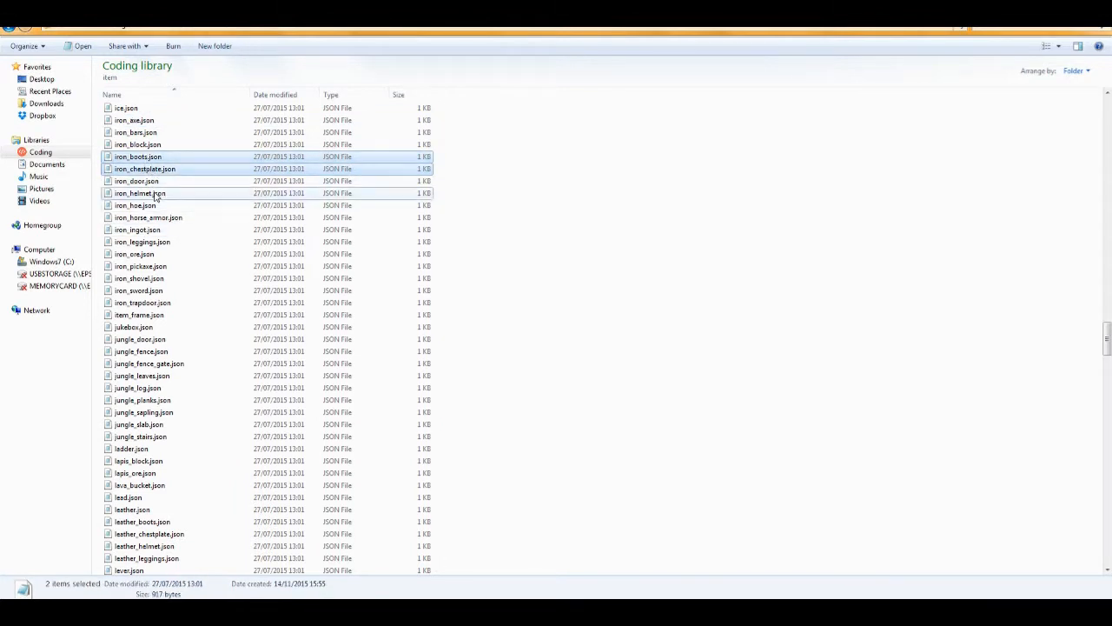
click(143, 242)
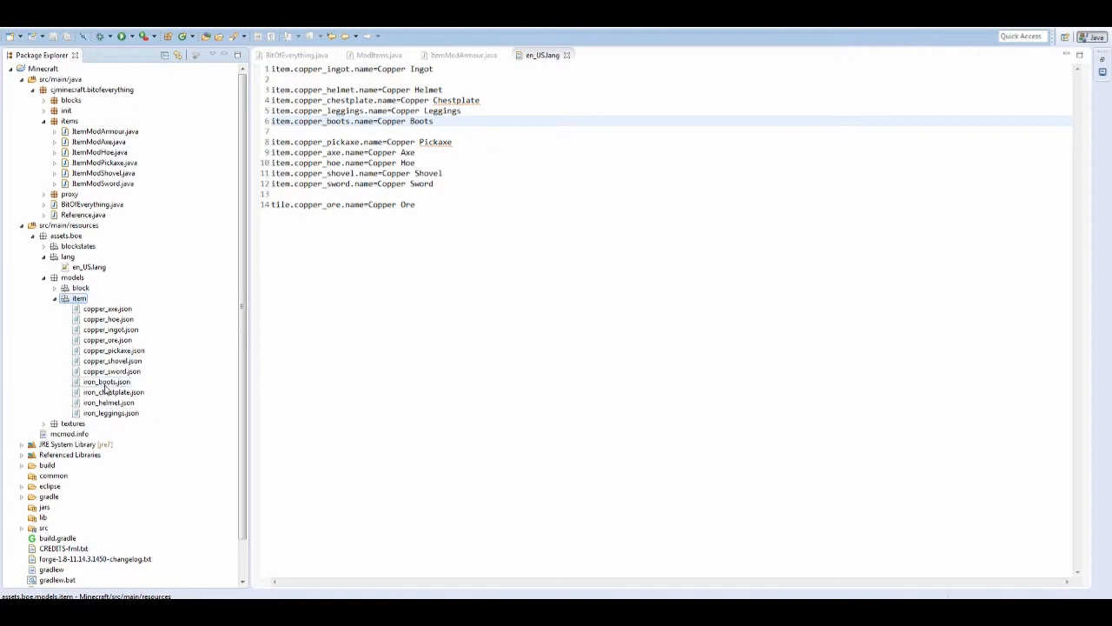
Step: Rename the copied iron_boots.json model to copper_boots.json via Refactor > Rename
right_click(107, 381)
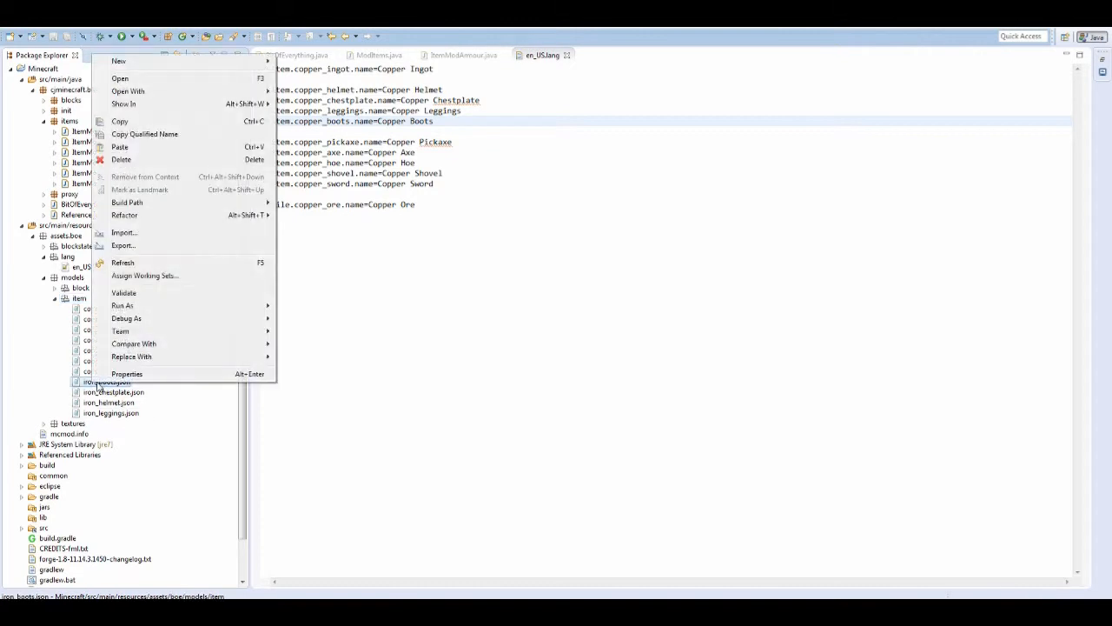
mouse_move(139, 189)
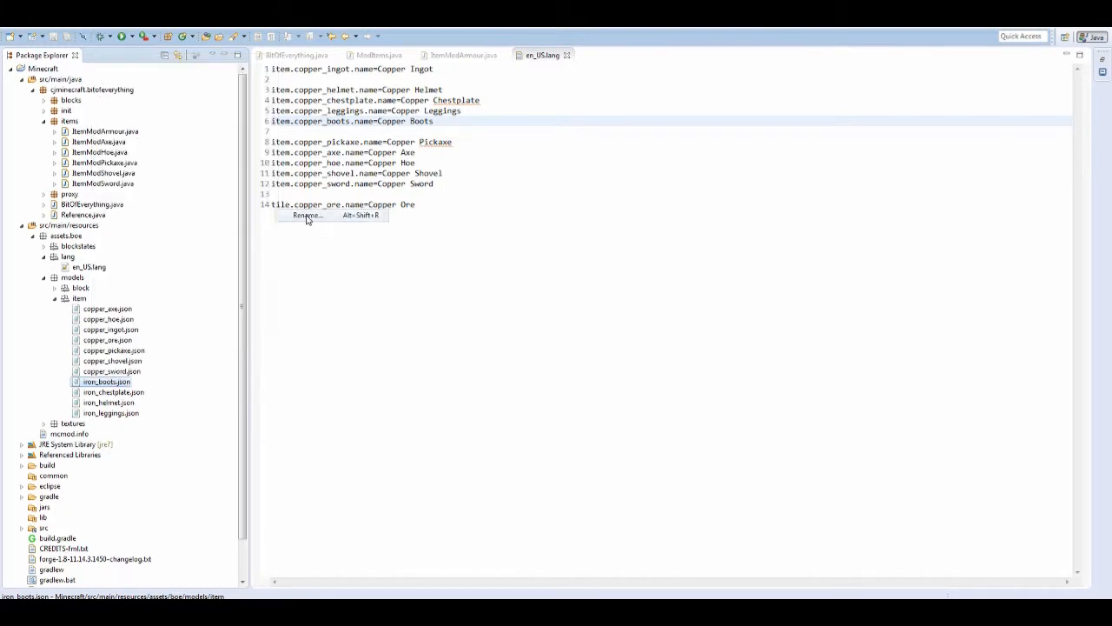
click(306, 214)
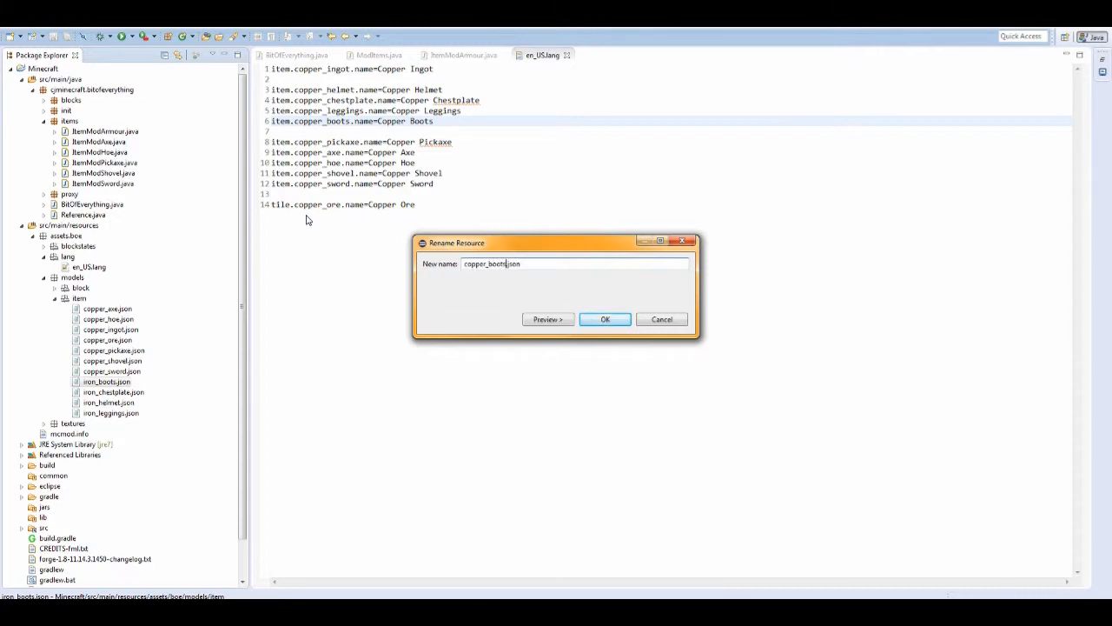
click(605, 319)
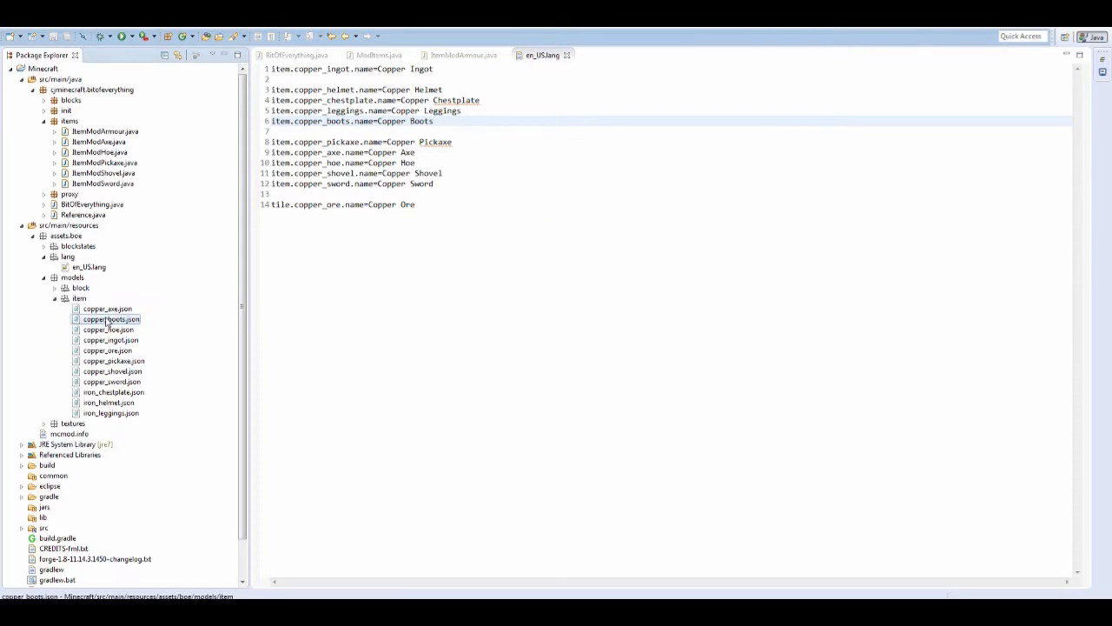
Step: Point copper_boots.json's layer0 at boe:items/copper_boots and continue with the other armour models
double_click(111, 319)
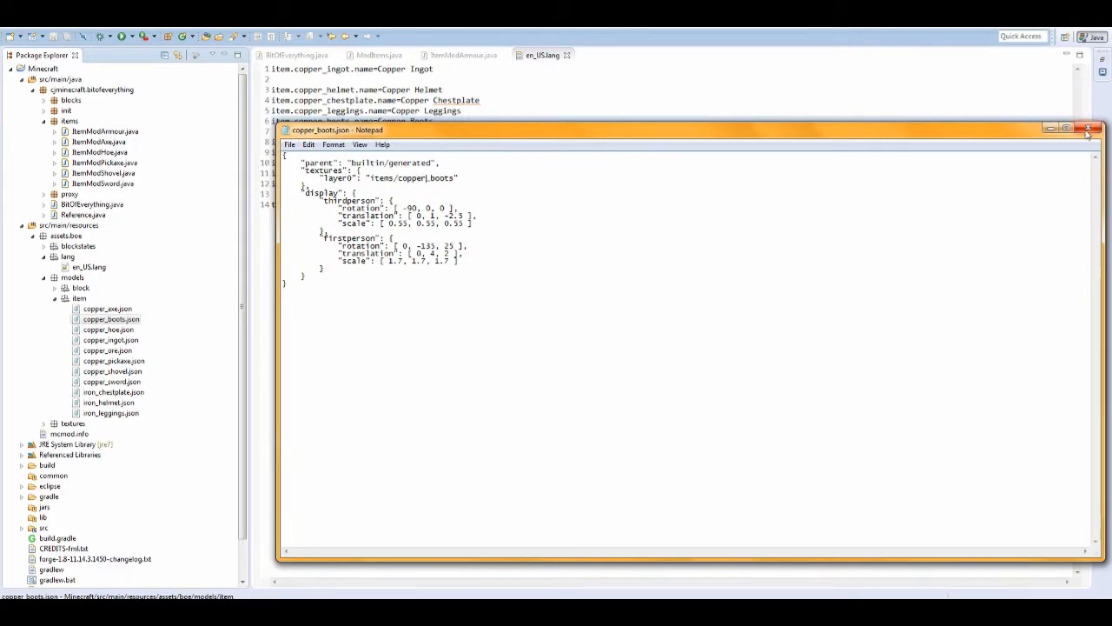
double_click(413, 178)
text(boe:)
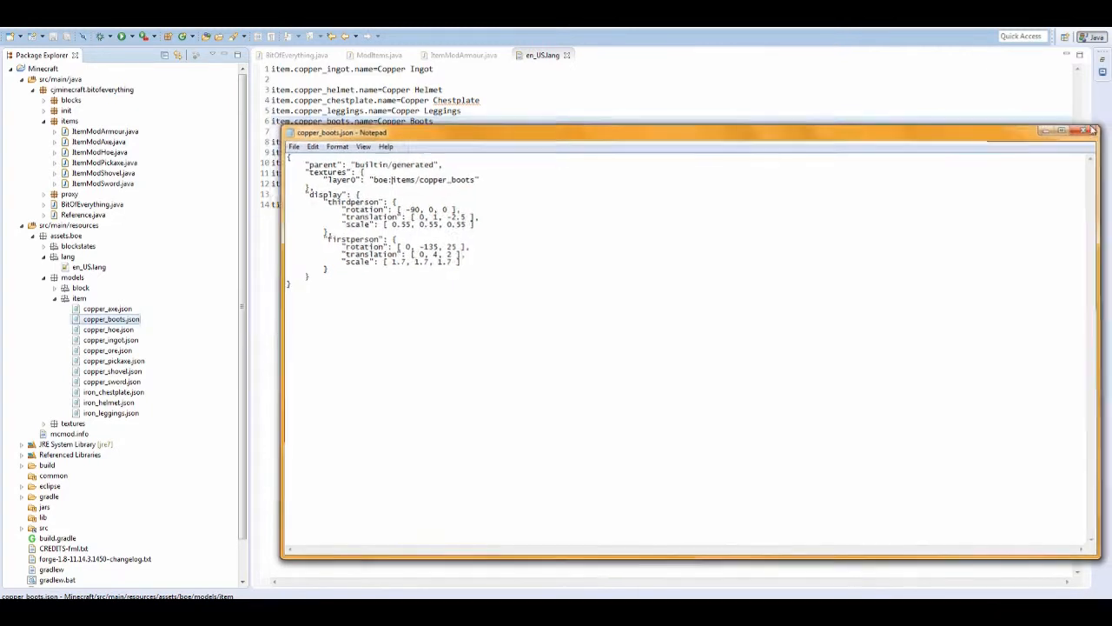
right_click(113, 391)
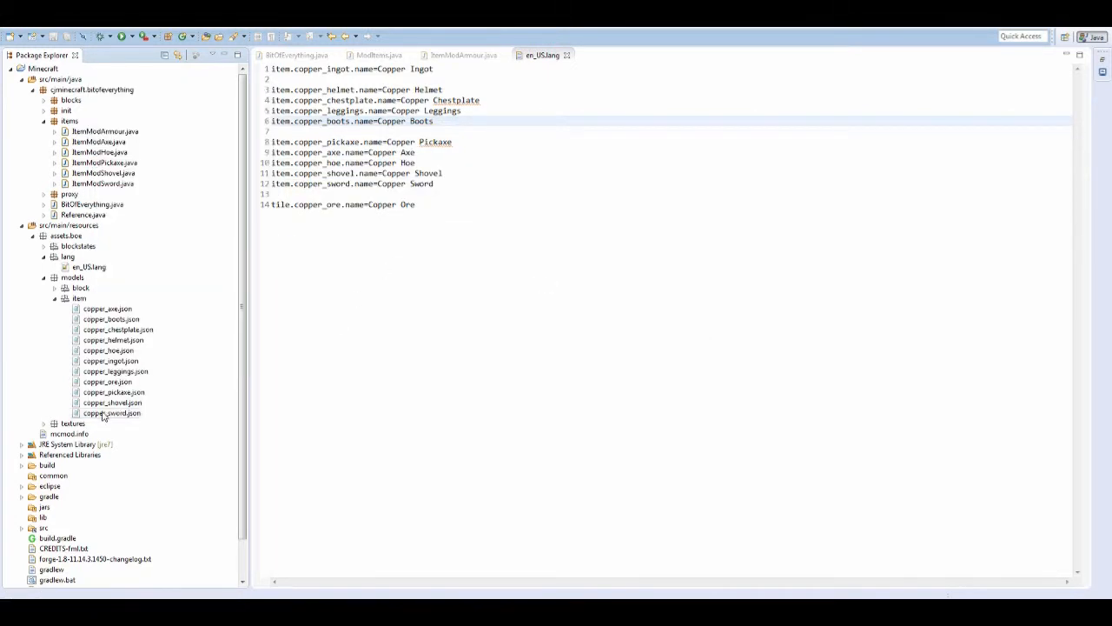
double_click(115, 371)
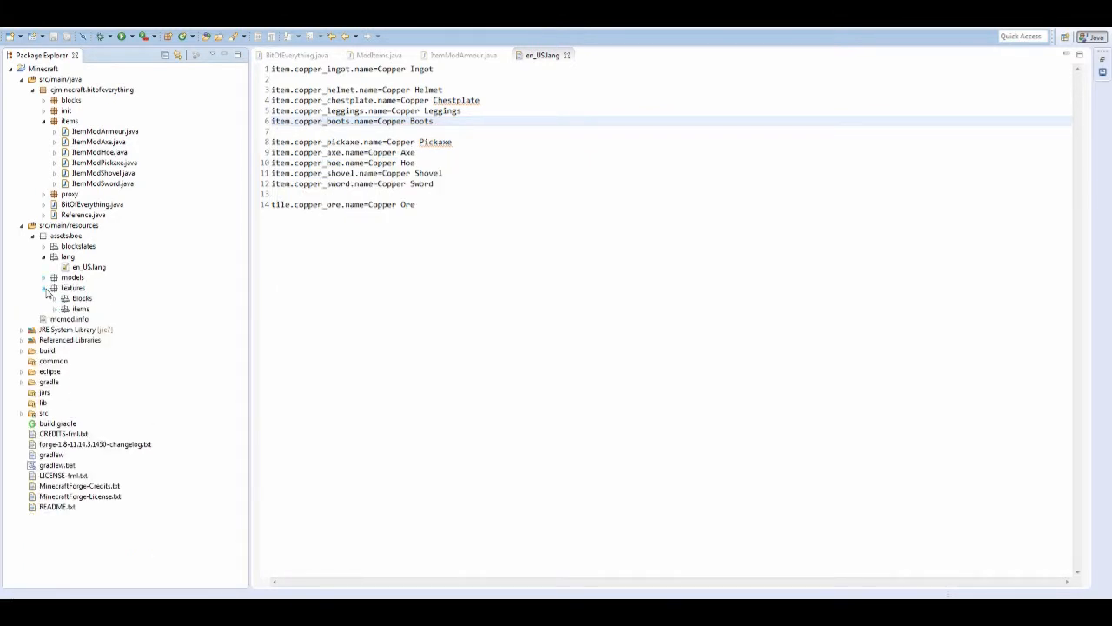
Step: Collapse the models folder and expand the mod's textures folder in Package Explorer
click(65, 308)
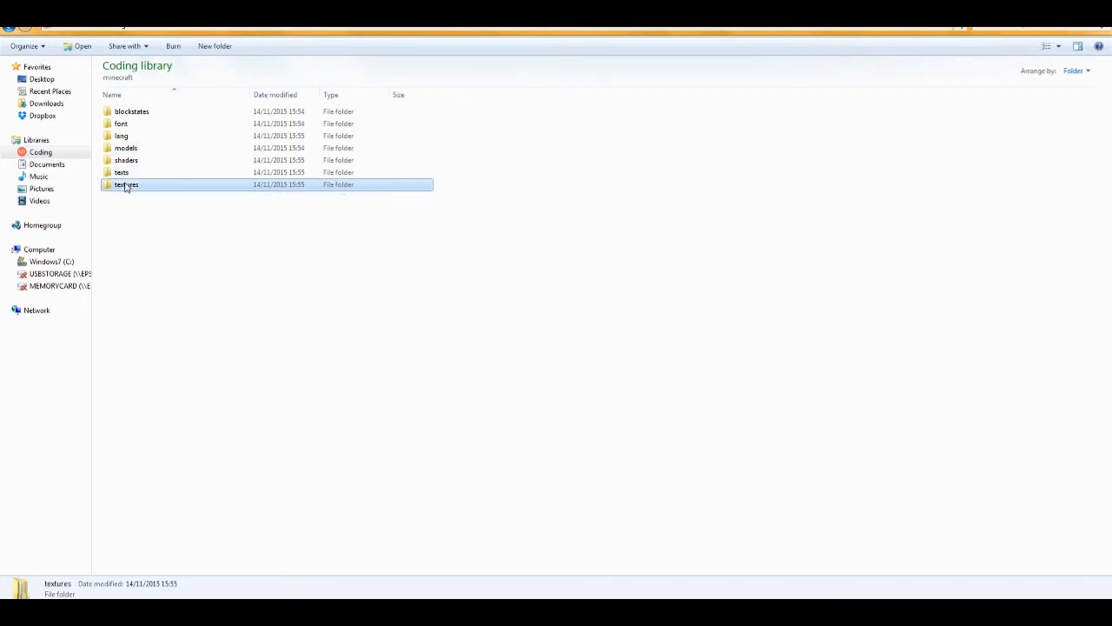
Step: Browse into Minecraft's textures/items folder holding the iron armour PNGs
double_click(126, 184)
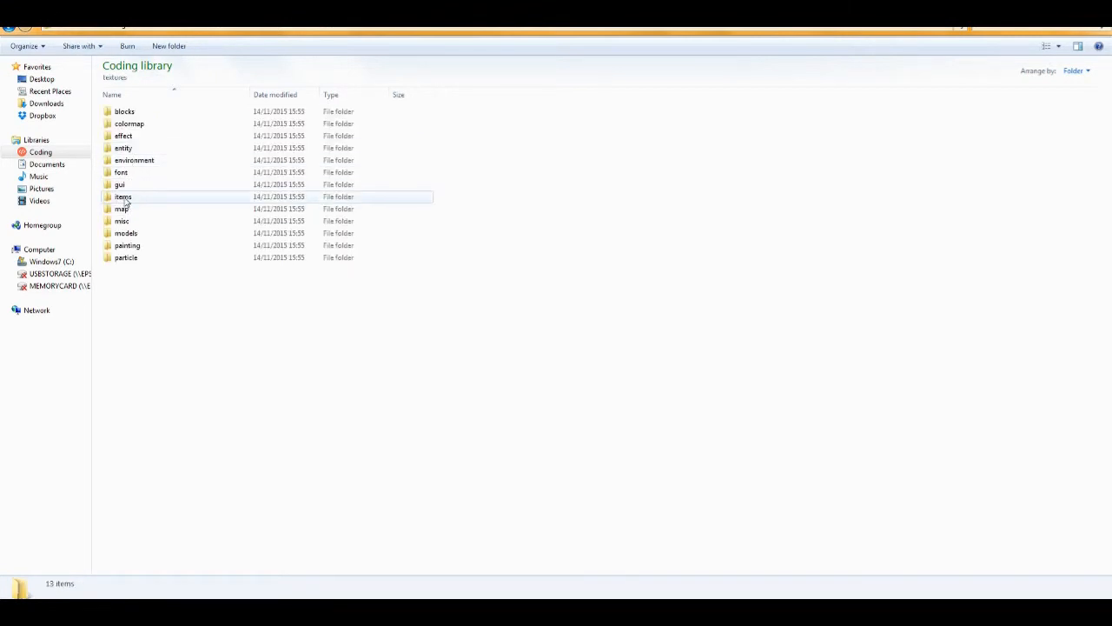
double_click(122, 197)
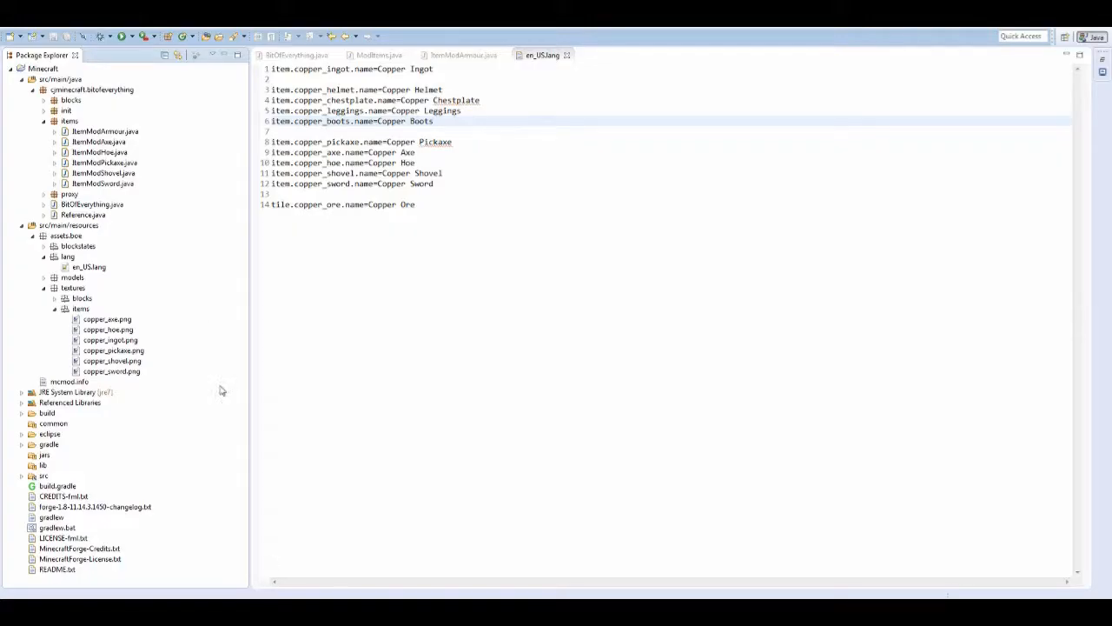
Step: Paste the iron armour PNGs into textures/items and rename iron_boots.png to copper_boots.png
click(80, 309)
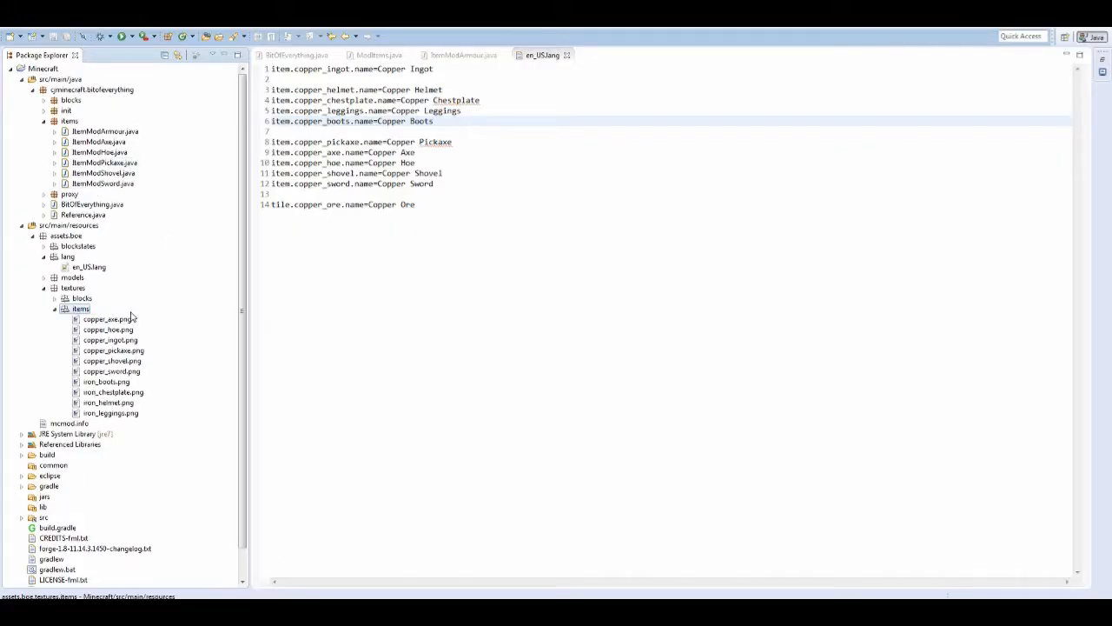
right_click(106, 382)
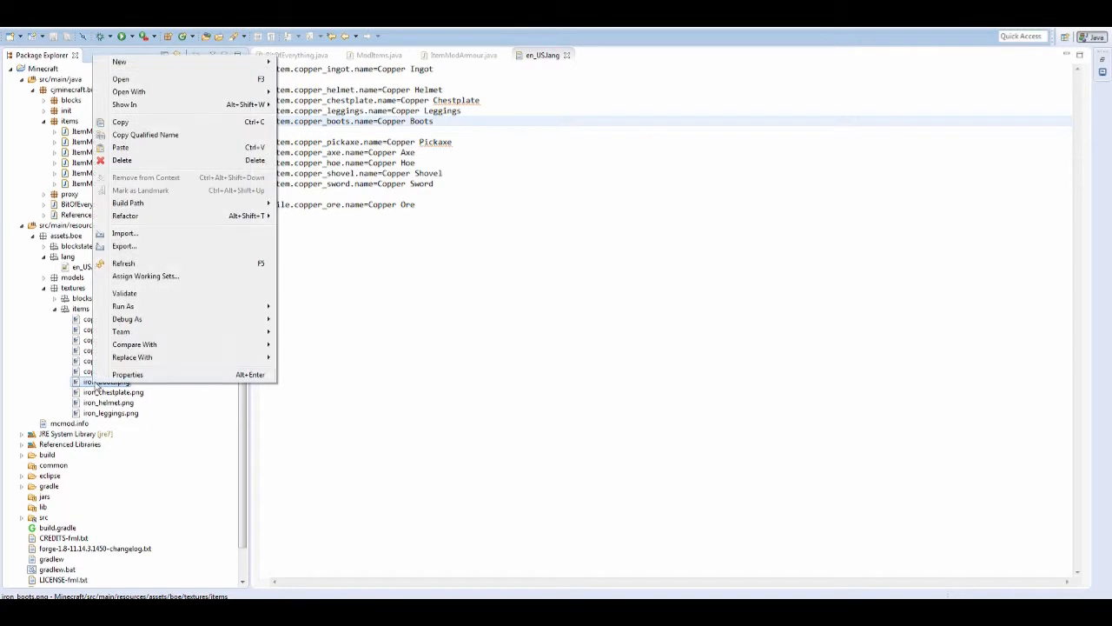
mouse_move(142, 104)
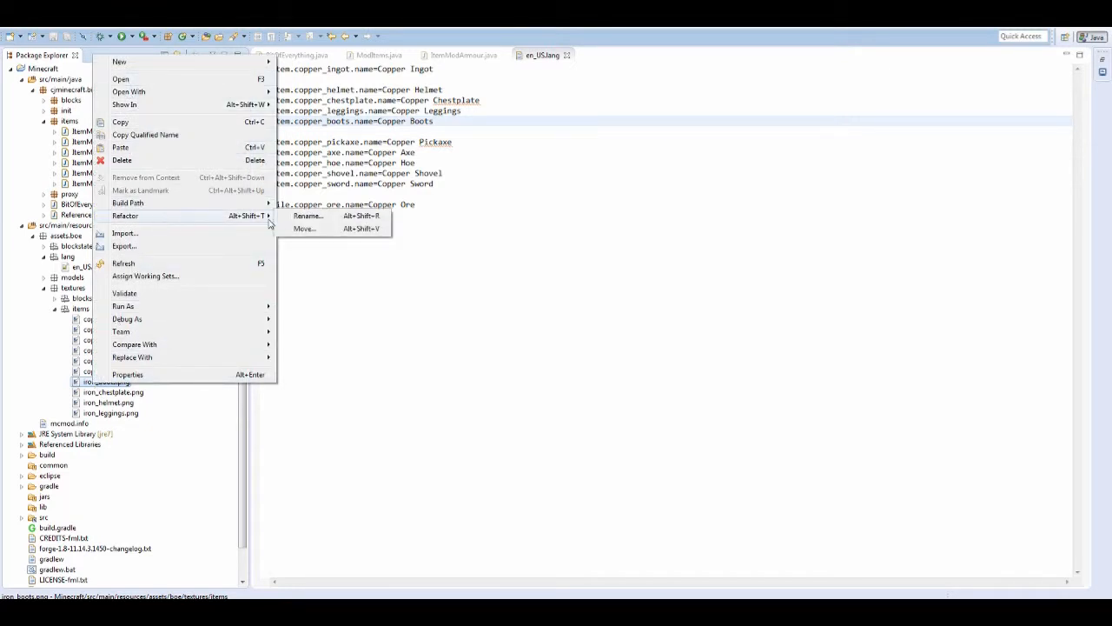
click(306, 216)
text(copper_boots.png)
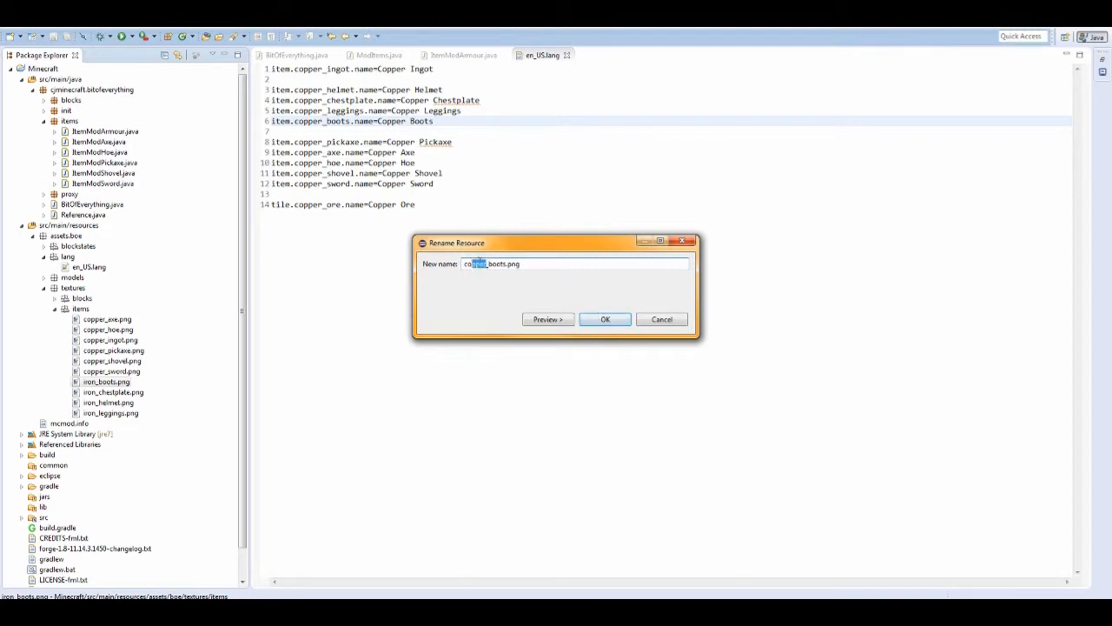
click(605, 319)
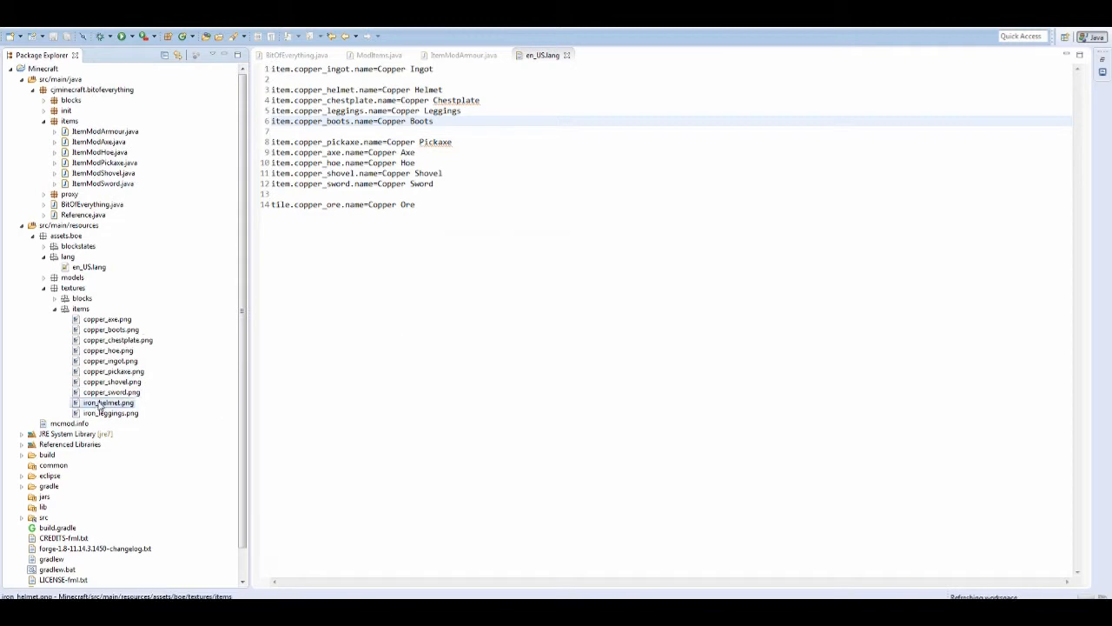
Step: Rename iron_helmet.png and the remaining armour textures to their copper names
right_click(108, 413)
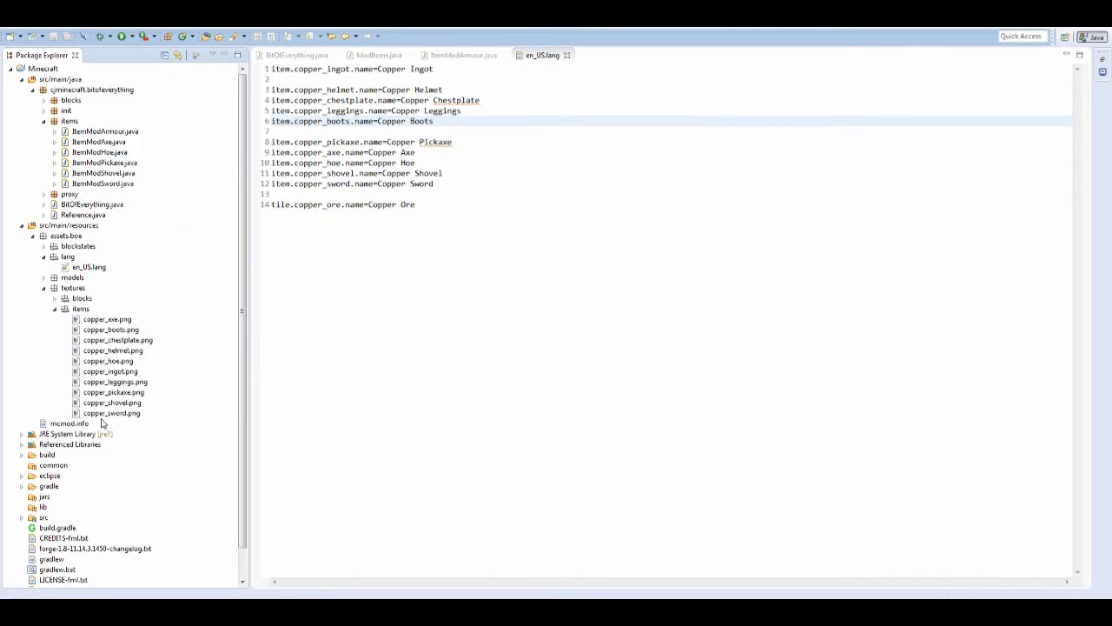
click(116, 382)
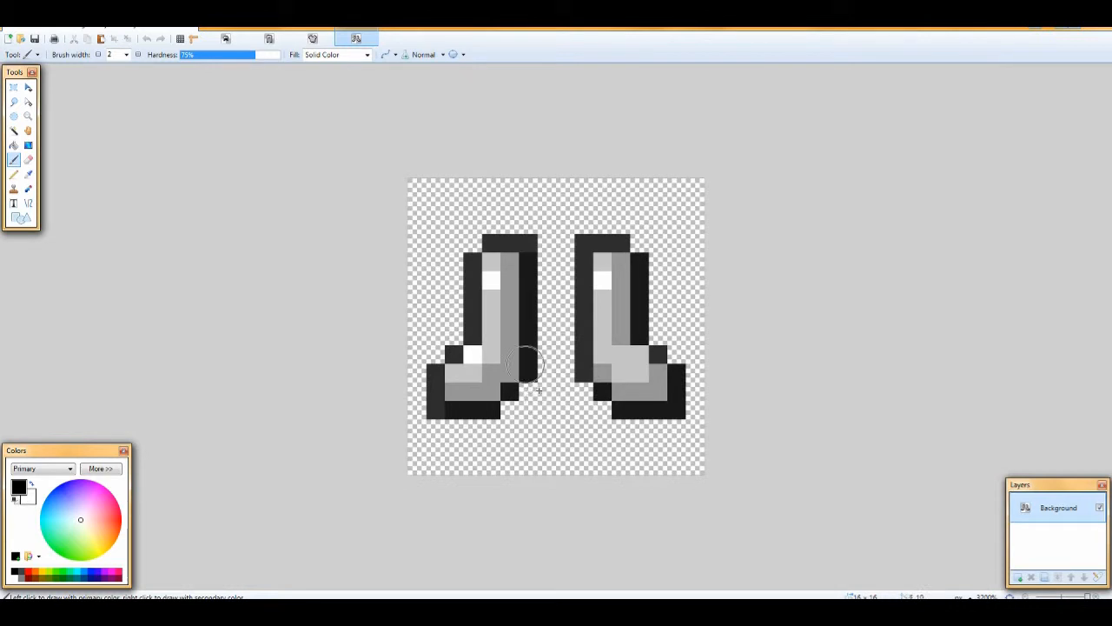
Step: Review the helmet and other armour textures and set the primary colour to orange hex CC7000
click(225, 38)
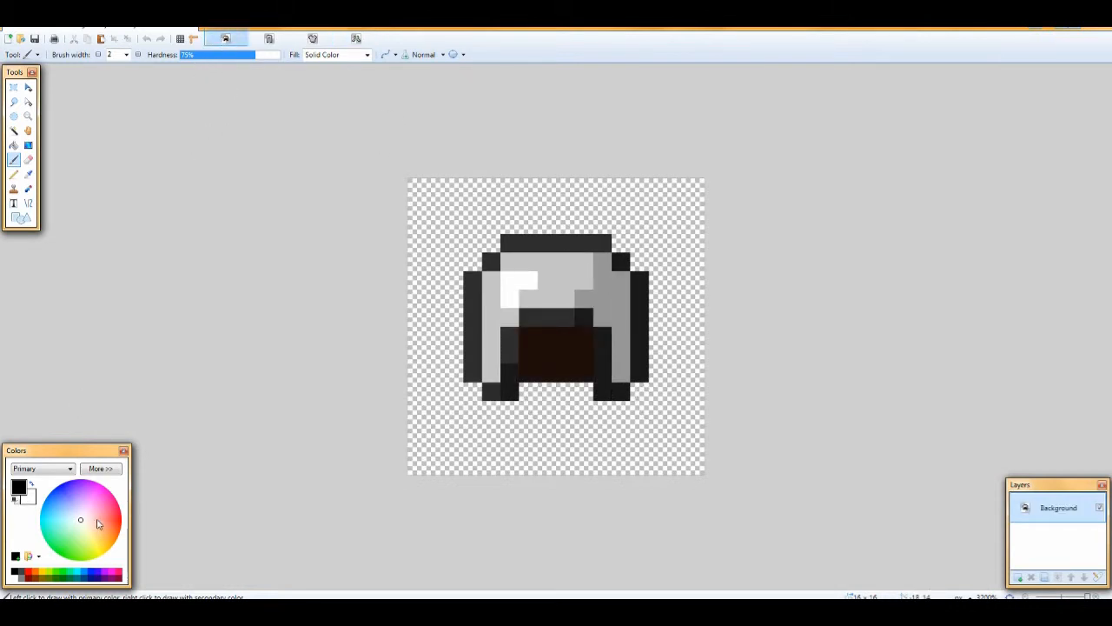
click(100, 468)
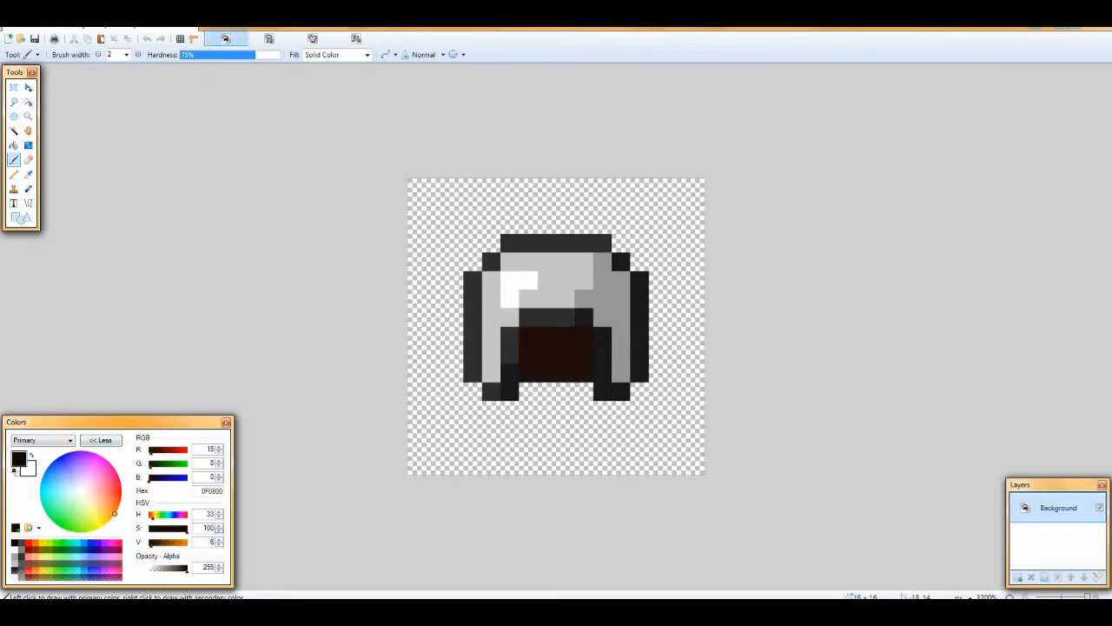
click(608, 295)
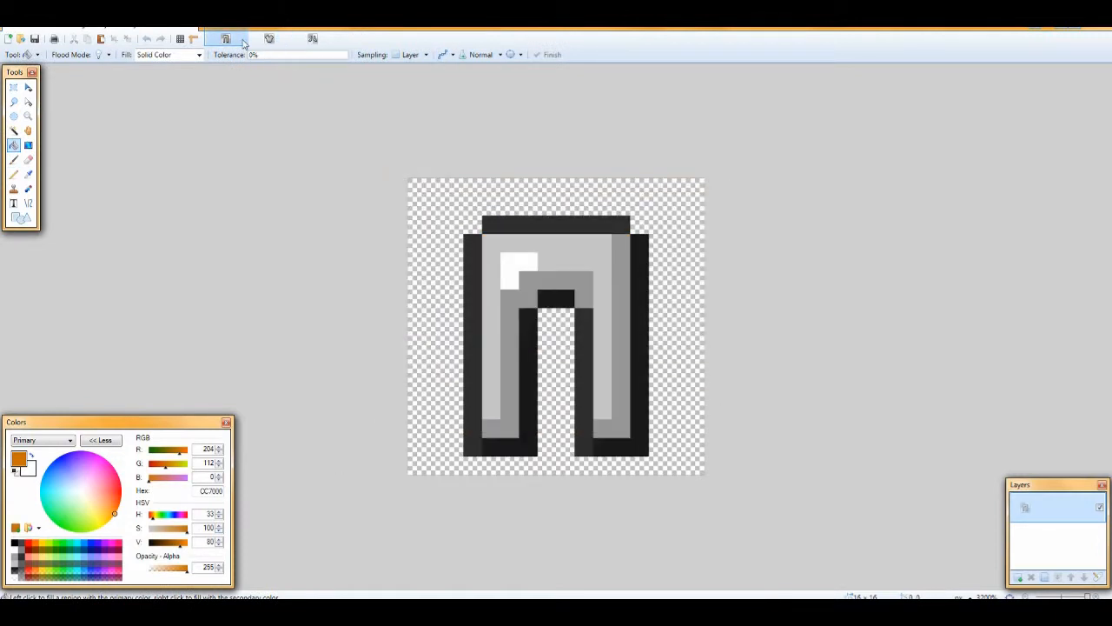
click(491, 300)
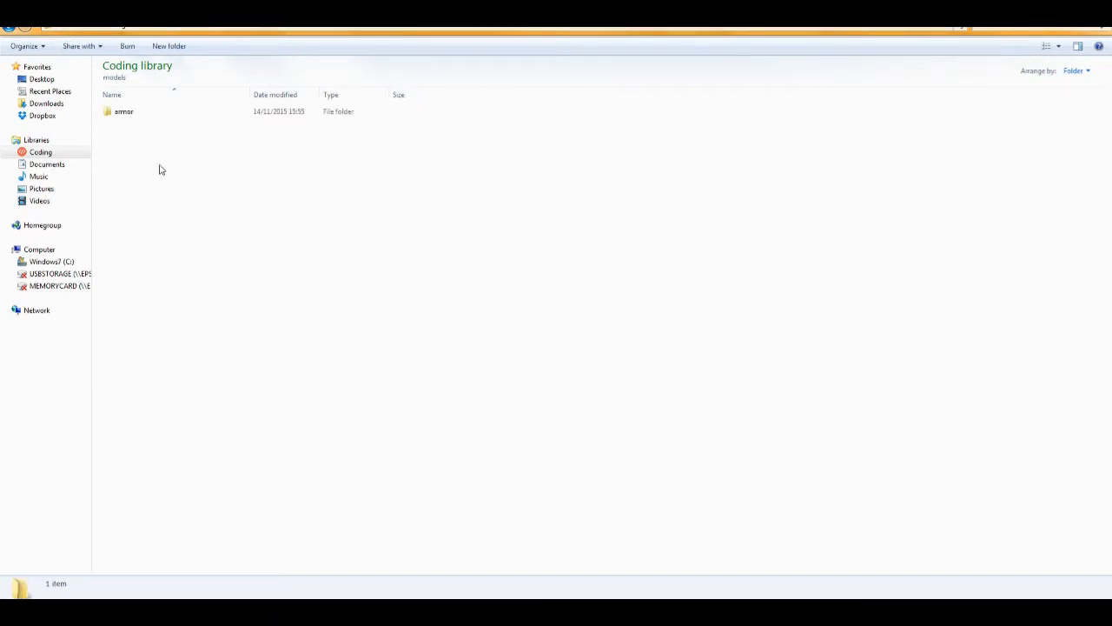
Step: Create a new models/armor folder inside the mod's textures folder
double_click(123, 112)
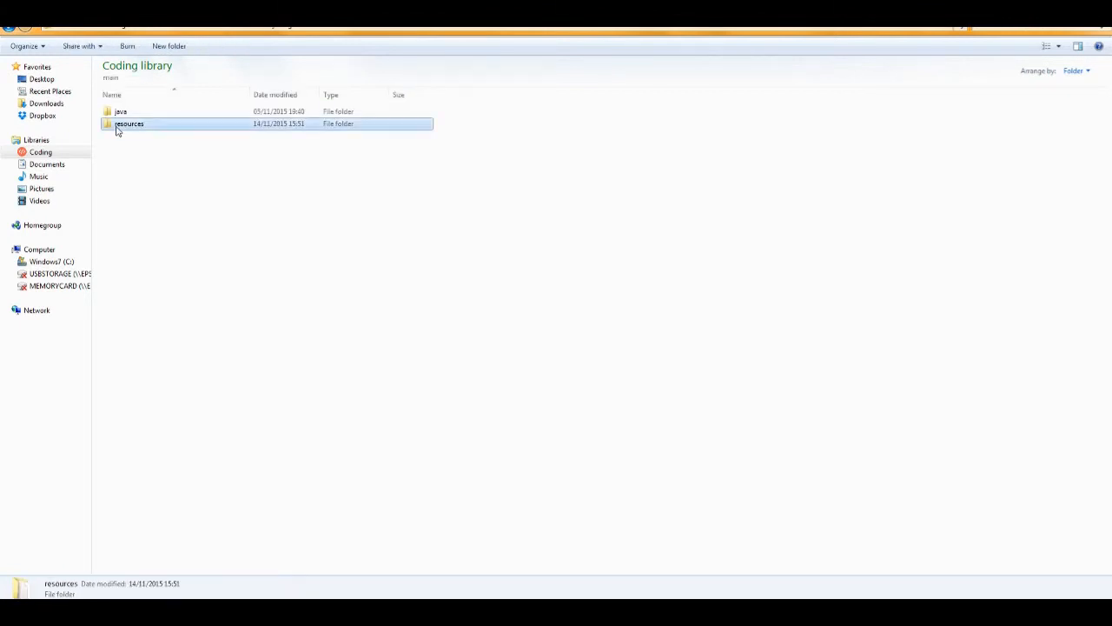
double_click(129, 123)
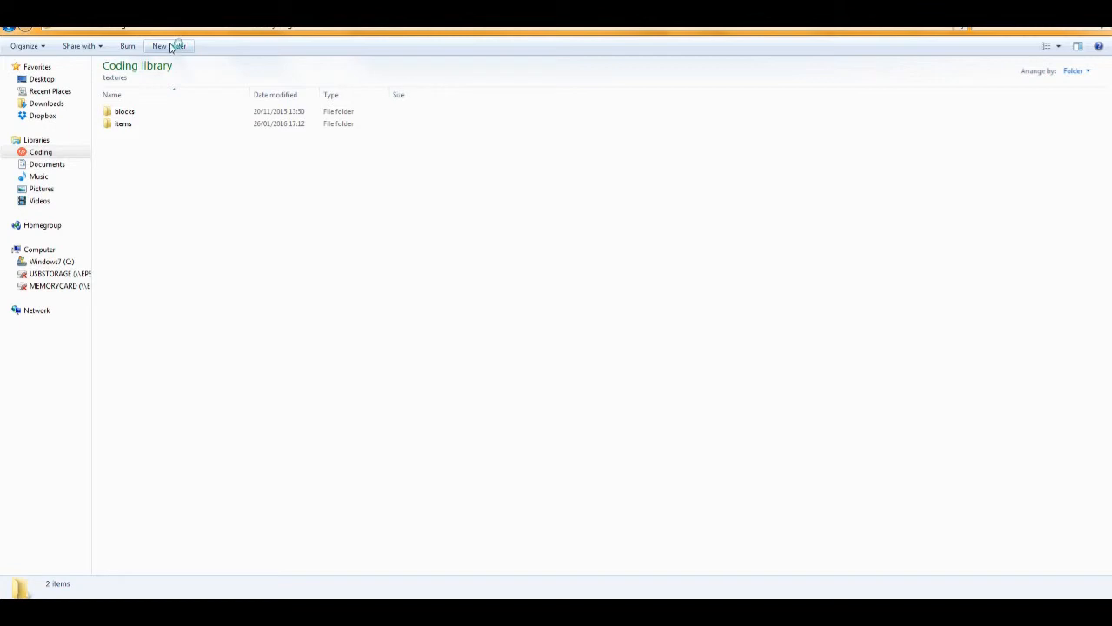
click(159, 46)
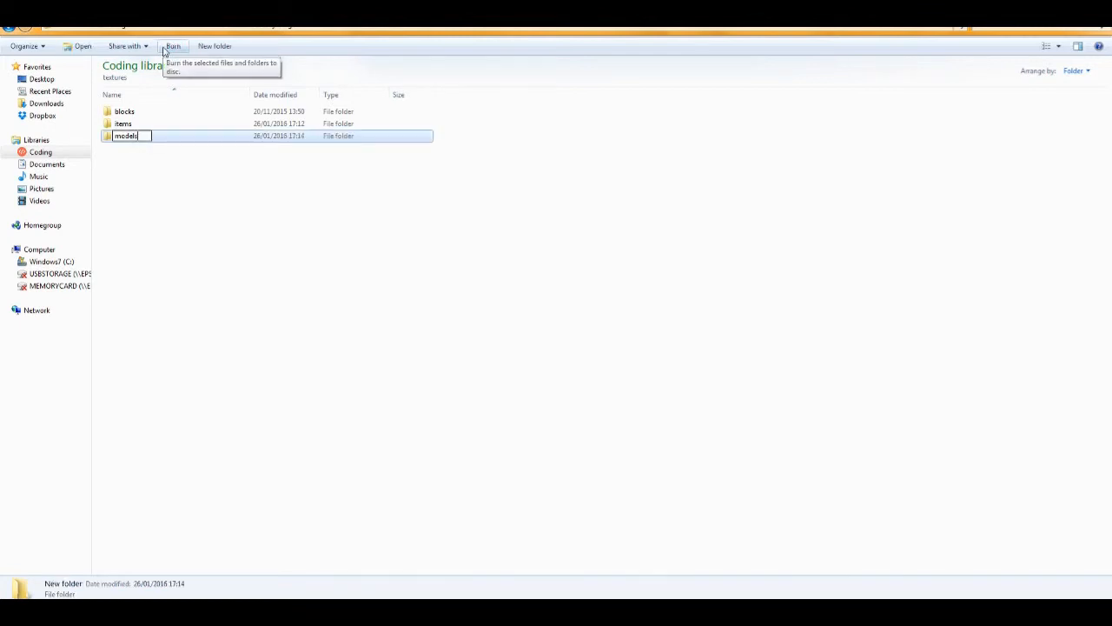
mouse_move(192, 160)
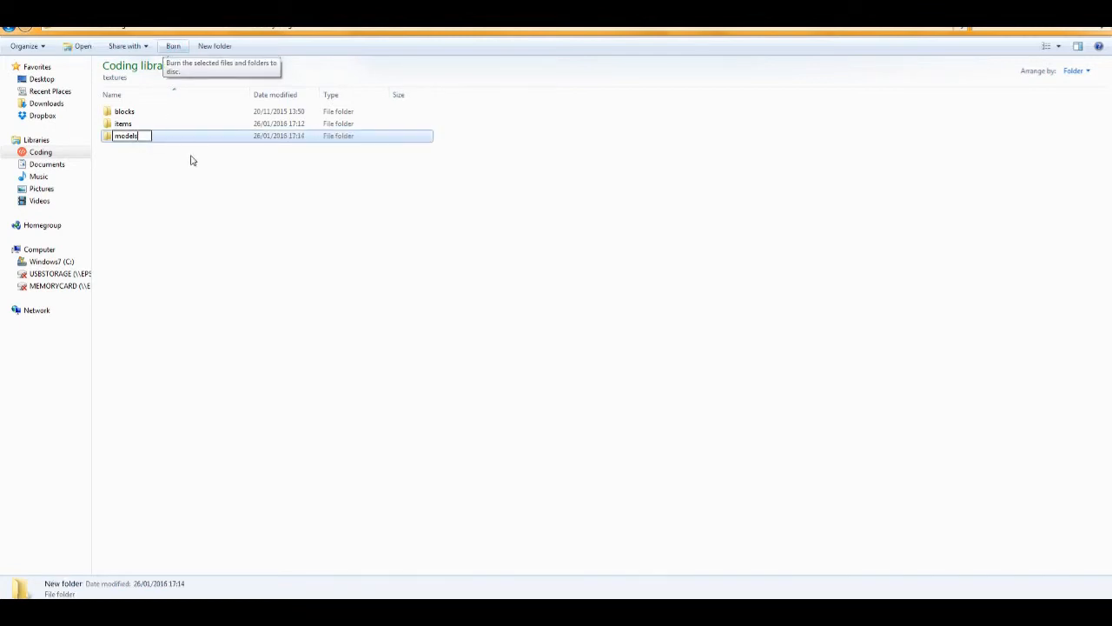
mouse_move(171, 131)
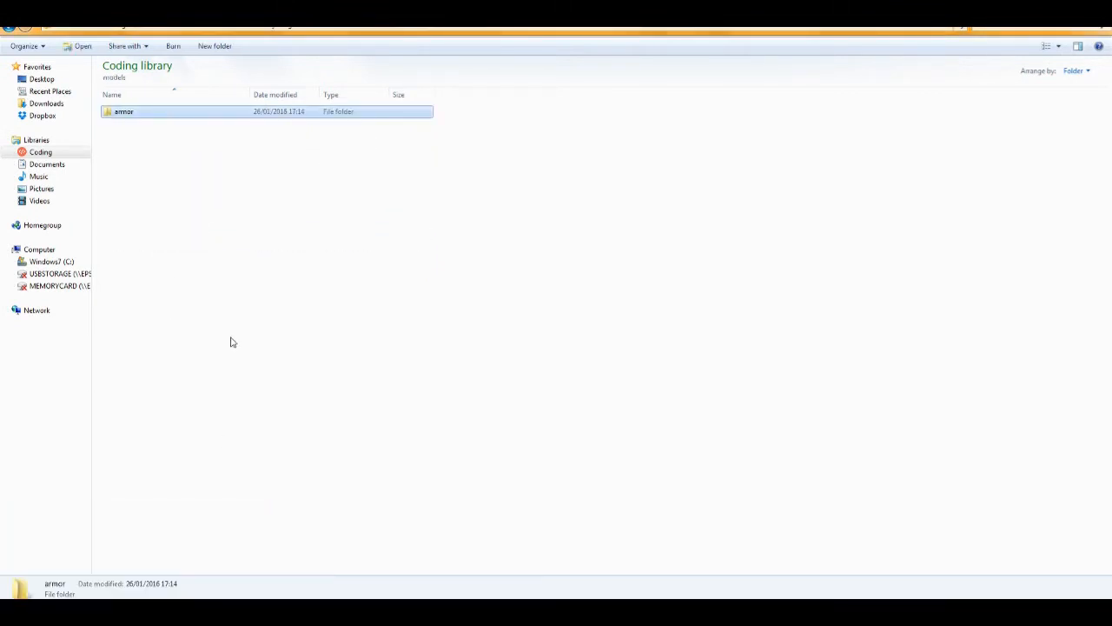
Step: Copy iron_layer_1.png and iron_layer_2.png into the armor folder, resolving the Copy File conflict
double_click(124, 111)
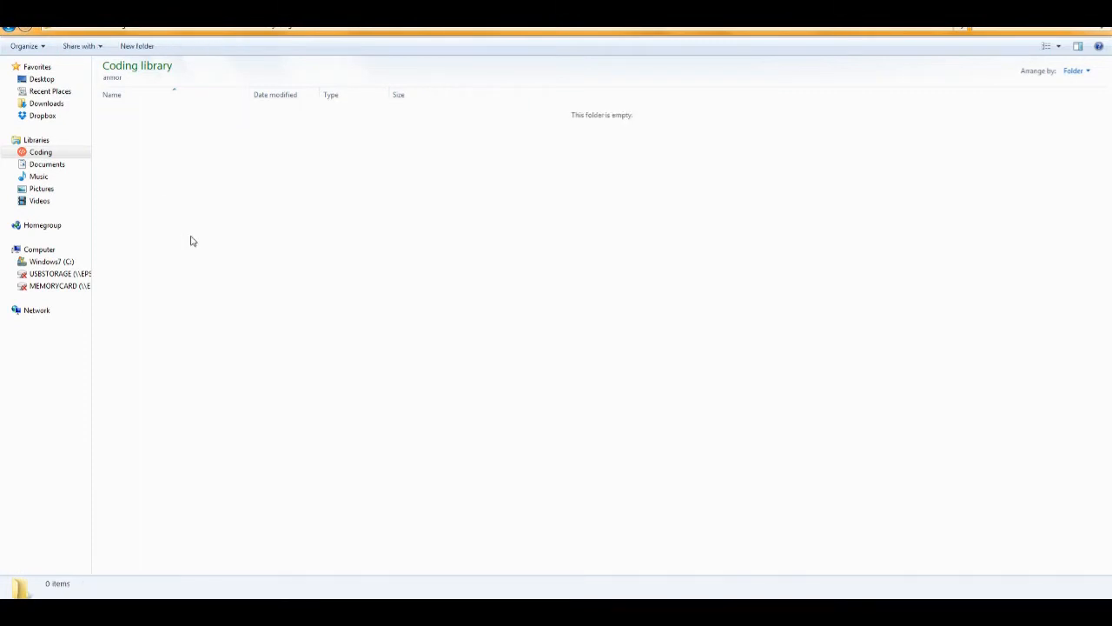
mouse_move(134, 160)
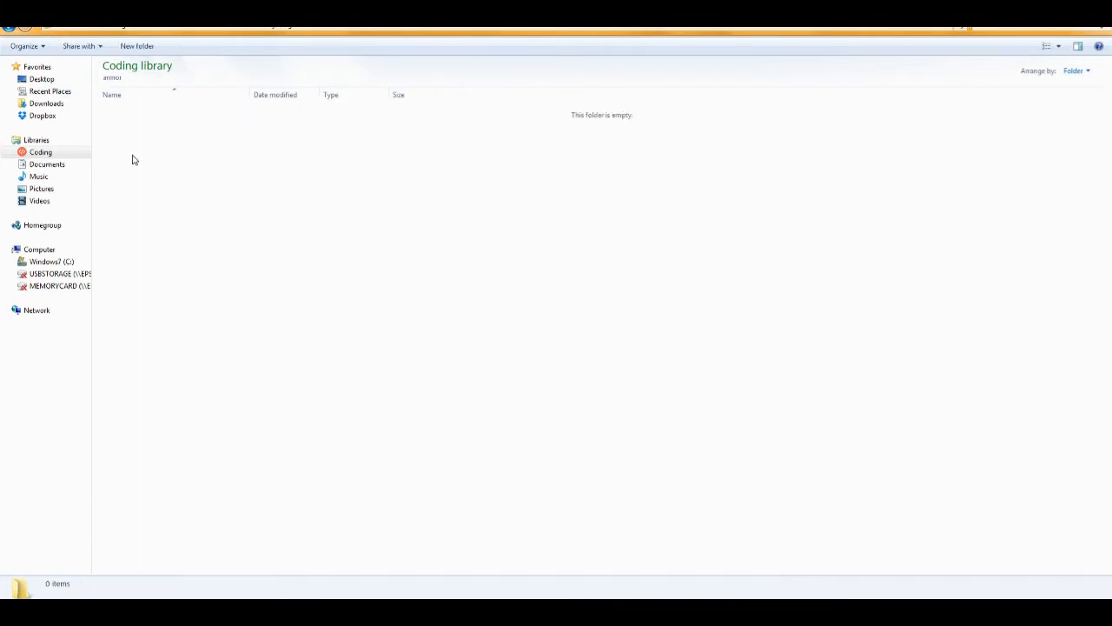
mouse_move(174, 207)
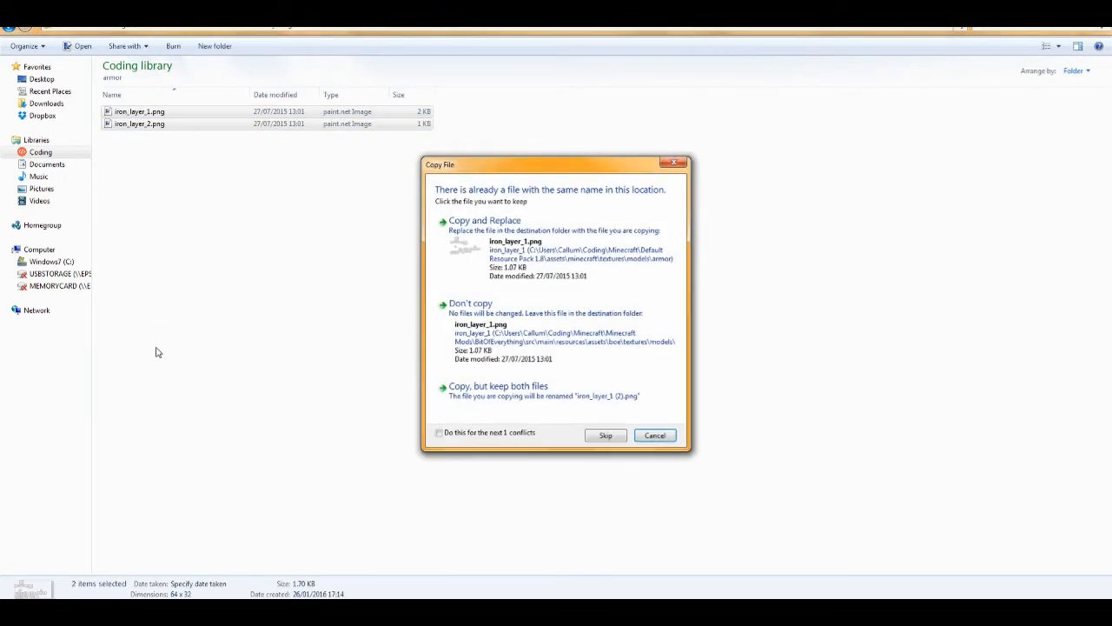
click(654, 435)
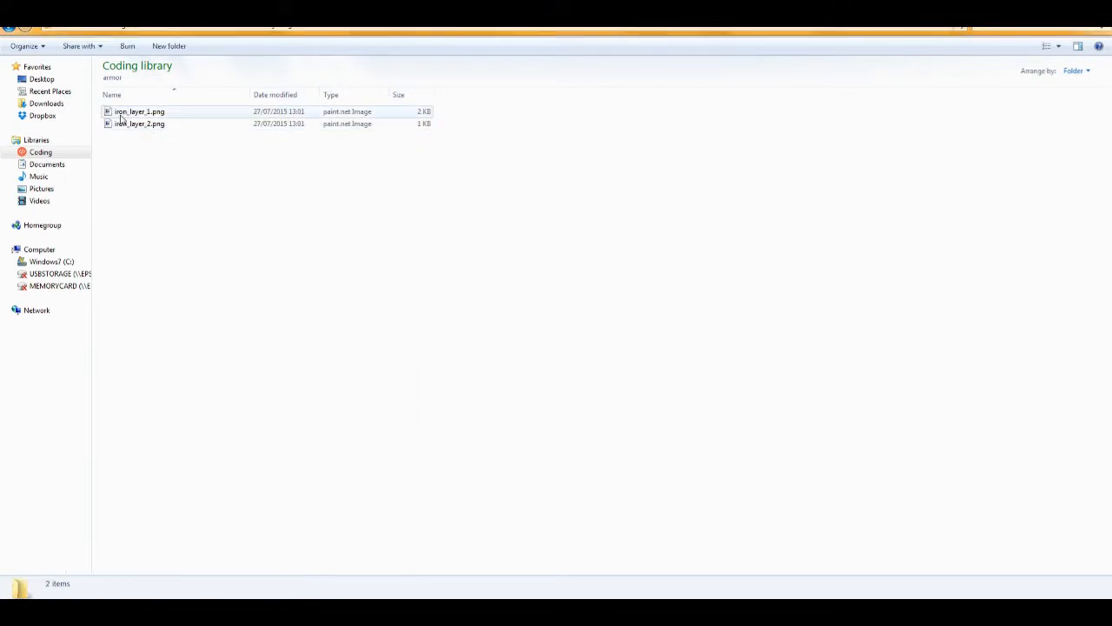
click(139, 111)
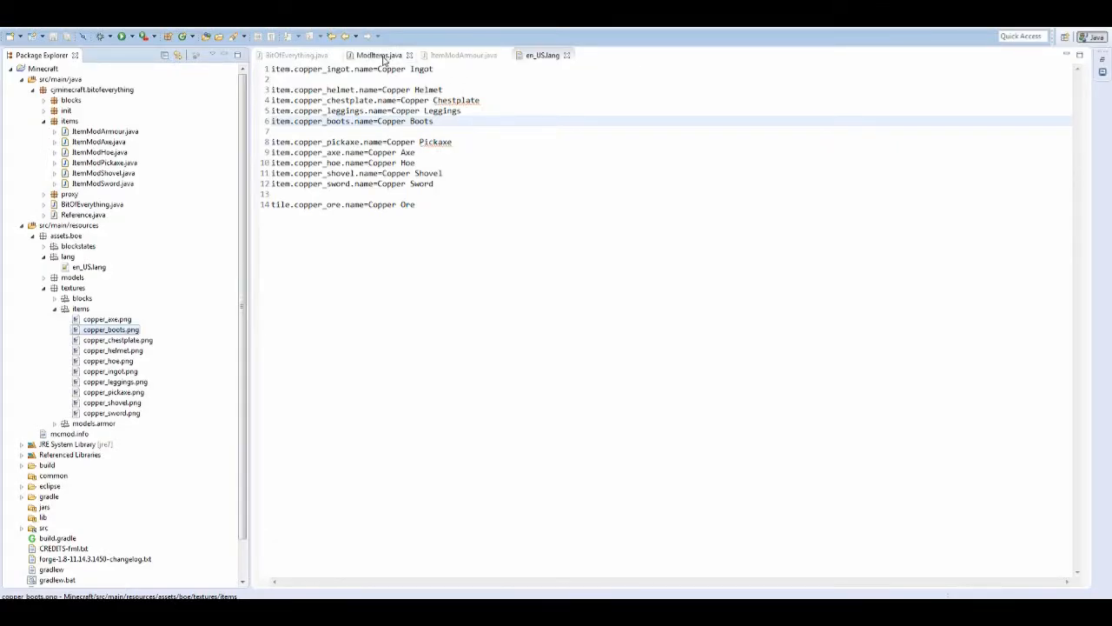
Step: Switch to the ModItems.java editor defining the copper armour items
click(378, 55)
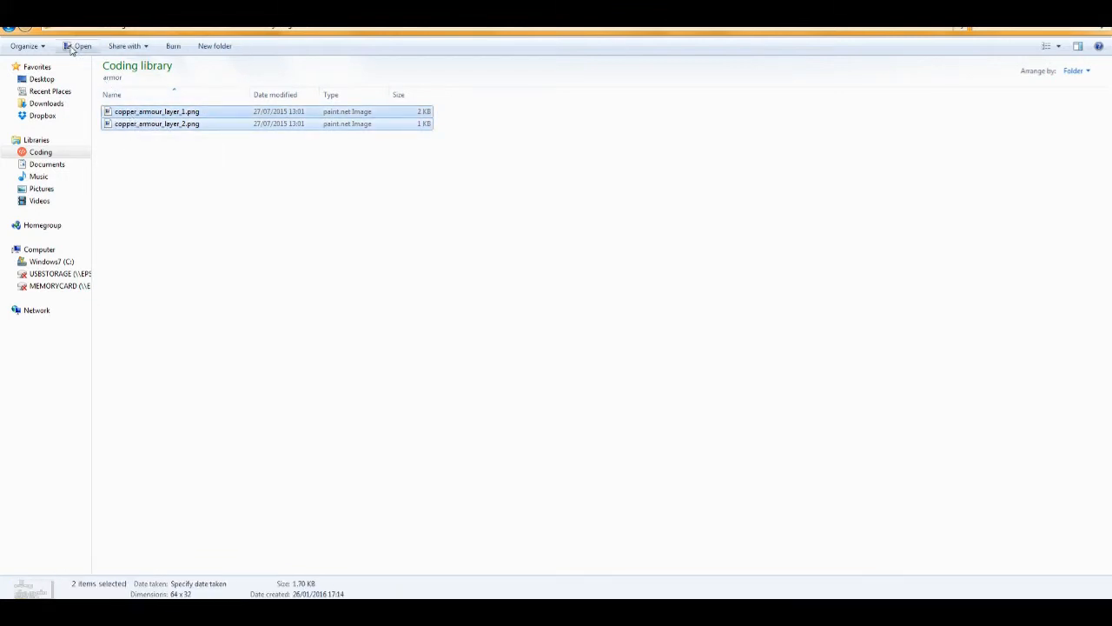
Step: Open copper_armour_layer_1.png and copper_armour_layer_2.png together for editing
click(77, 46)
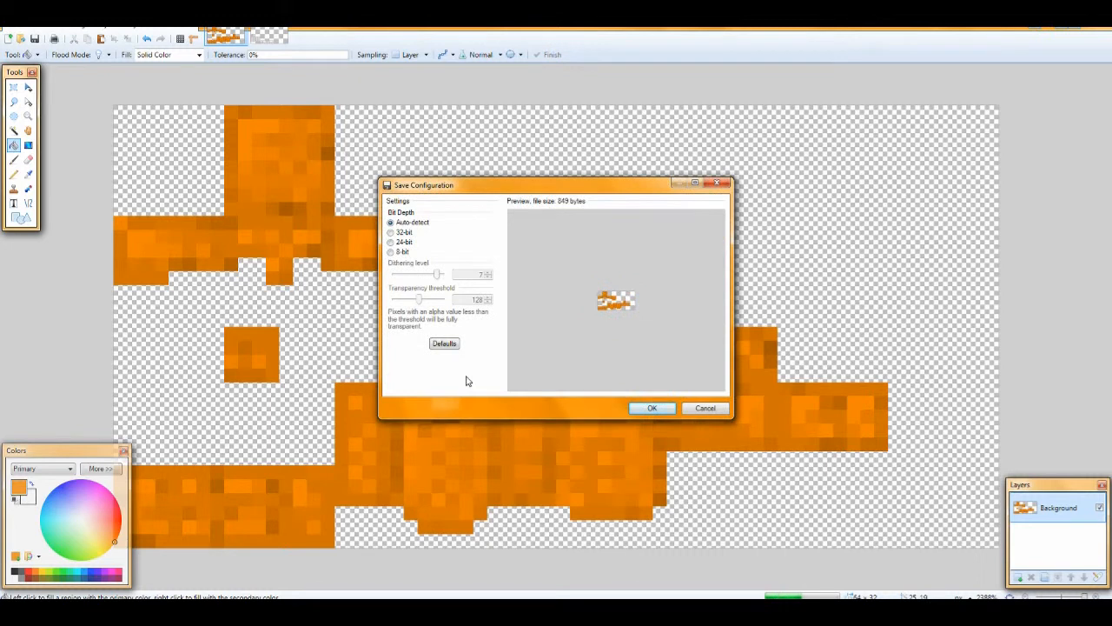
Step: Save the first recoloured layer texture and bucket-fill the second with a darker copper orange
click(651, 408)
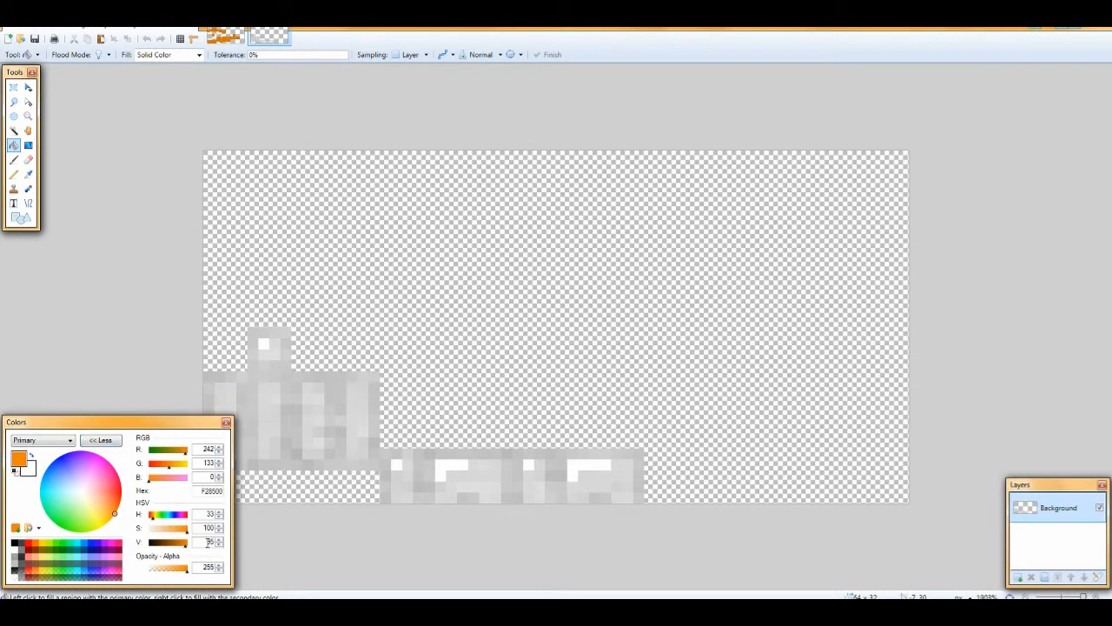
click(330, 369)
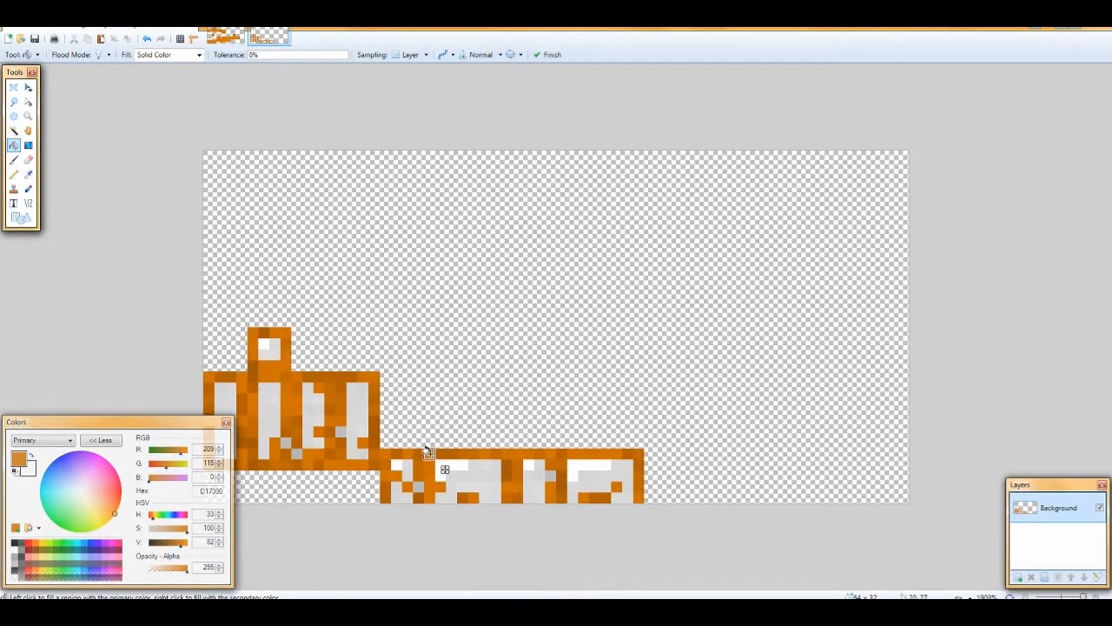
click(265, 430)
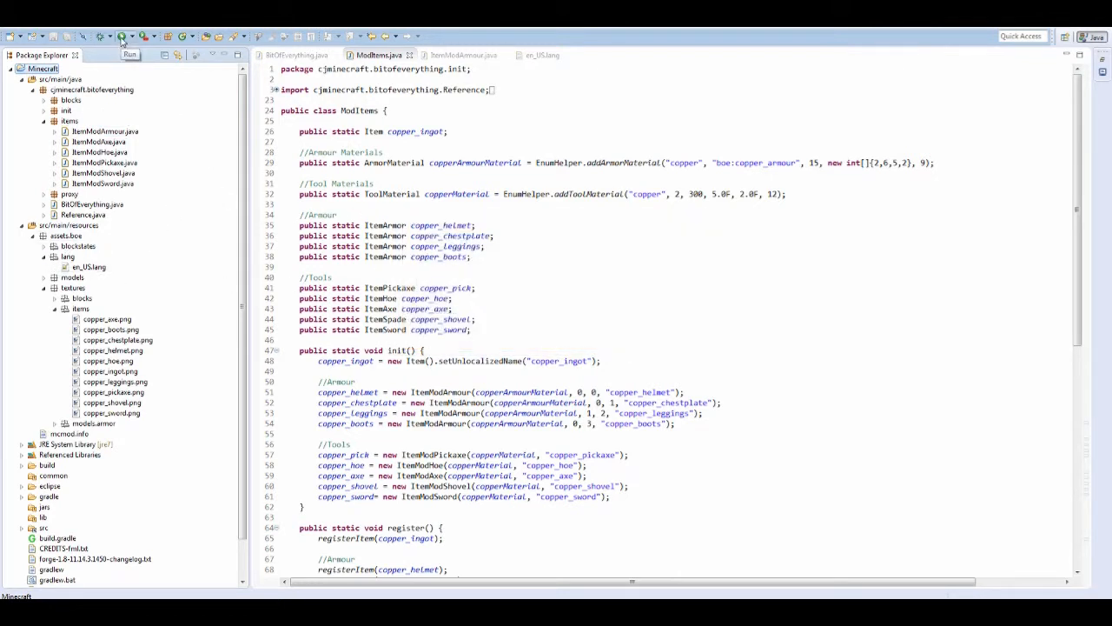
Step: Run the modded Minecraft client, maximise it and enter Singleplayer world selection
click(122, 37)
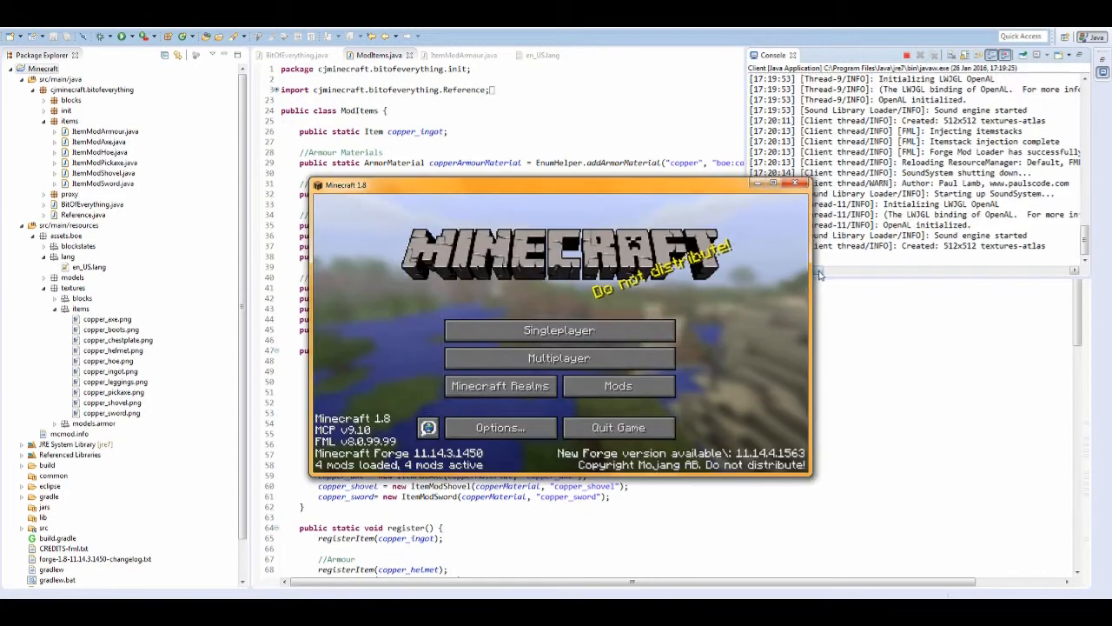
click(792, 183)
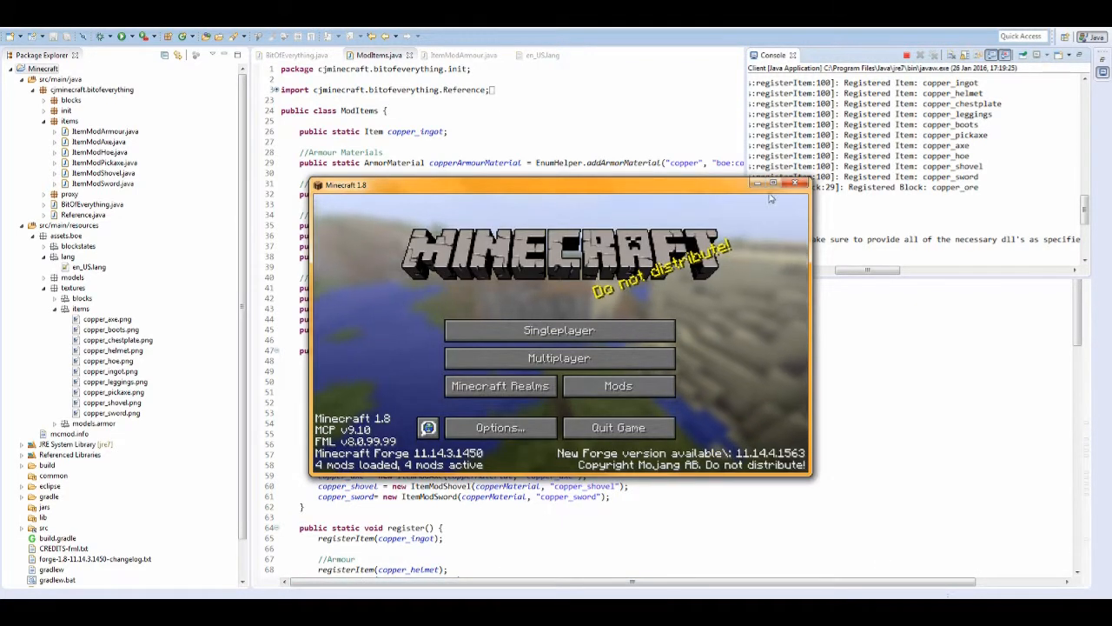
click(559, 330)
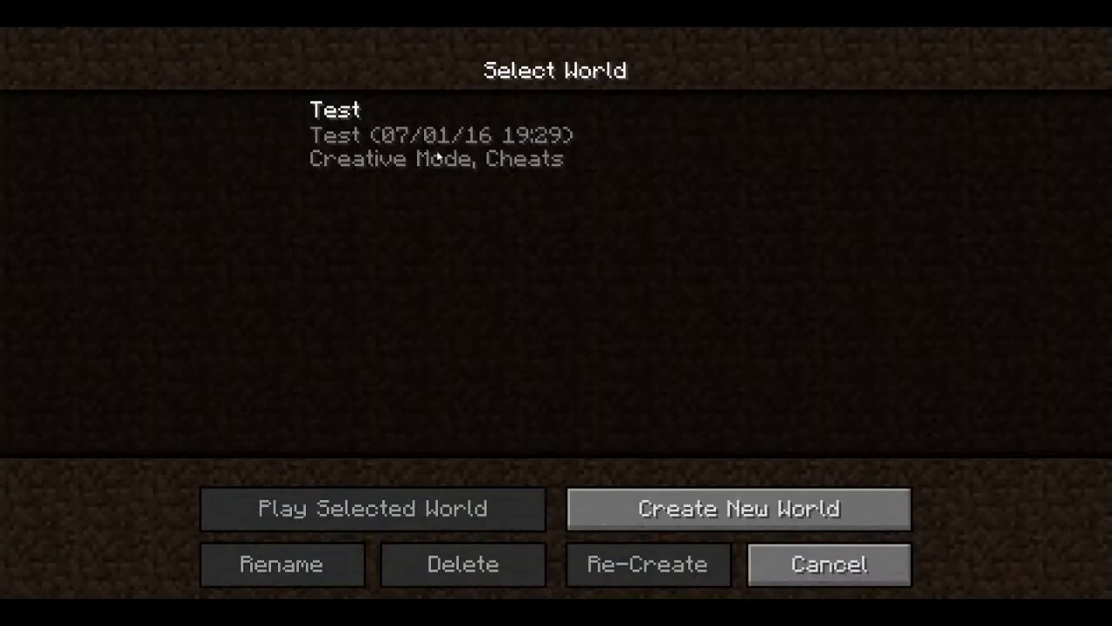
Step: Enter the Test world and run /time set 0 to make it day
click(372, 508)
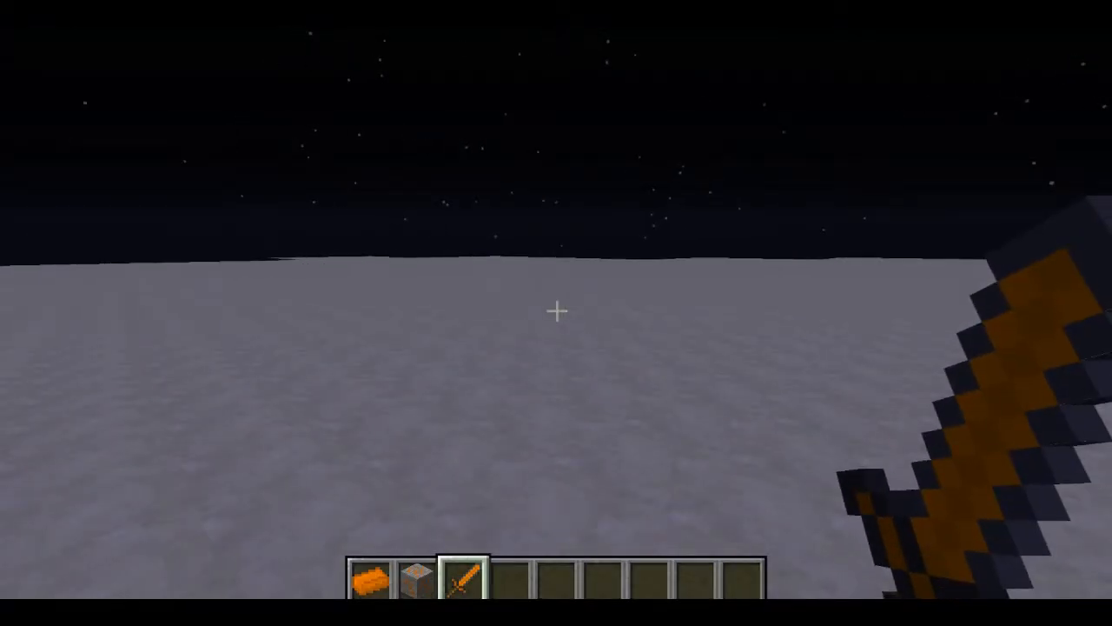
text(/time)
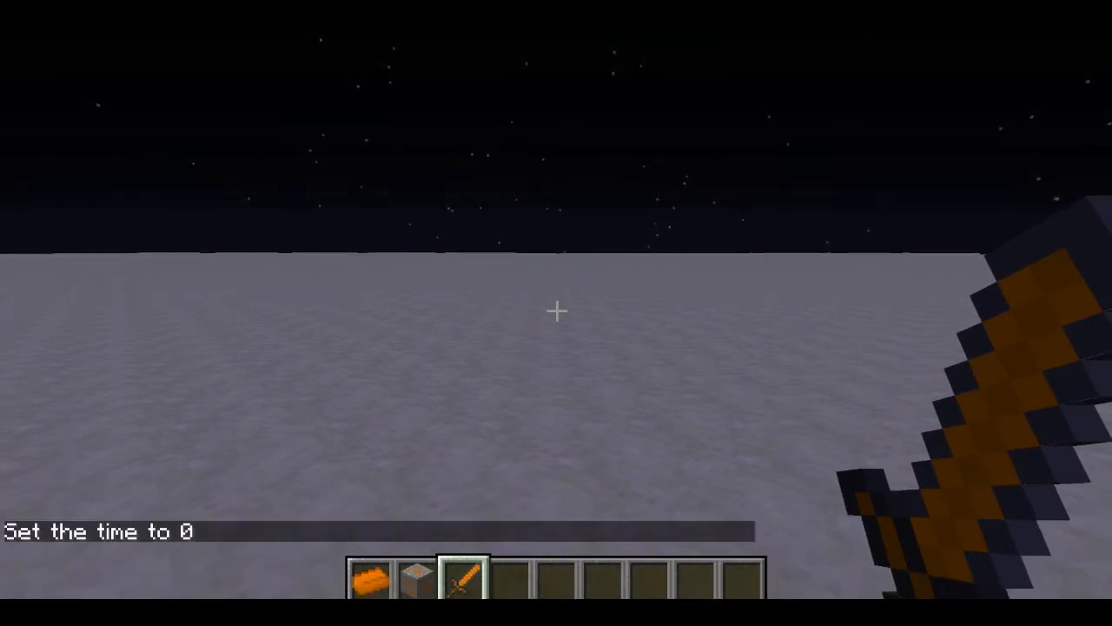
key(e)
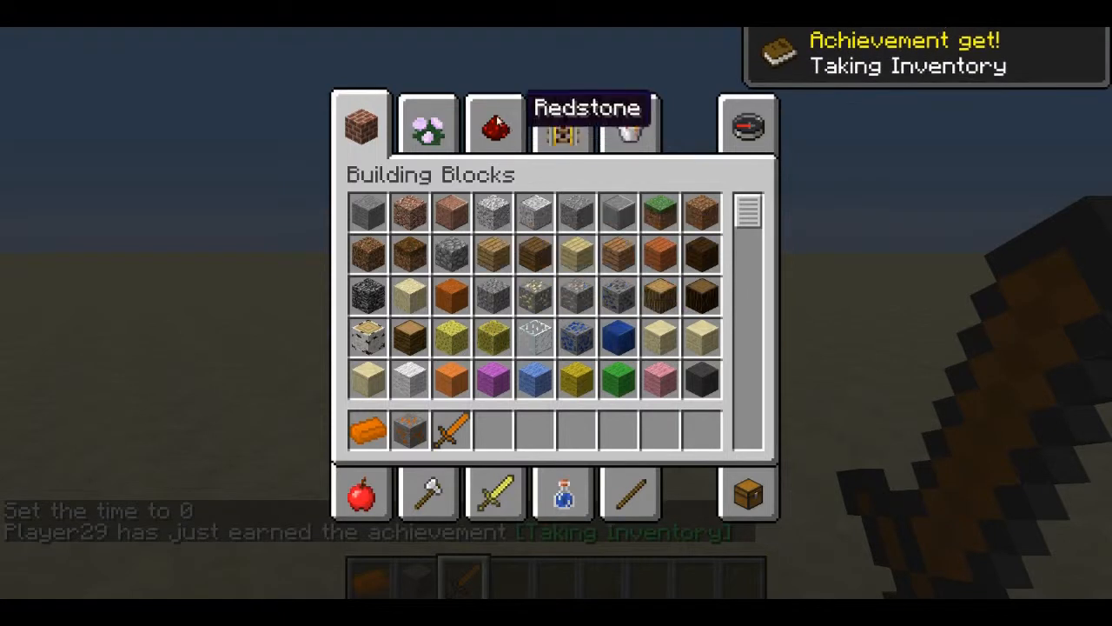
mouse_move(428, 492)
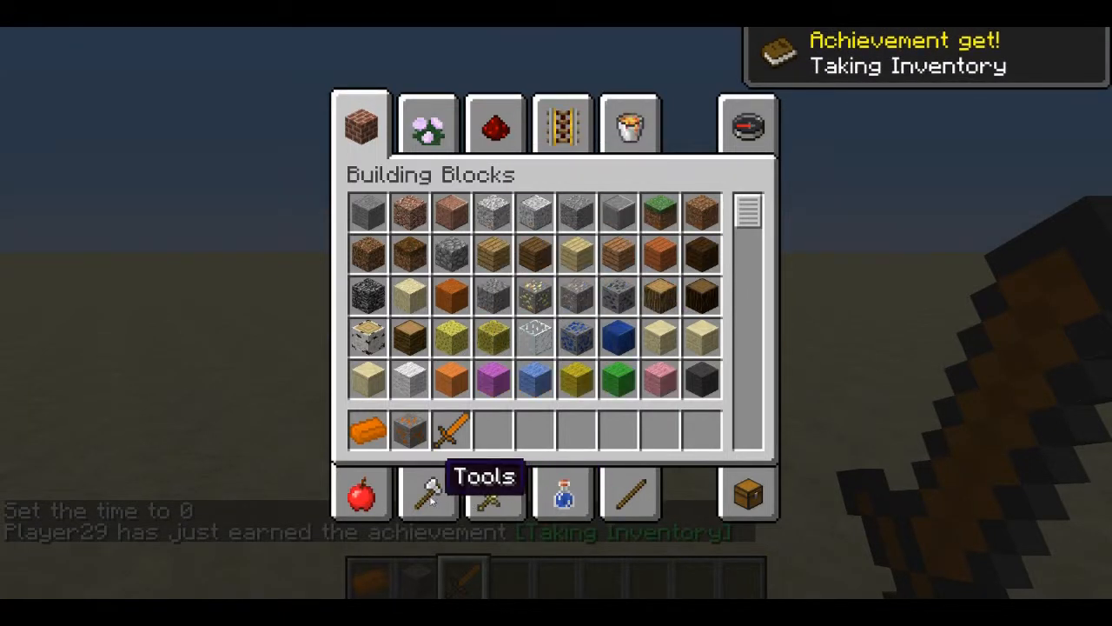
Step: Move the copper helmet, chestplate, leggings and boots from the Combat tab to the hotbar
click(495, 494)
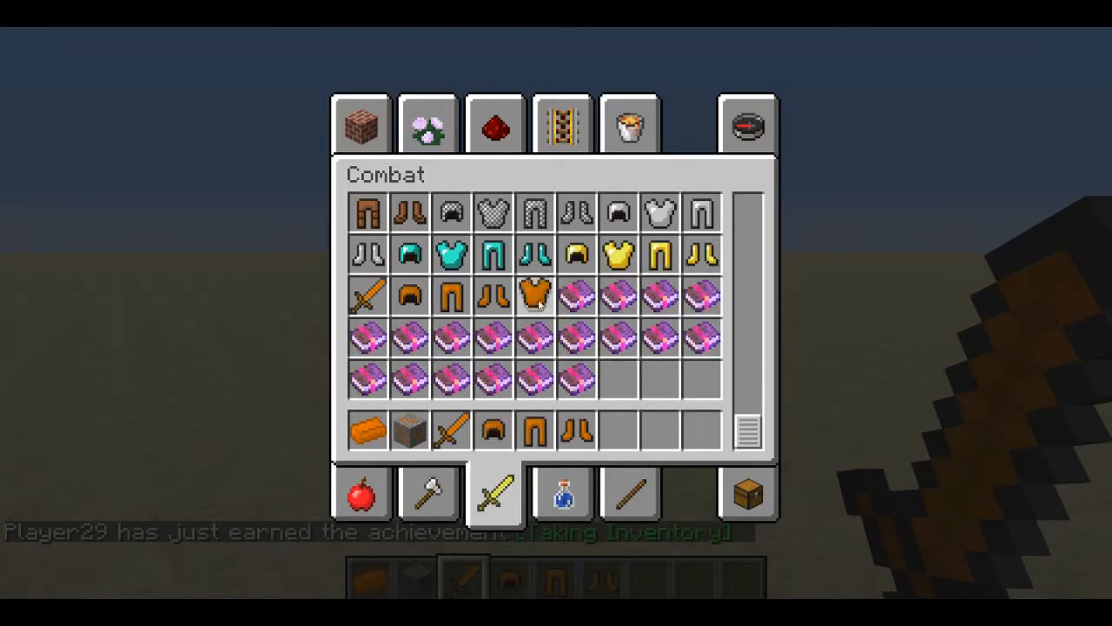
mouse_move(535, 431)
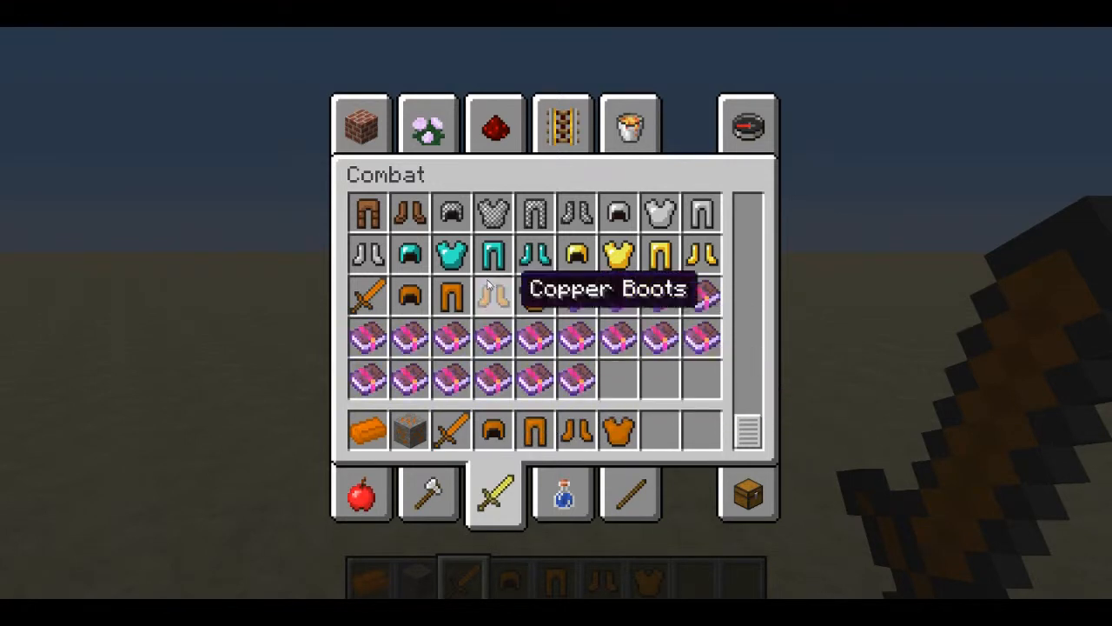
mouse_move(535, 297)
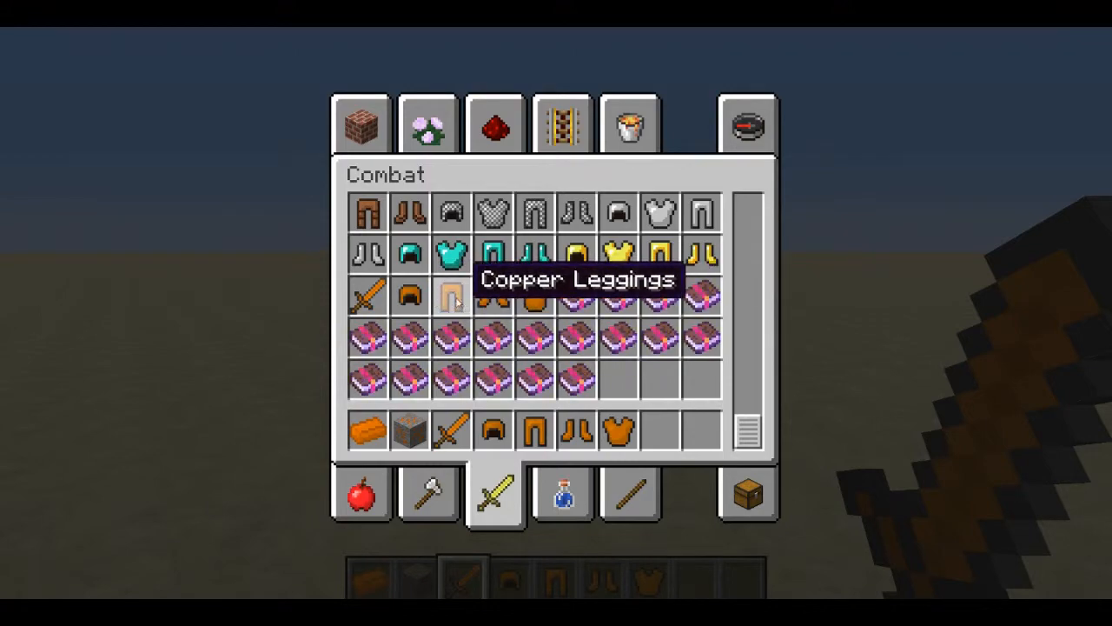
key(Escape)
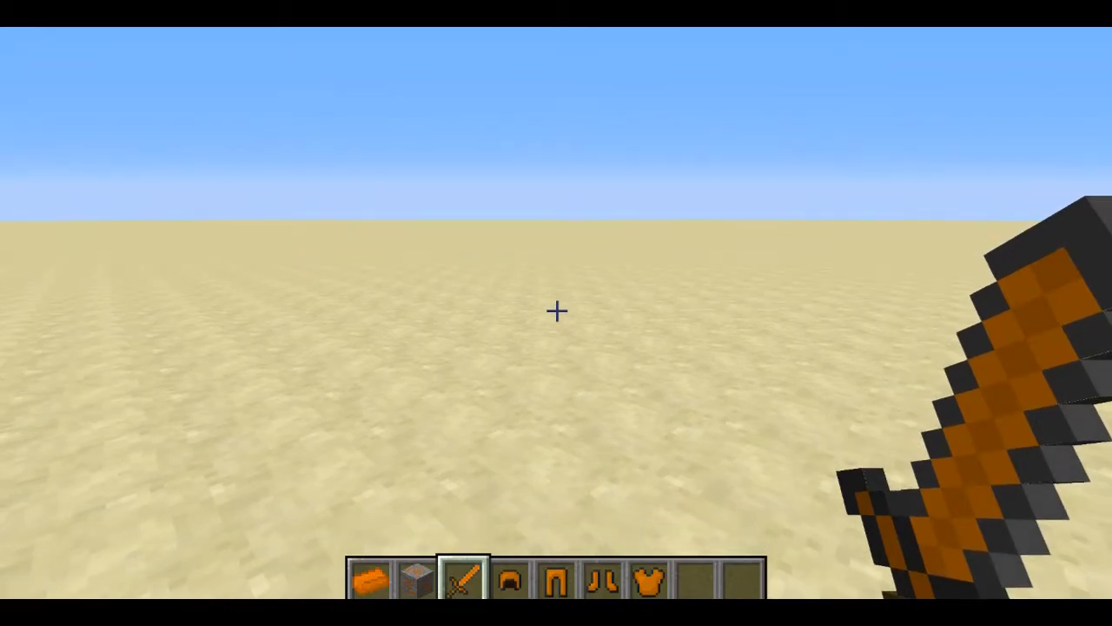
Step: Equip the full copper armour set, view it in third person with F3 debug, then break a block
key(e)
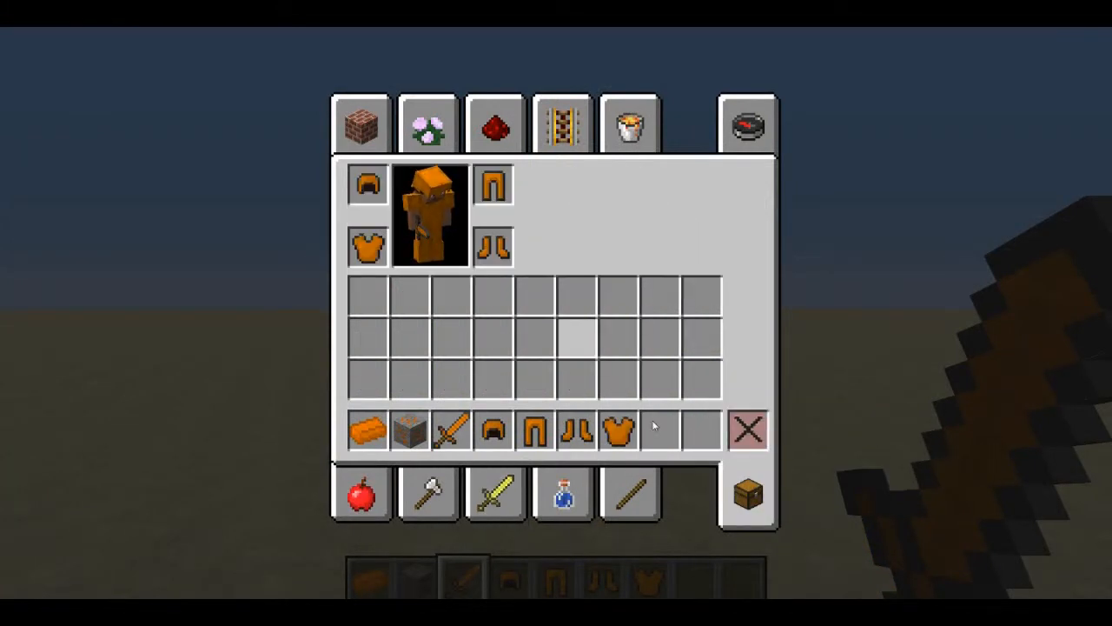
key(Escape)
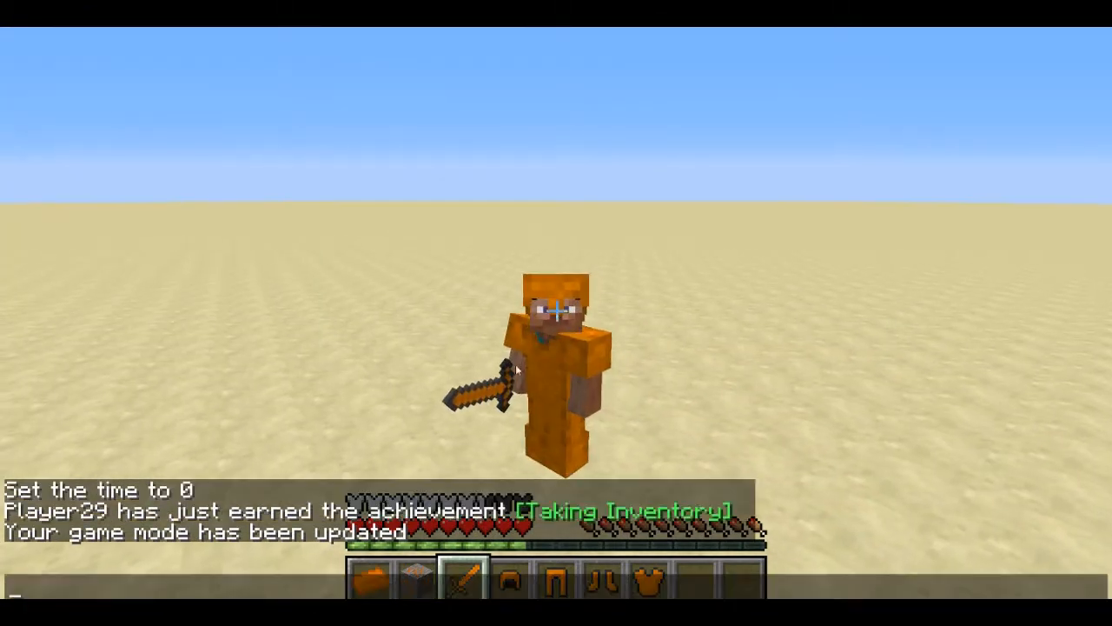
key(F3)
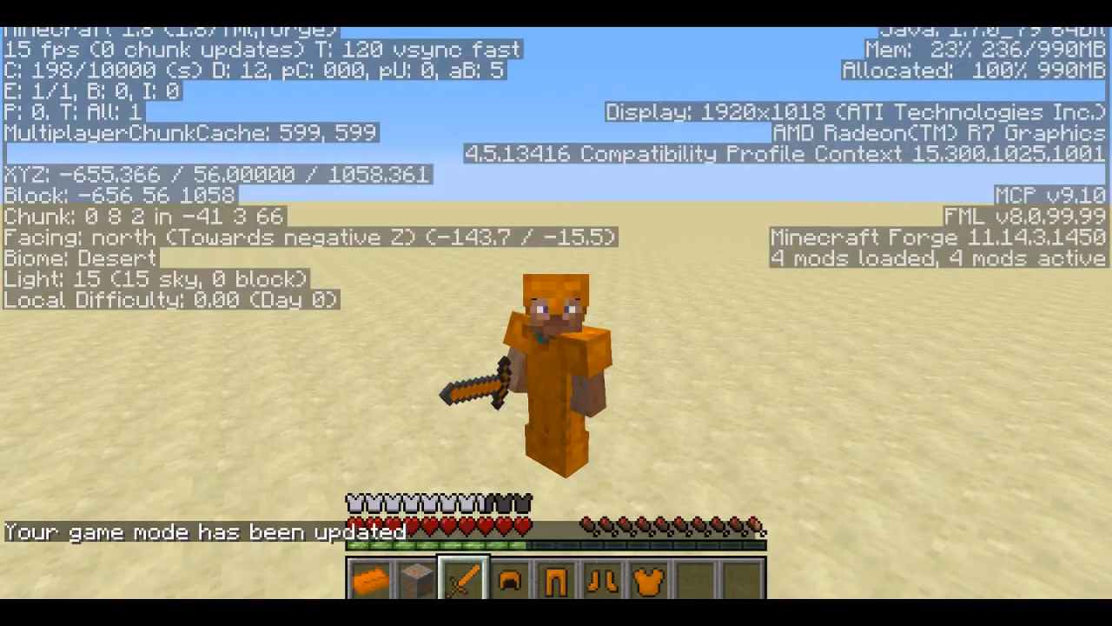
key(F3)
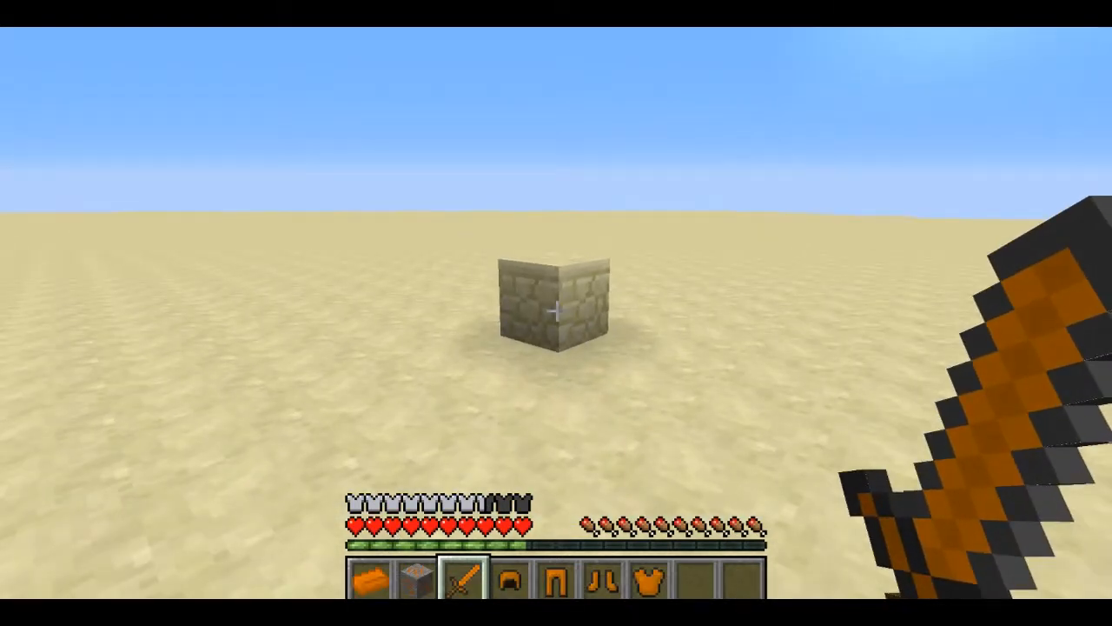
click(552, 310)
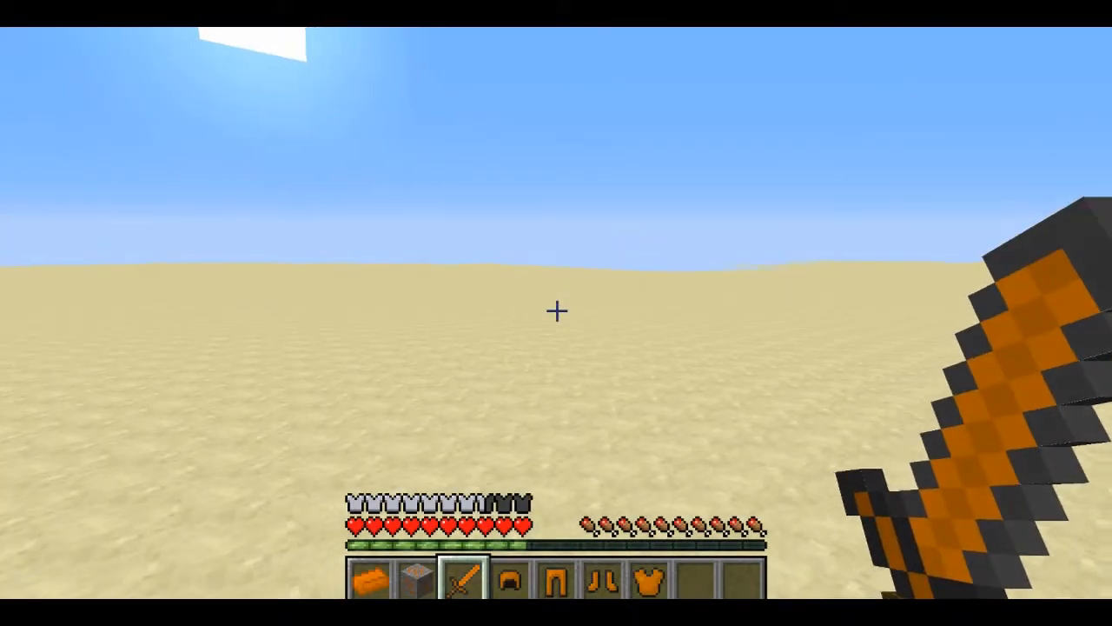